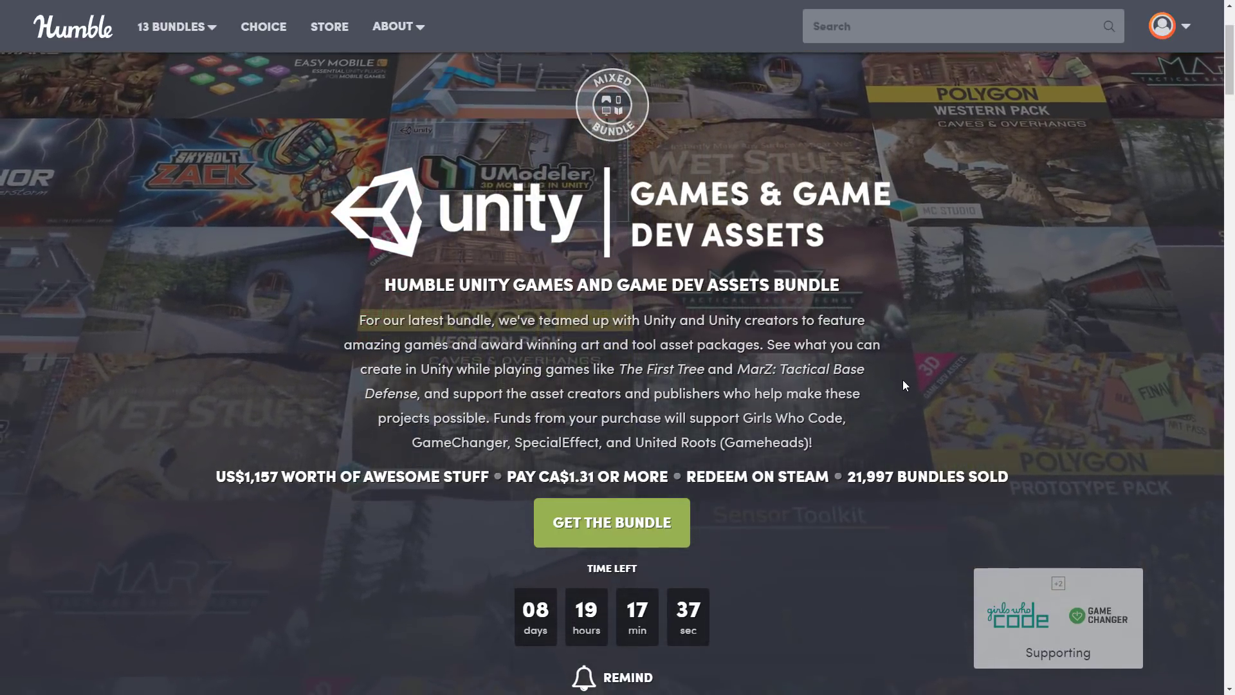
- Scroll the bundle page through the CA$1.31, Beat the Average and CA$32.78 tiers to the CA$38.02 tier
{"action": "scroll", "scroll_direction": "down", "scroll_amount": 3}
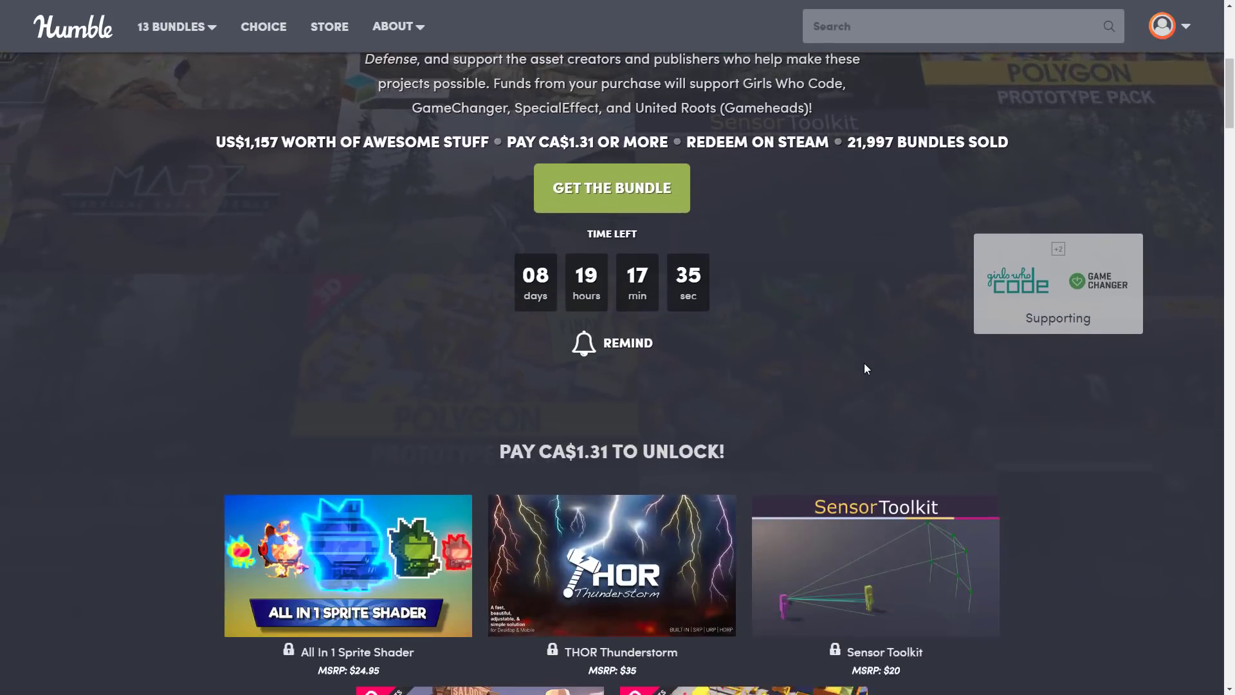
{"action": "scroll", "scroll_direction": "down", "scroll_amount": 3}
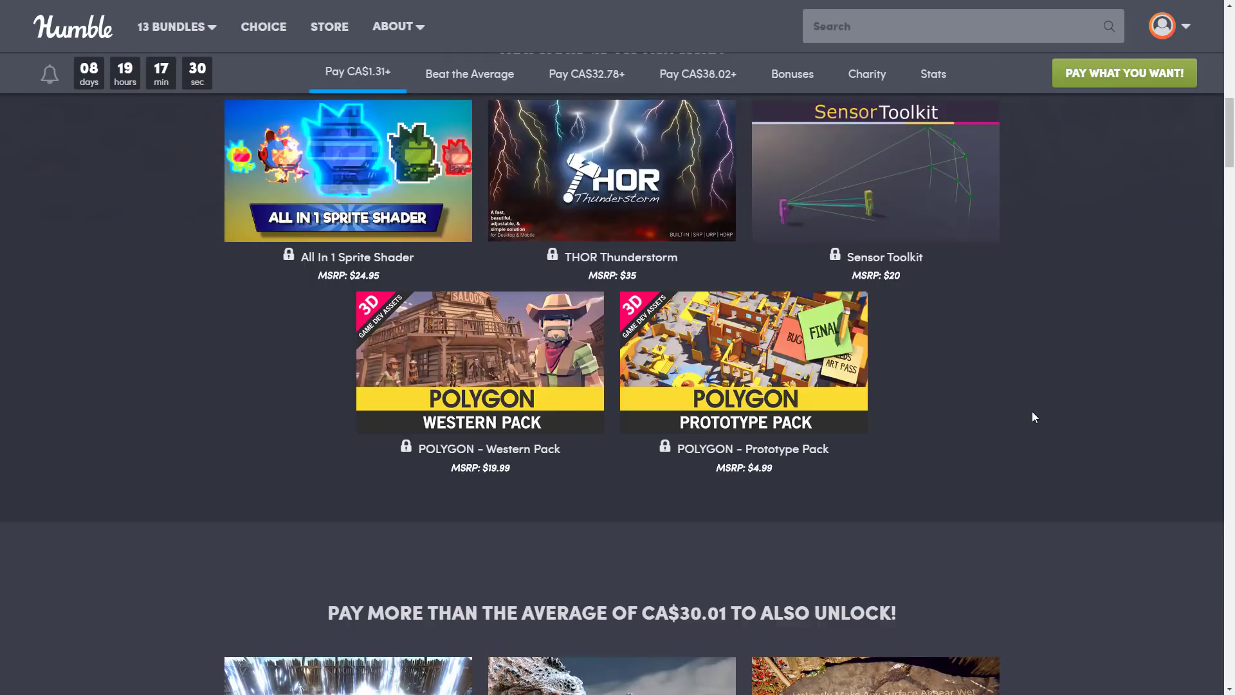
{"action": "scroll", "scroll_direction": "down", "scroll_amount": 3}
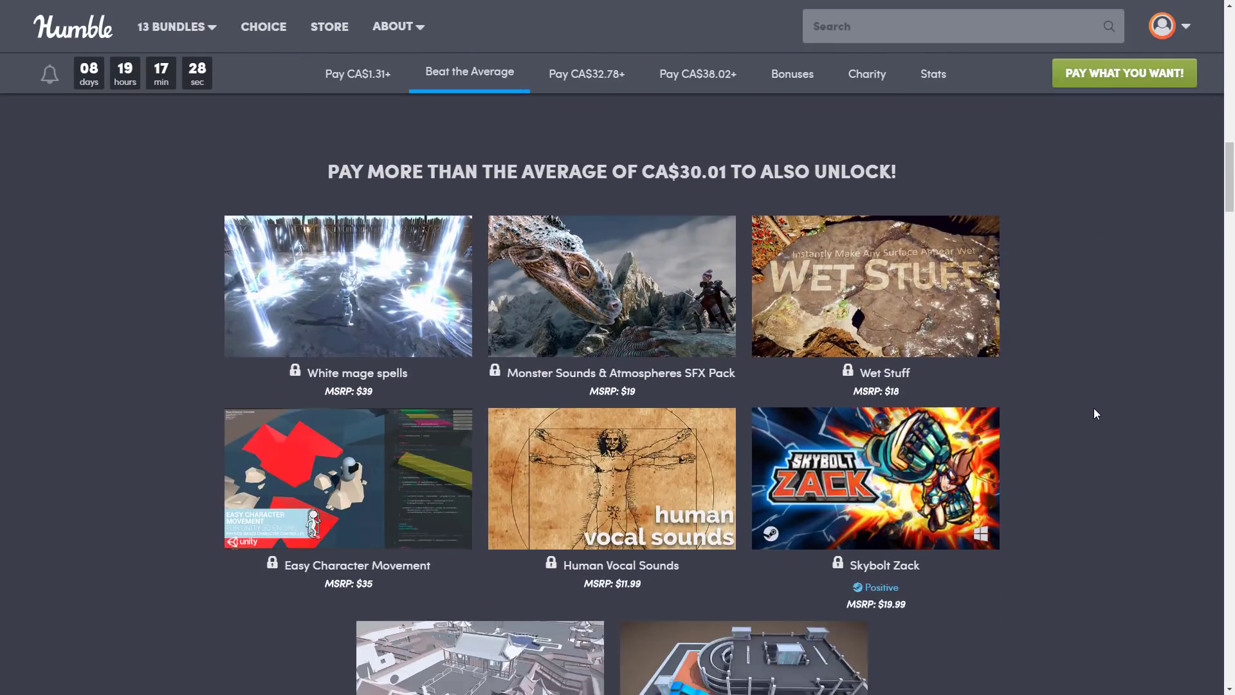
{"action": "scroll", "scroll_direction": "down", "scroll_amount": 3}
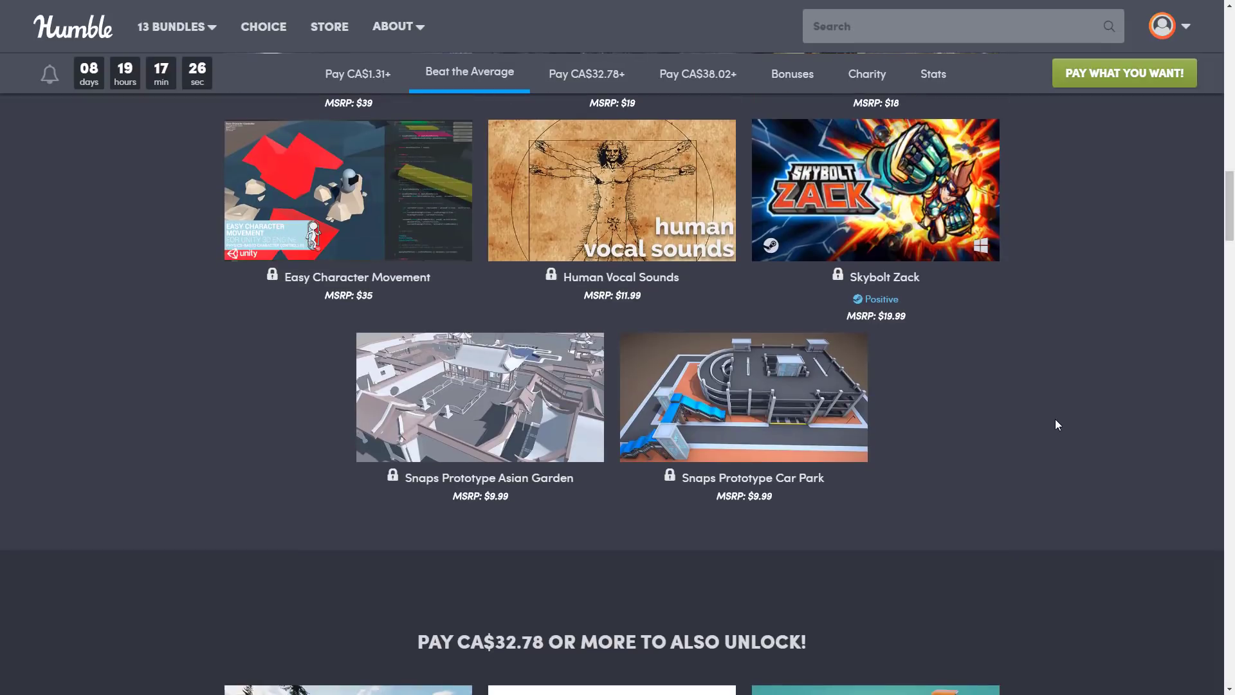
{"action": "mouse_move", "coordinate": [744, 398]}
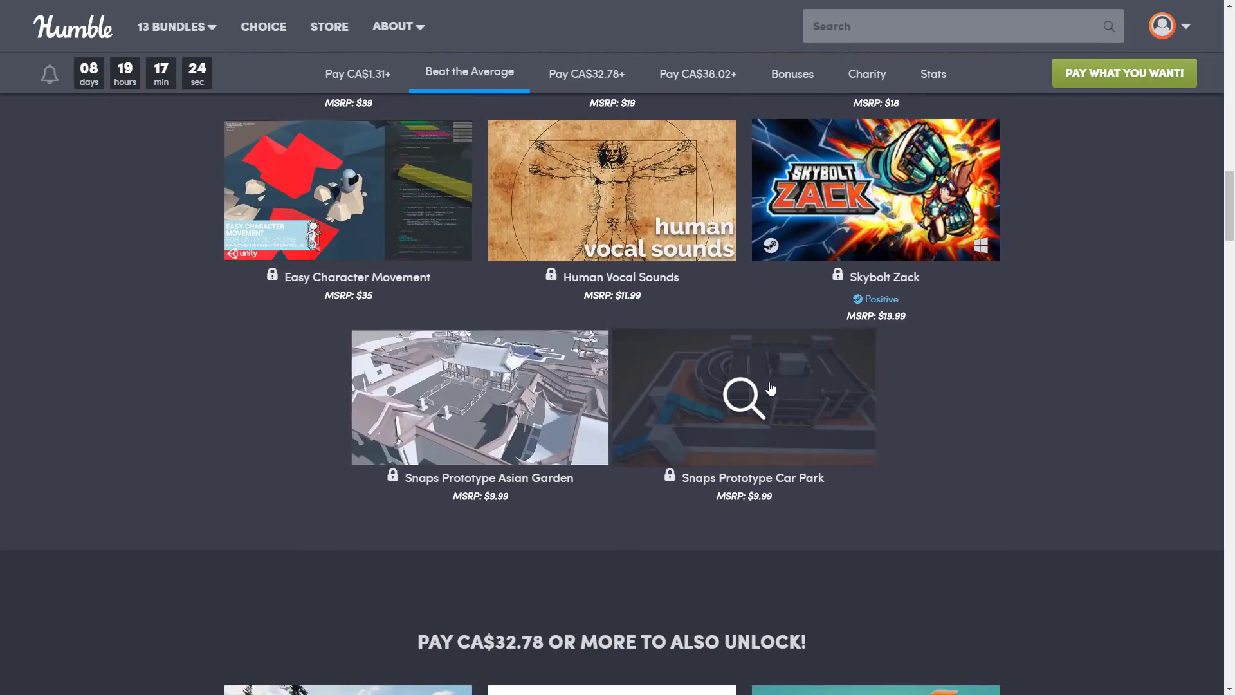
{"action": "scroll", "scroll_direction": "down", "scroll_amount": 3}
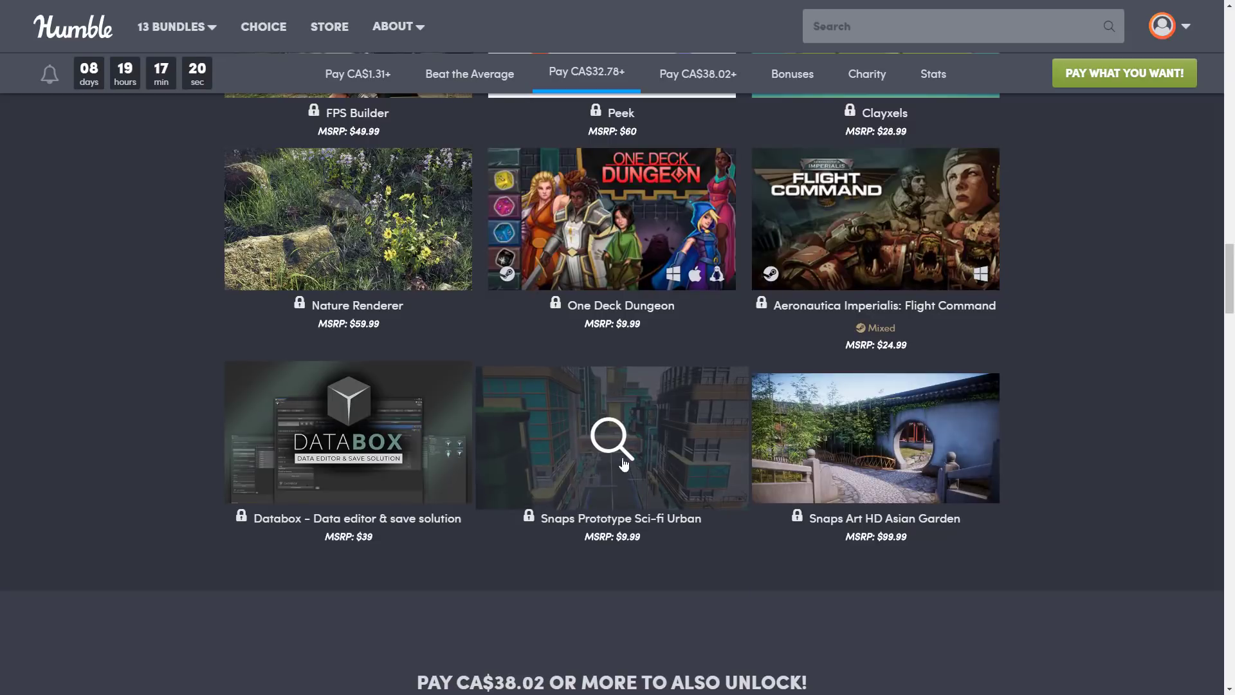
{"action": "scroll", "scroll_direction": "down", "scroll_amount": 3}
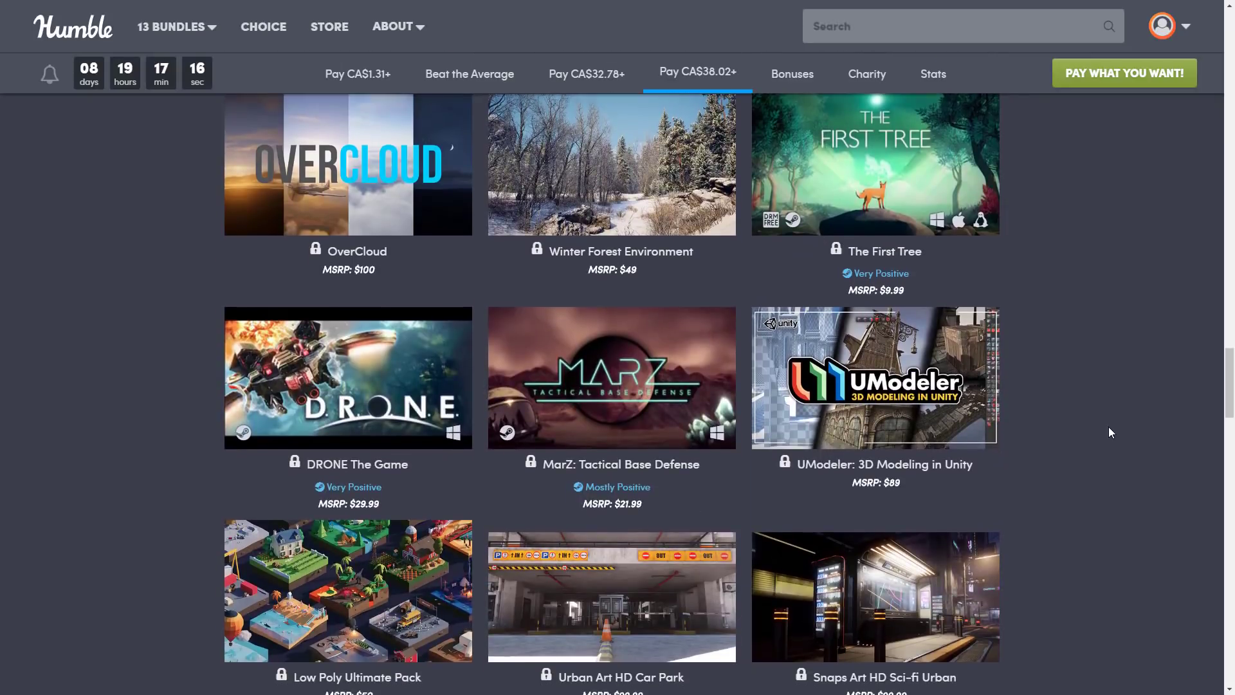
{"action": "scroll", "scroll_direction": "down", "scroll_amount": 3}
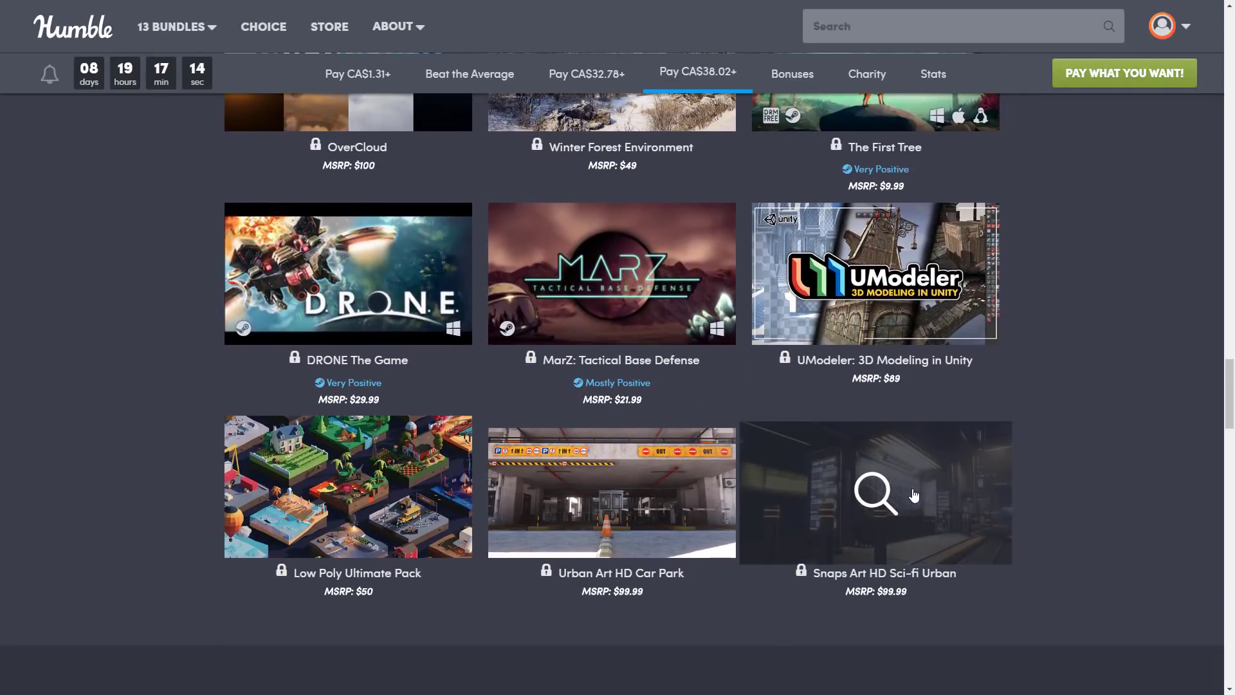
{"action": "mouse_move", "coordinate": [611, 493]}
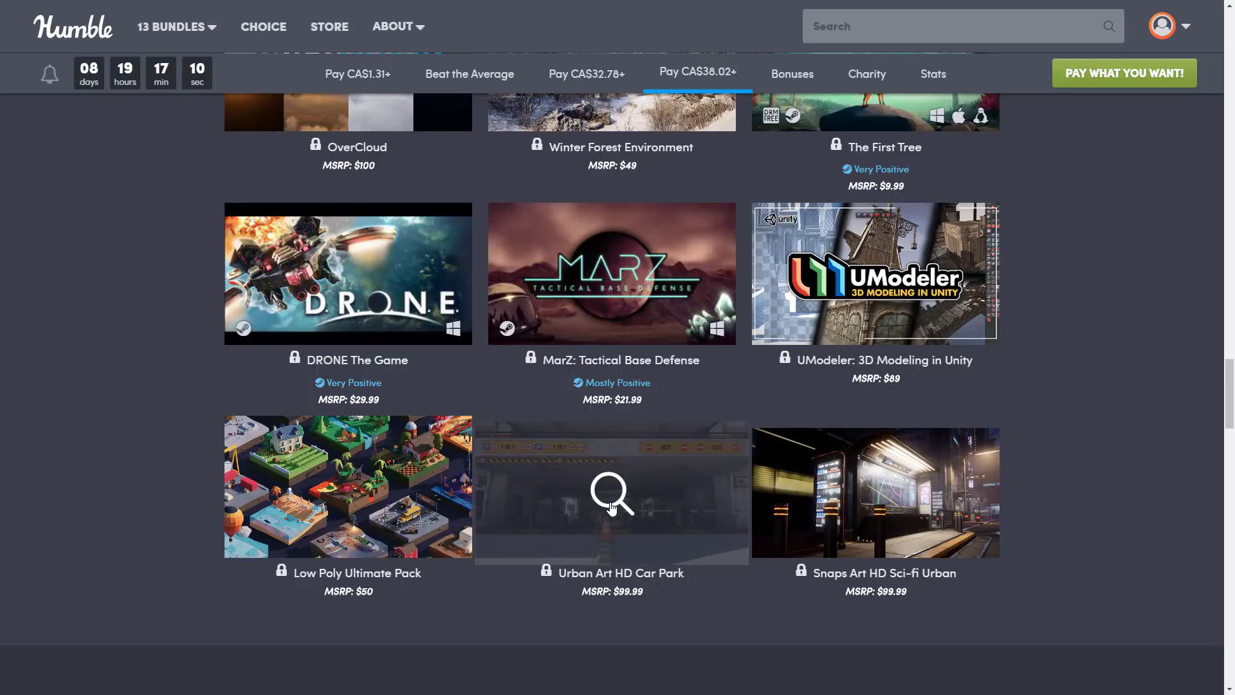
{"action": "mouse_move", "coordinate": [819, 494]}
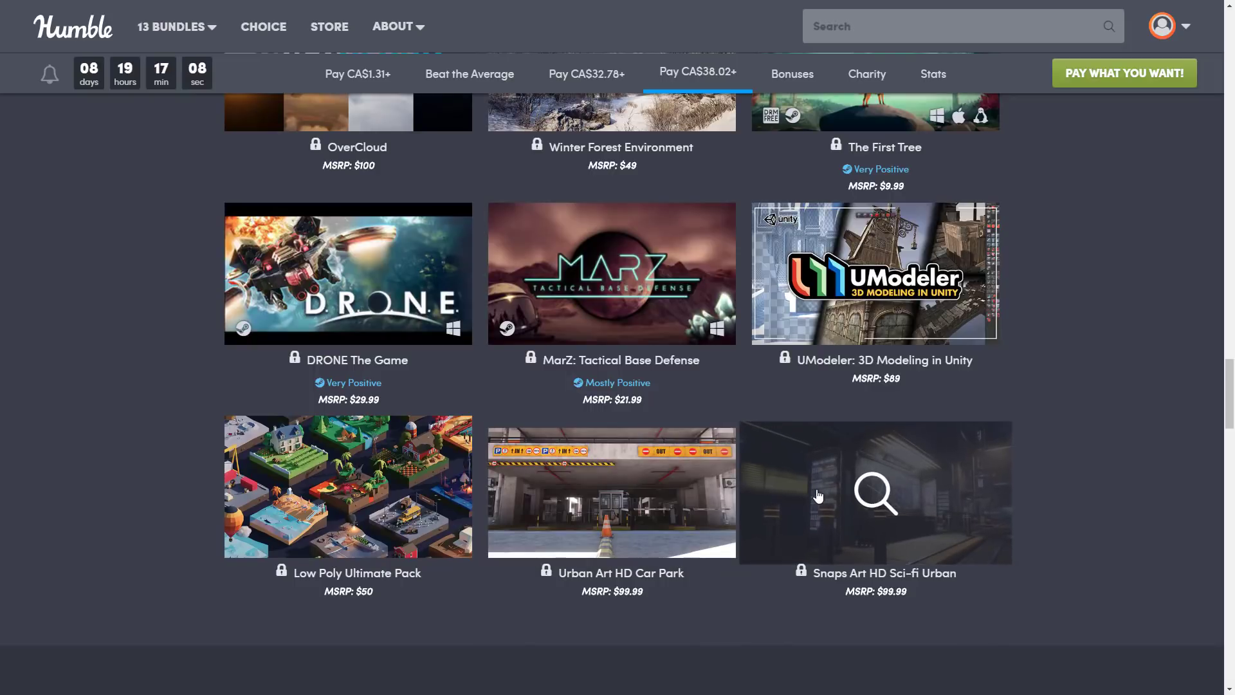
{"action": "mouse_move", "coordinate": [958, 489]}
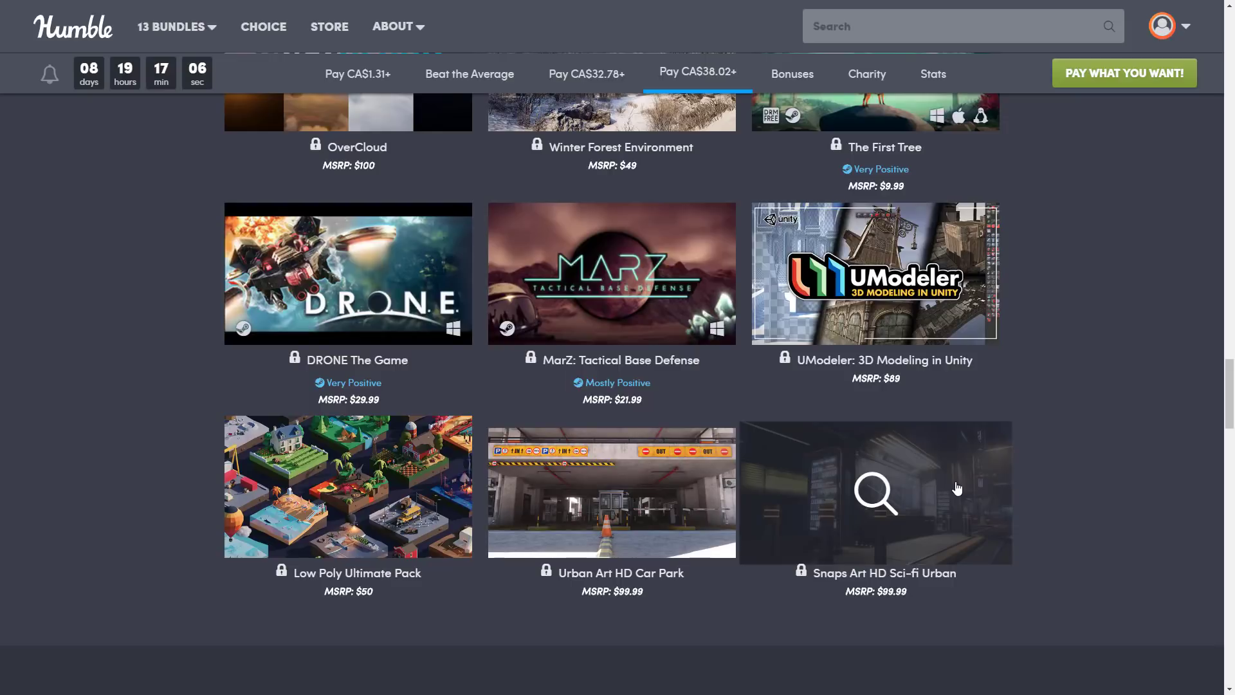
{"action": "mouse_move", "coordinate": [1094, 449]}
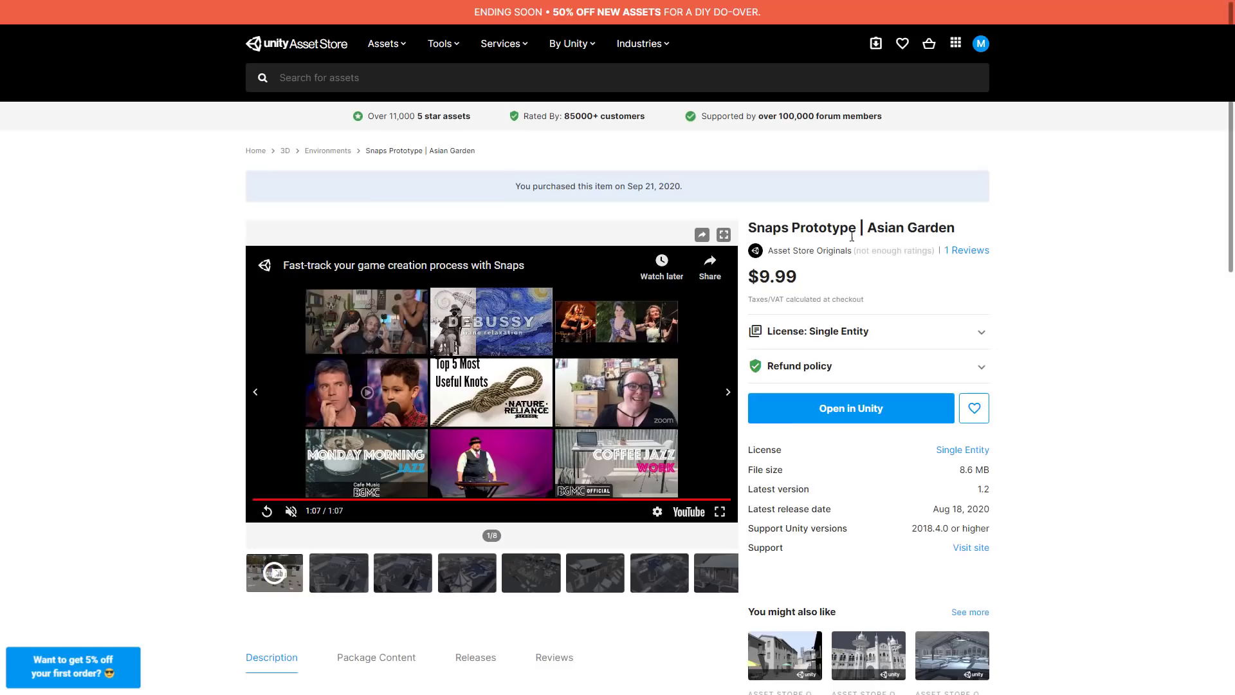
- Browse the Asian Garden preview screenshots, then move on to the Snaps Prototype Sci-fi Urban page
{"action": "left_click", "coordinate": [466, 571]}
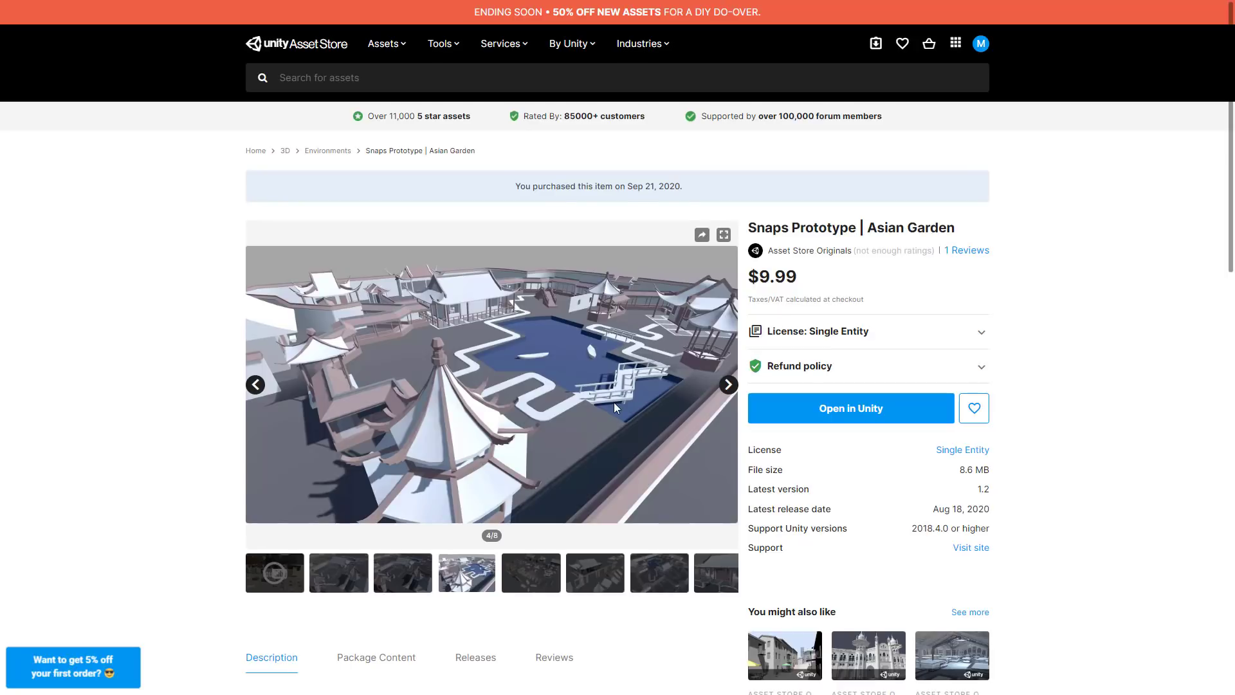
{"action": "left_click", "coordinate": [530, 573]}
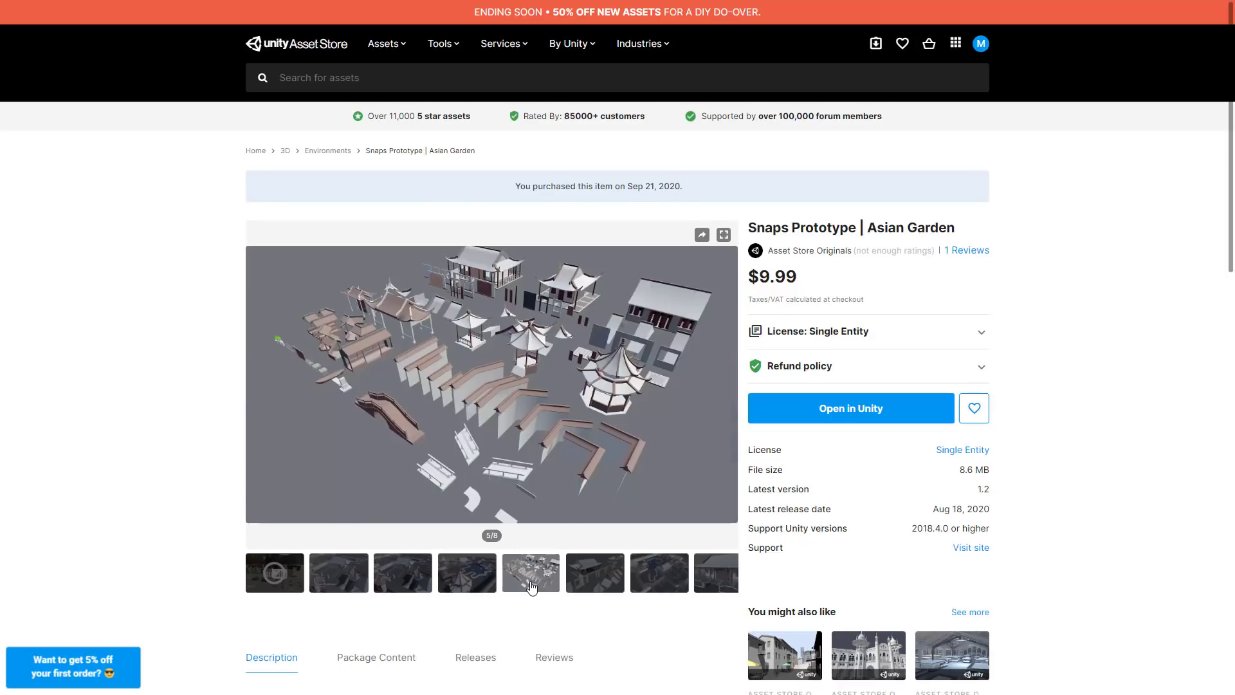
{"action": "mouse_move", "coordinate": [519, 529]}
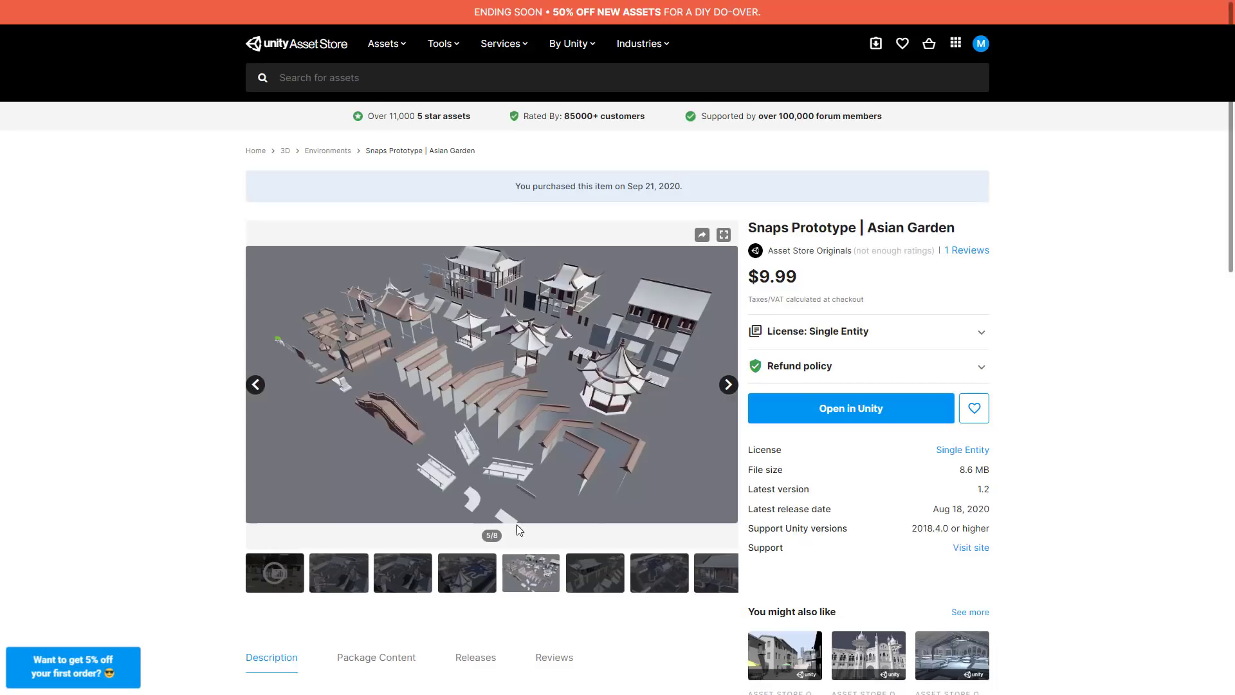
{"action": "left_click", "coordinate": [725, 385]}
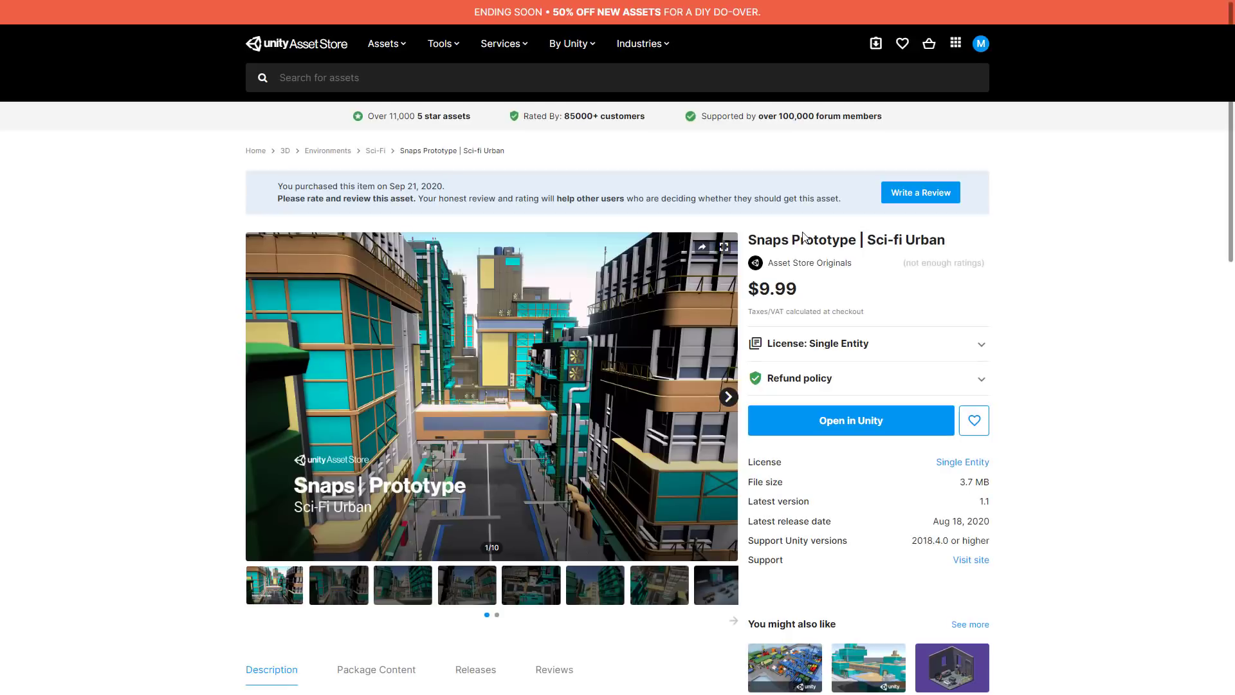
{"action": "mouse_move", "coordinate": [573, 586]}
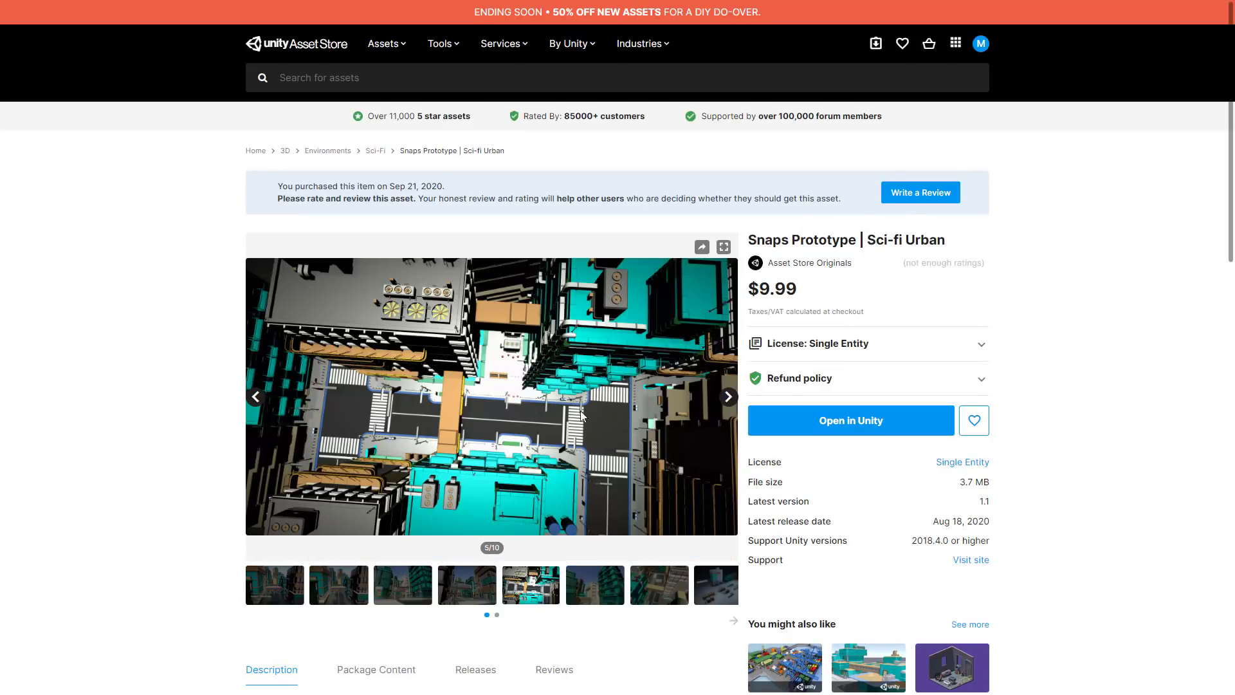
{"action": "double_click", "coordinate": [773, 289]}
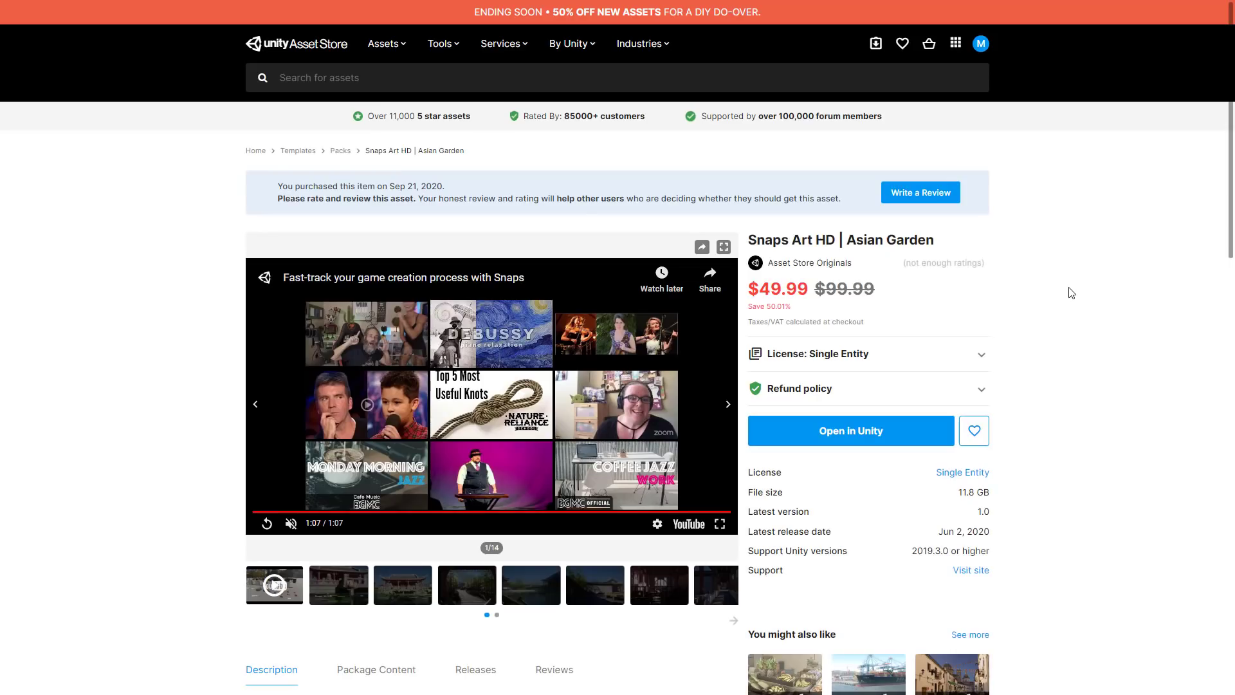
{"action": "mouse_move", "coordinate": [512, 588]}
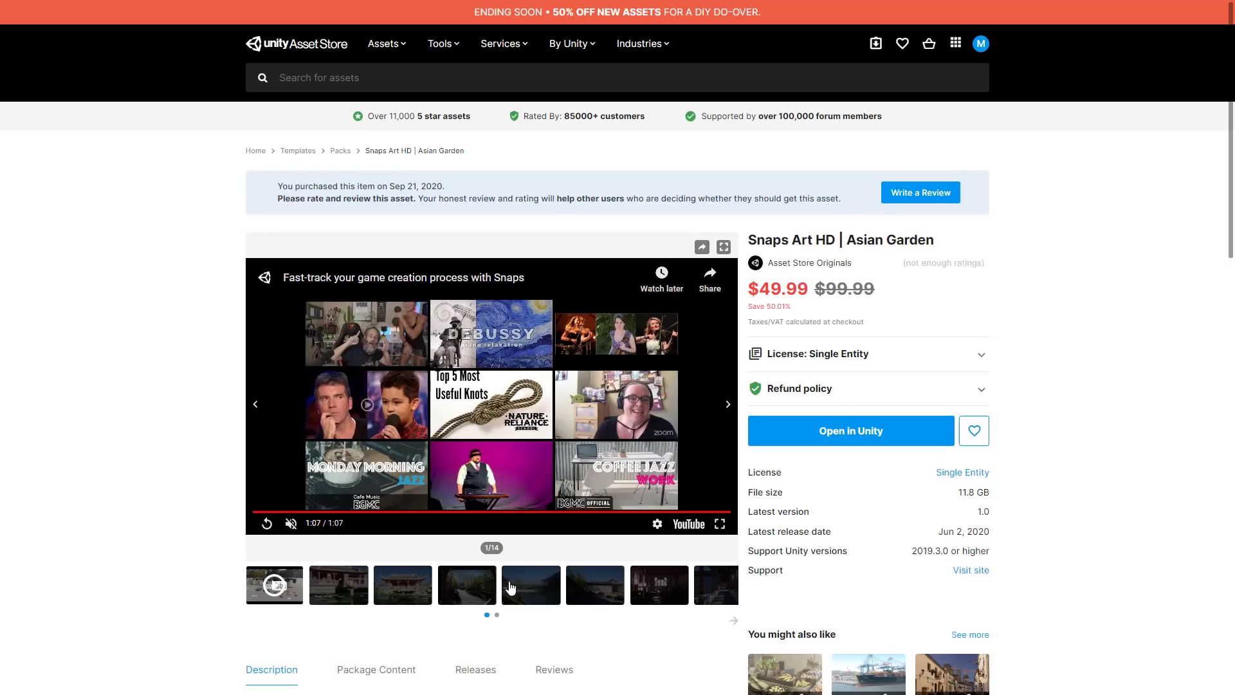
- Browse the Snaps Art HD Car park preview screenshots and continue to the Sci-fi Urban HD page
{"action": "left_click", "coordinate": [339, 584]}
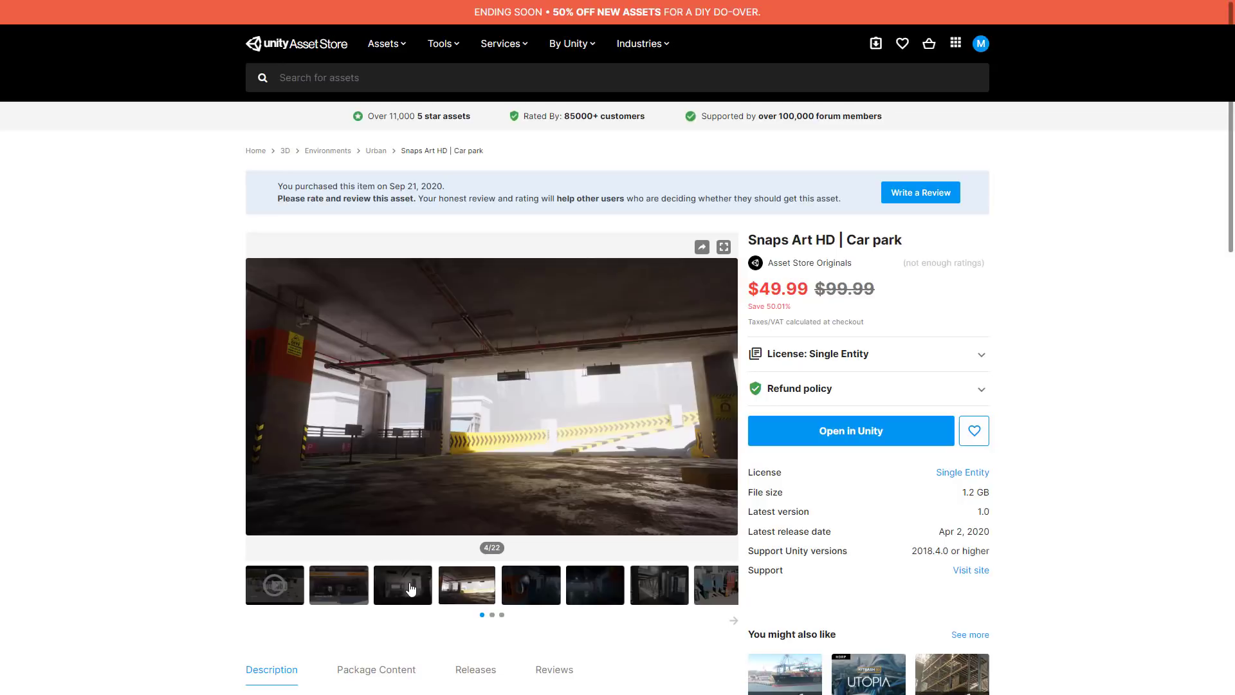
{"action": "left_click", "coordinate": [530, 584]}
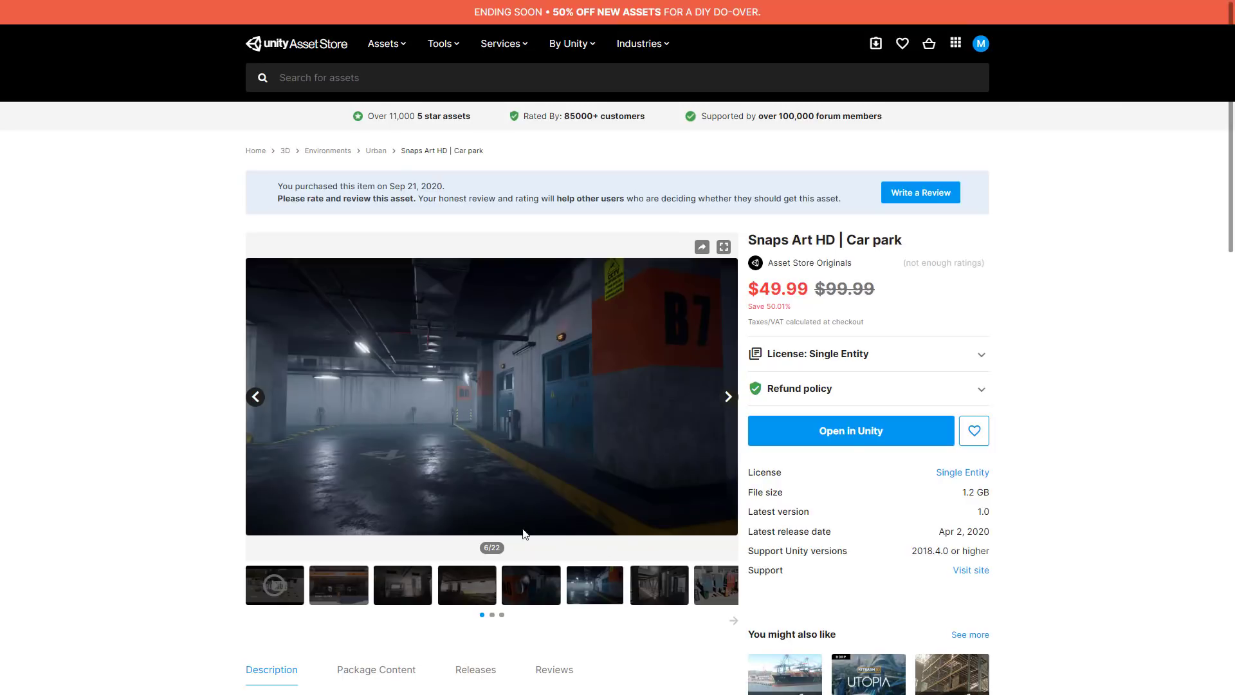
{"action": "left_click", "coordinate": [726, 397]}
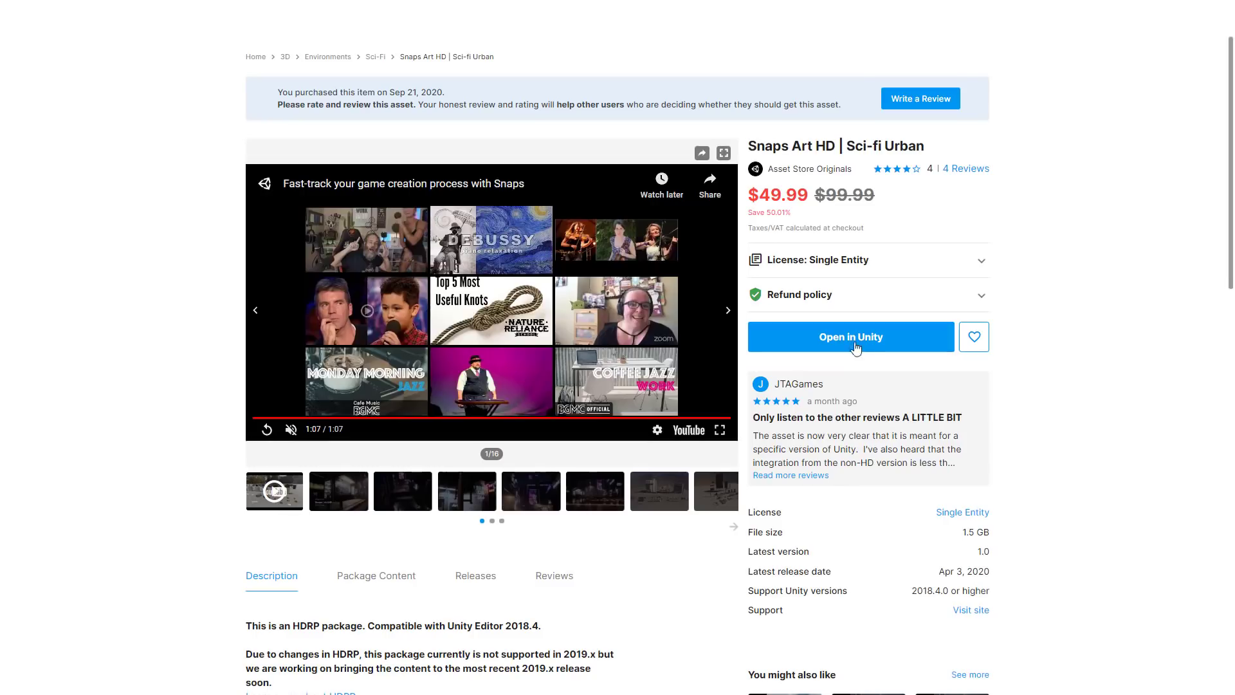
- Show the neon-lit street screenshot, image 6 of 16, on the Sci-fi Urban HD page
{"action": "left_click", "coordinate": [726, 303]}
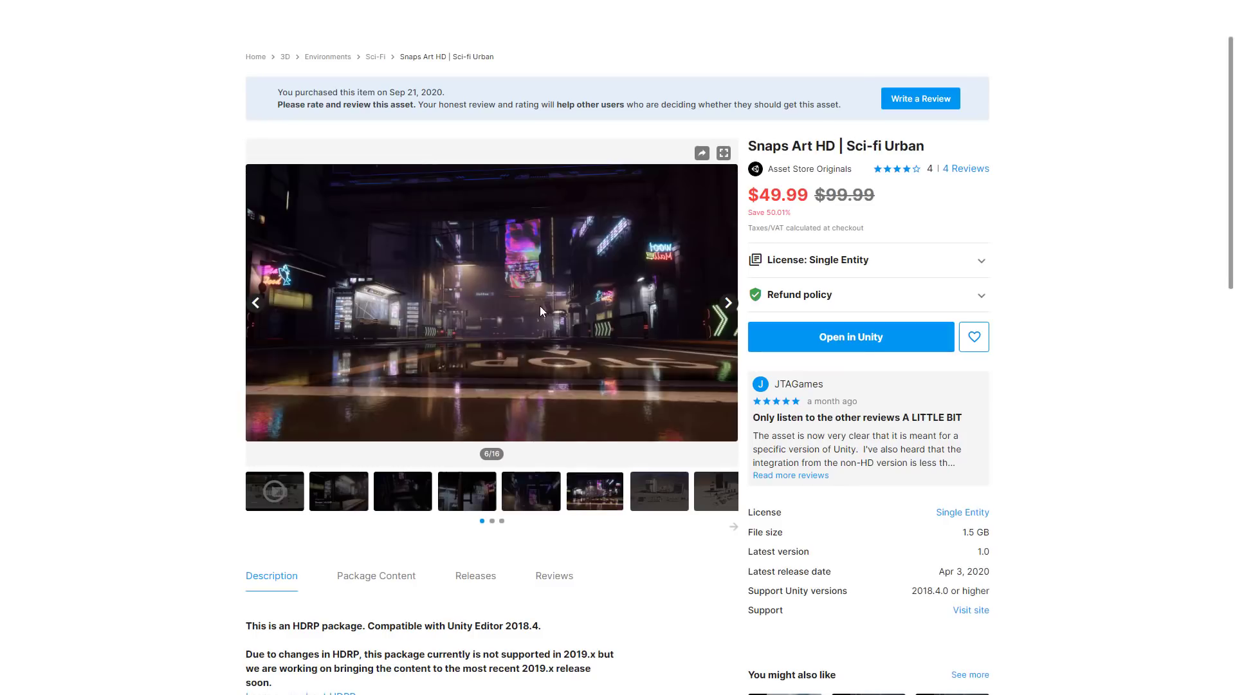
{"action": "mouse_move", "coordinate": [552, 322]}
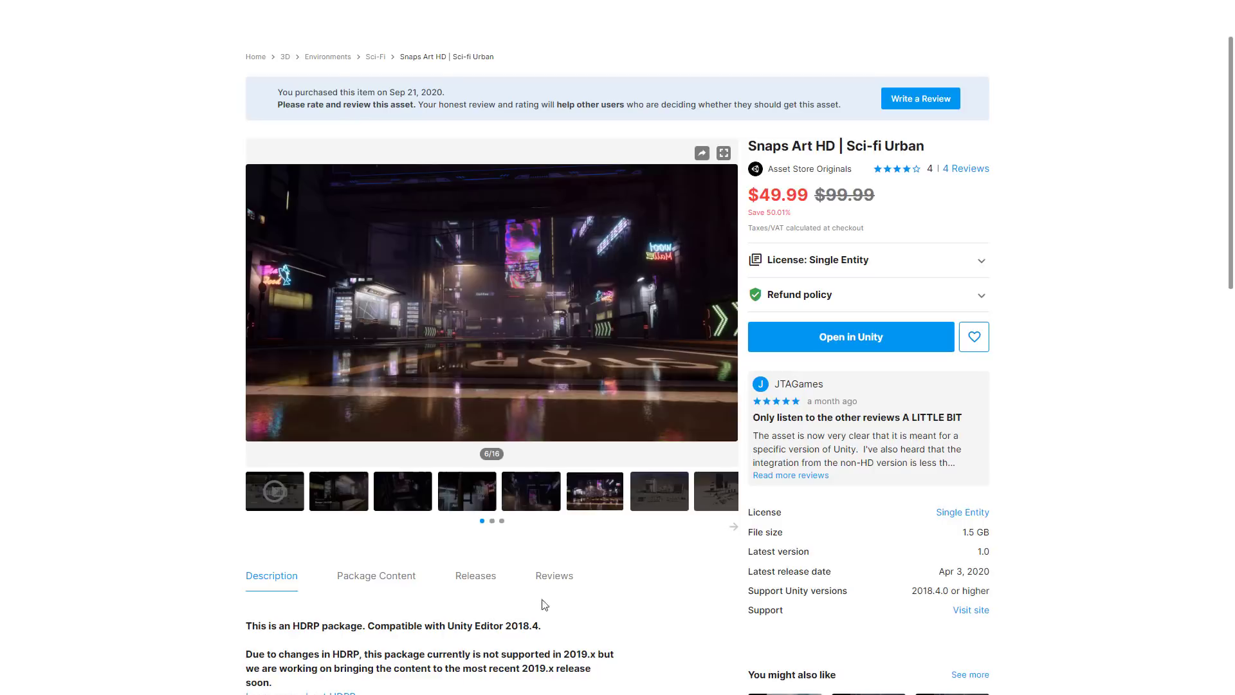
{"action": "mouse_move", "coordinate": [607, 550]}
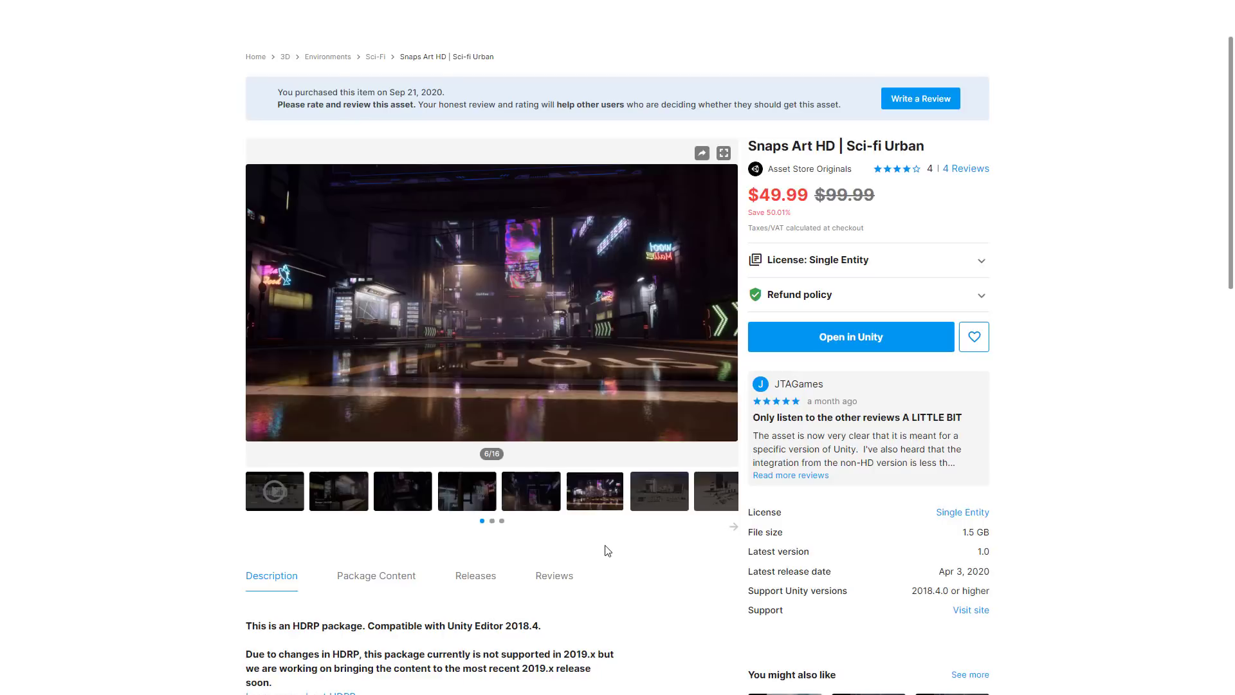
{"action": "mouse_move", "coordinate": [1007, 188]}
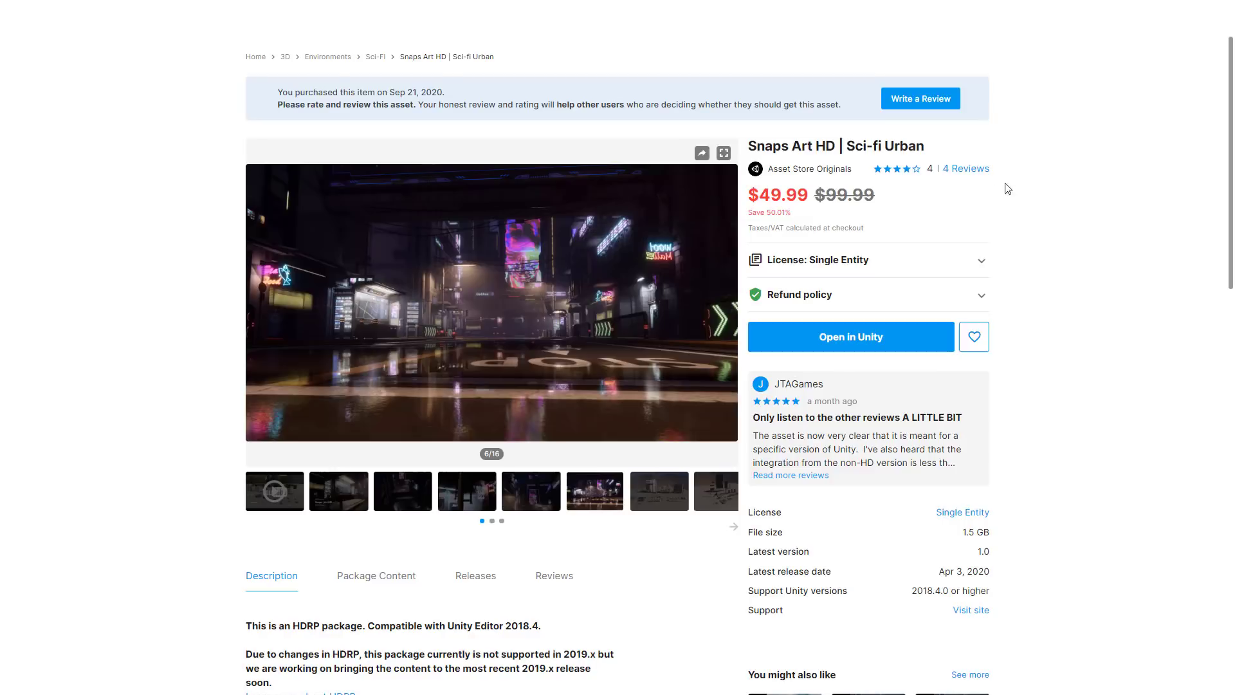
{"action": "mouse_move", "coordinate": [1071, 274]}
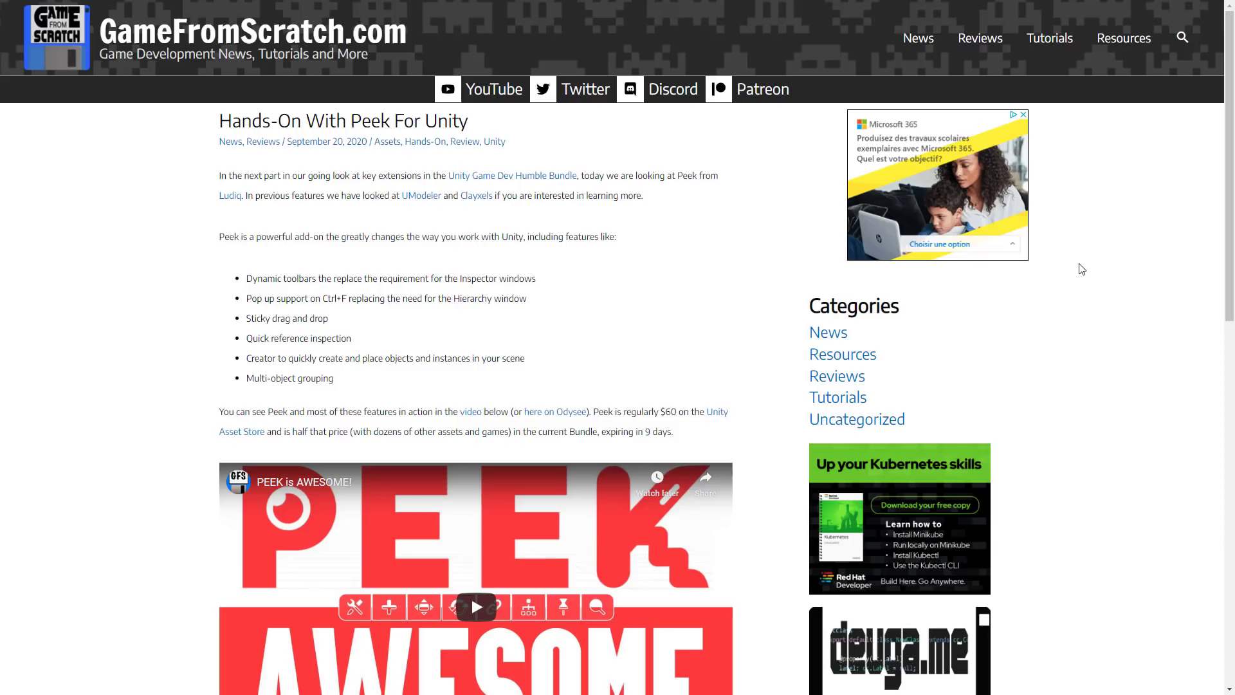
- Scroll the Peek For Unity article past the Peek and Clayxel videos to the UModeler video
{"action": "scroll", "scroll_direction": "down", "scroll_amount": 3}
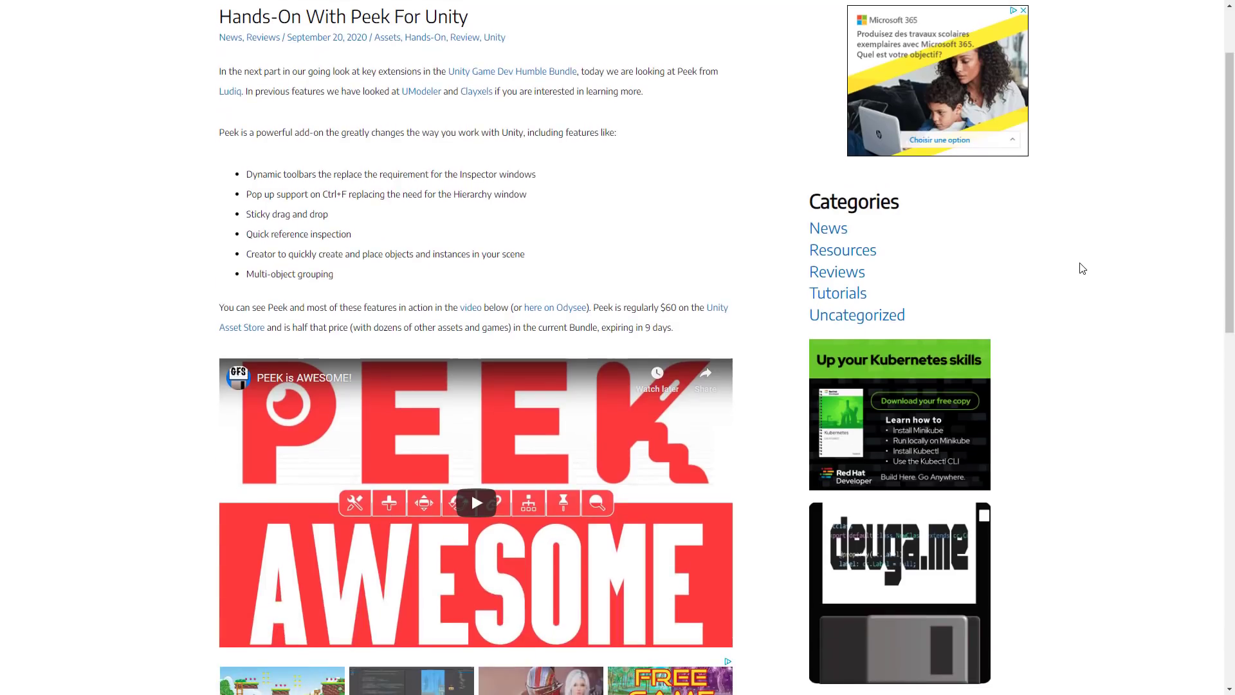
{"action": "scroll", "scroll_direction": "down", "scroll_amount": 3}
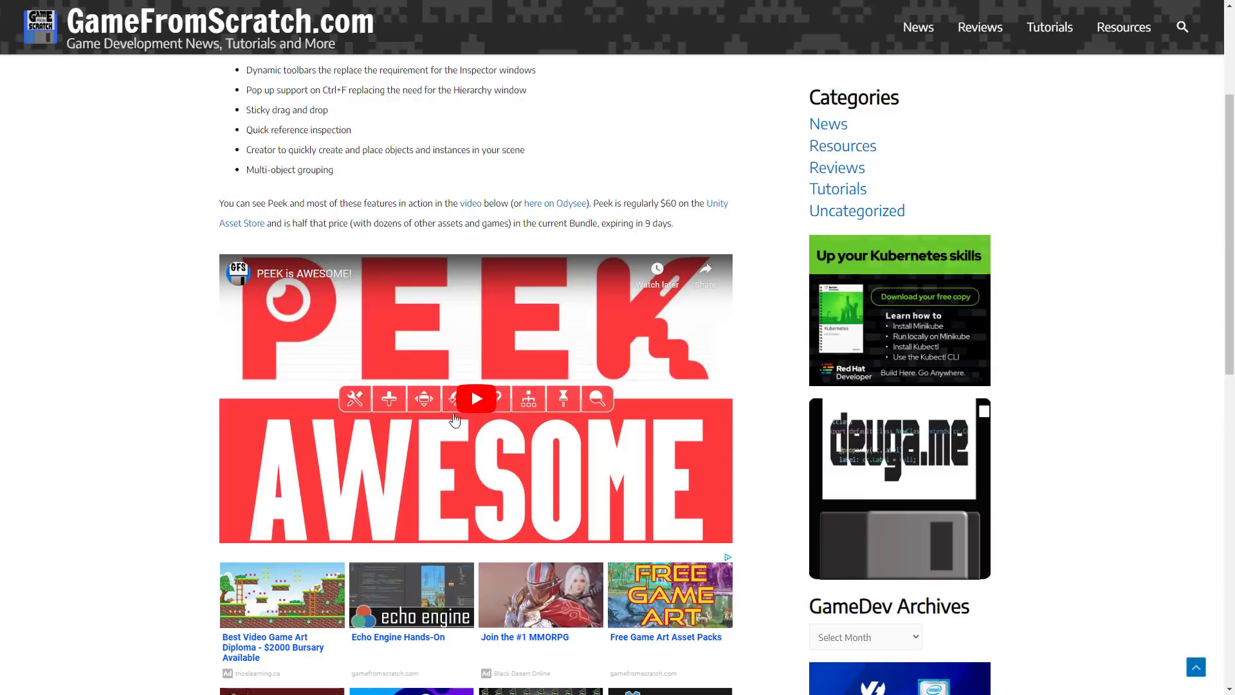
{"action": "scroll", "scroll_direction": "down", "scroll_amount": 3}
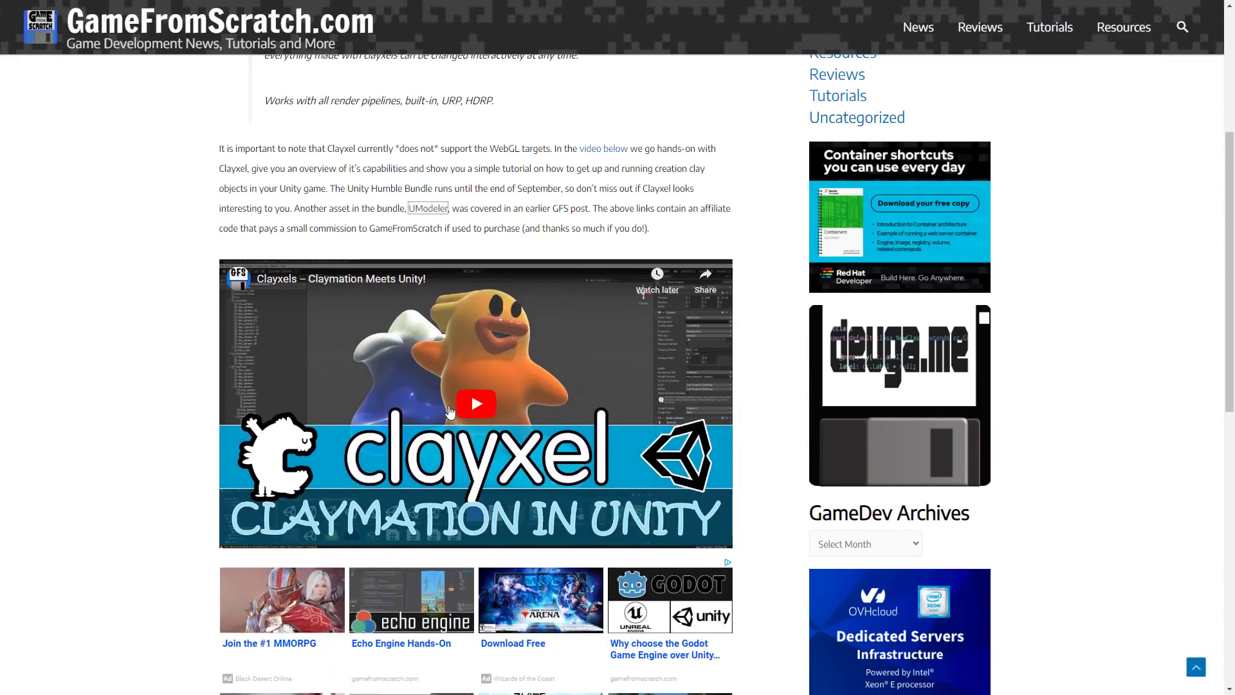
{"action": "scroll", "scroll_direction": "down", "scroll_amount": 3}
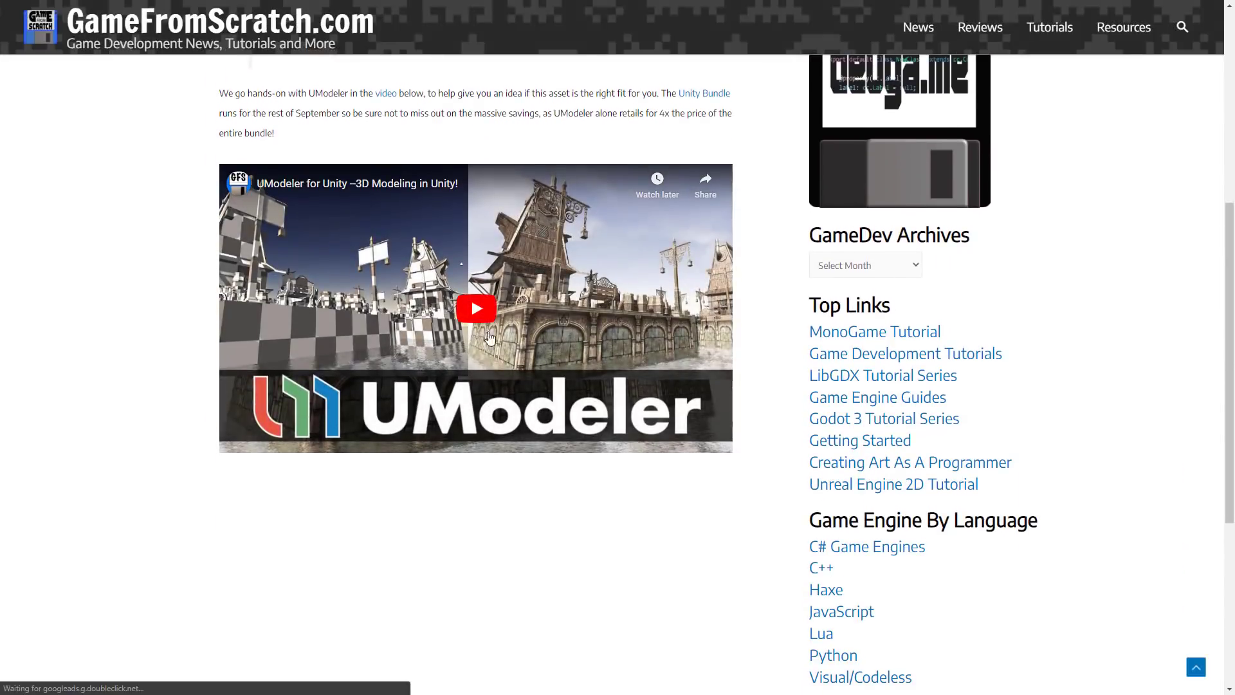
- Return to the Humble Bundle page and scroll through the CA$32.78 and CA$38.02 tier listings
{"action": "left_click", "coordinate": [704, 93]}
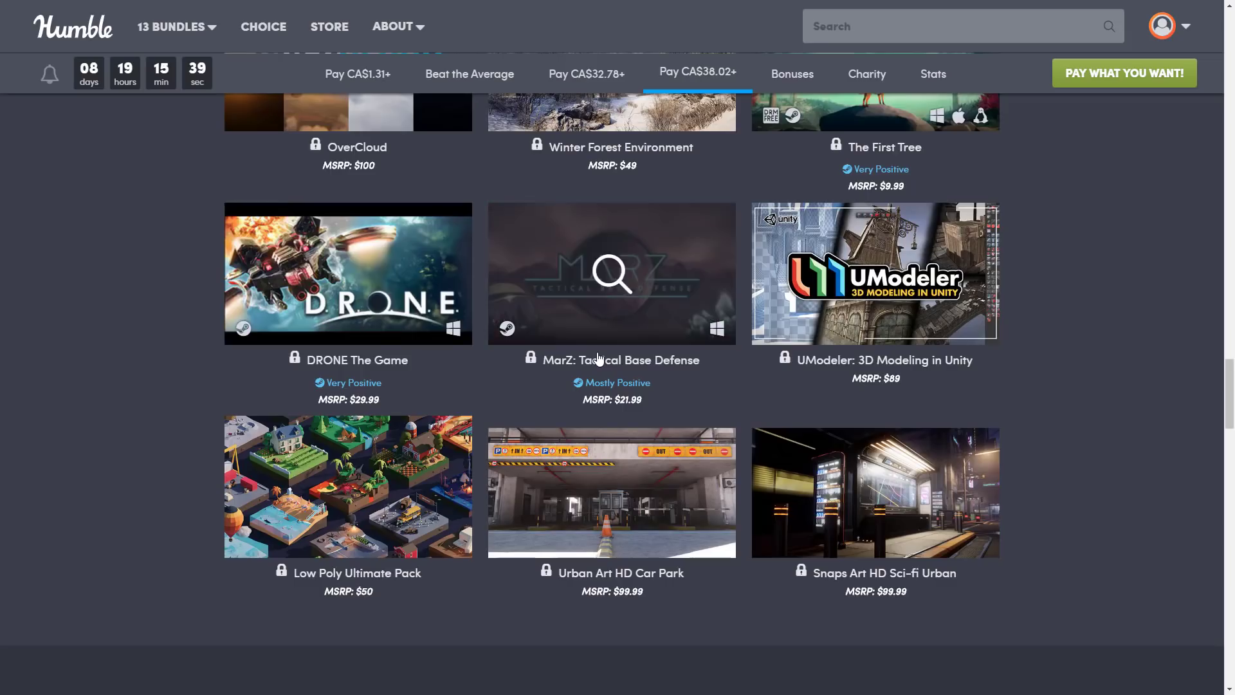
{"action": "scroll", "scroll_direction": "up", "scroll_amount": 3}
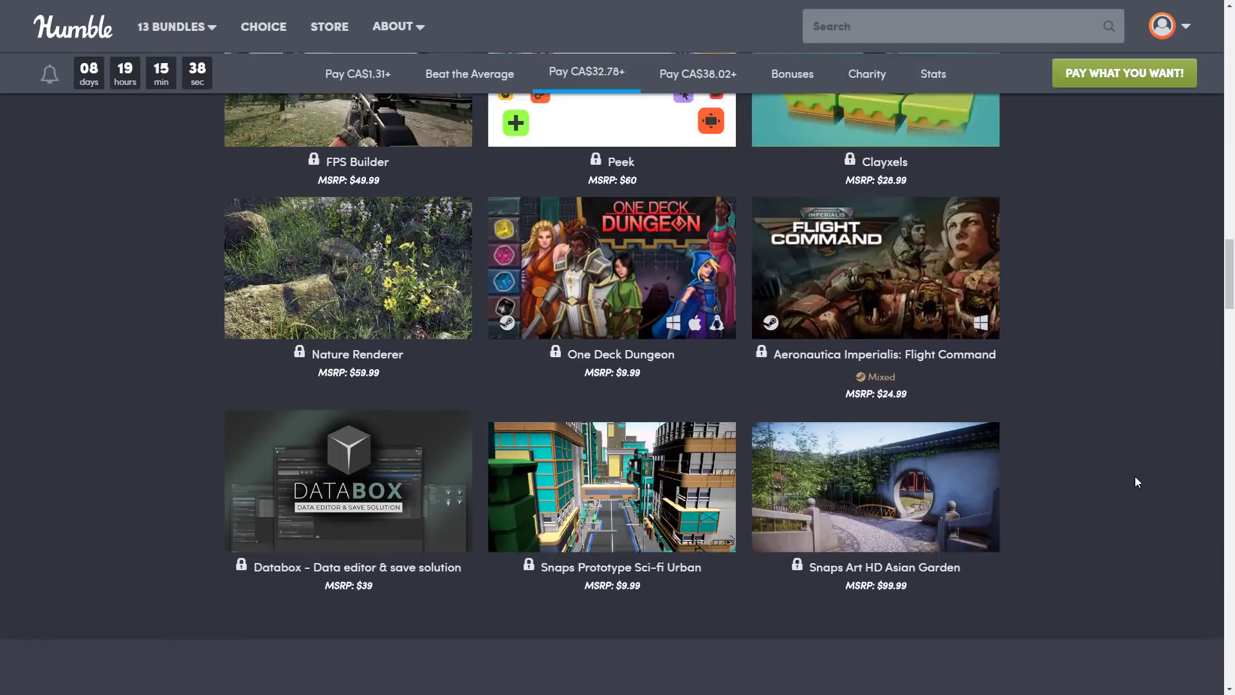
{"action": "scroll", "scroll_direction": "up", "scroll_amount": 3}
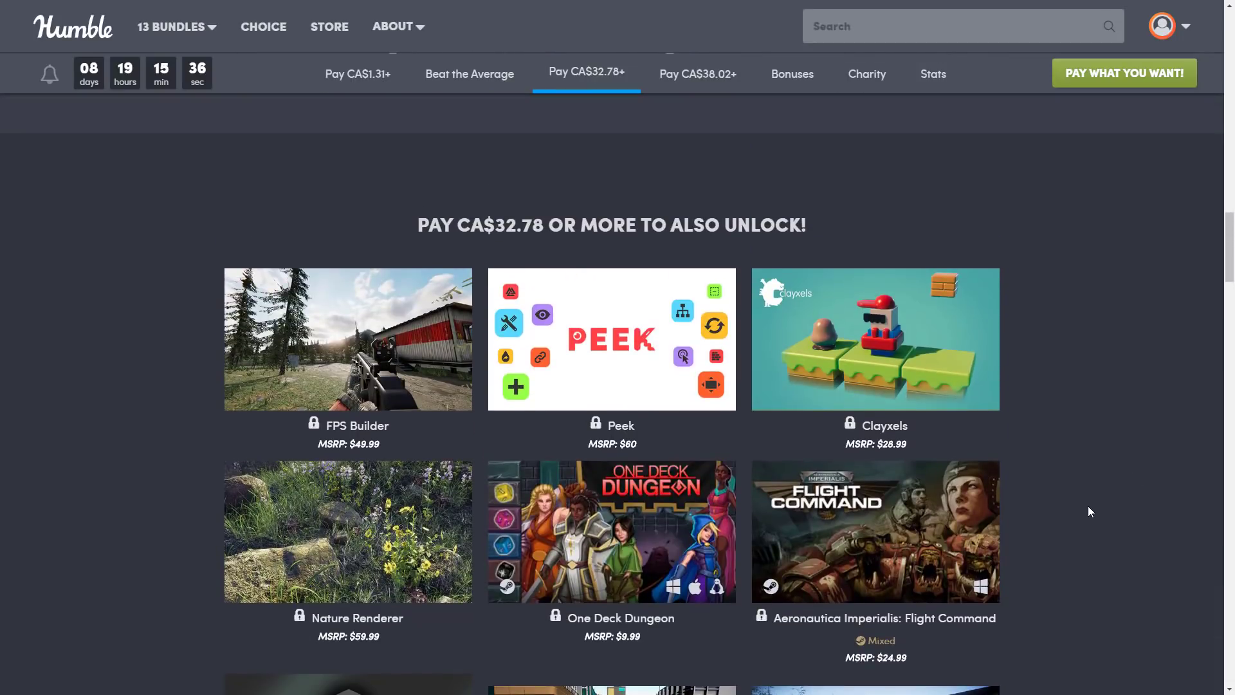
{"action": "scroll", "scroll_direction": "down", "scroll_amount": 3}
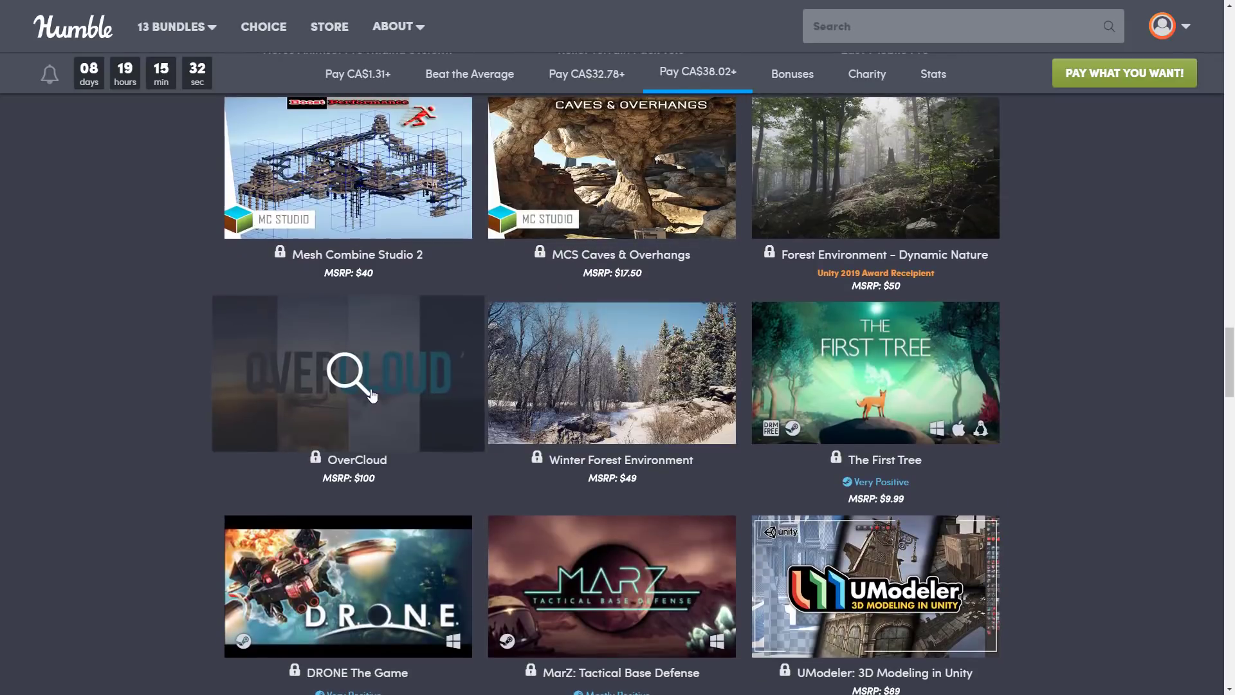
{"action": "scroll", "scroll_direction": "down", "scroll_amount": 3}
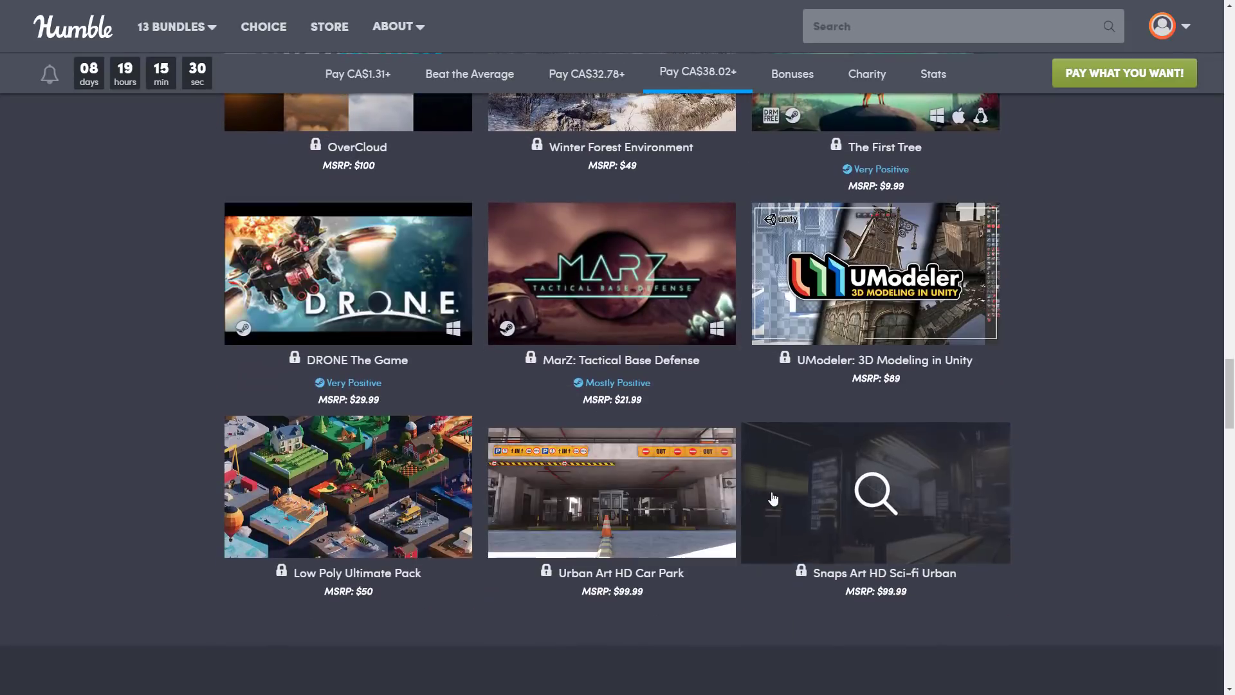
{"action": "scroll", "scroll_direction": "down", "scroll_amount": 3}
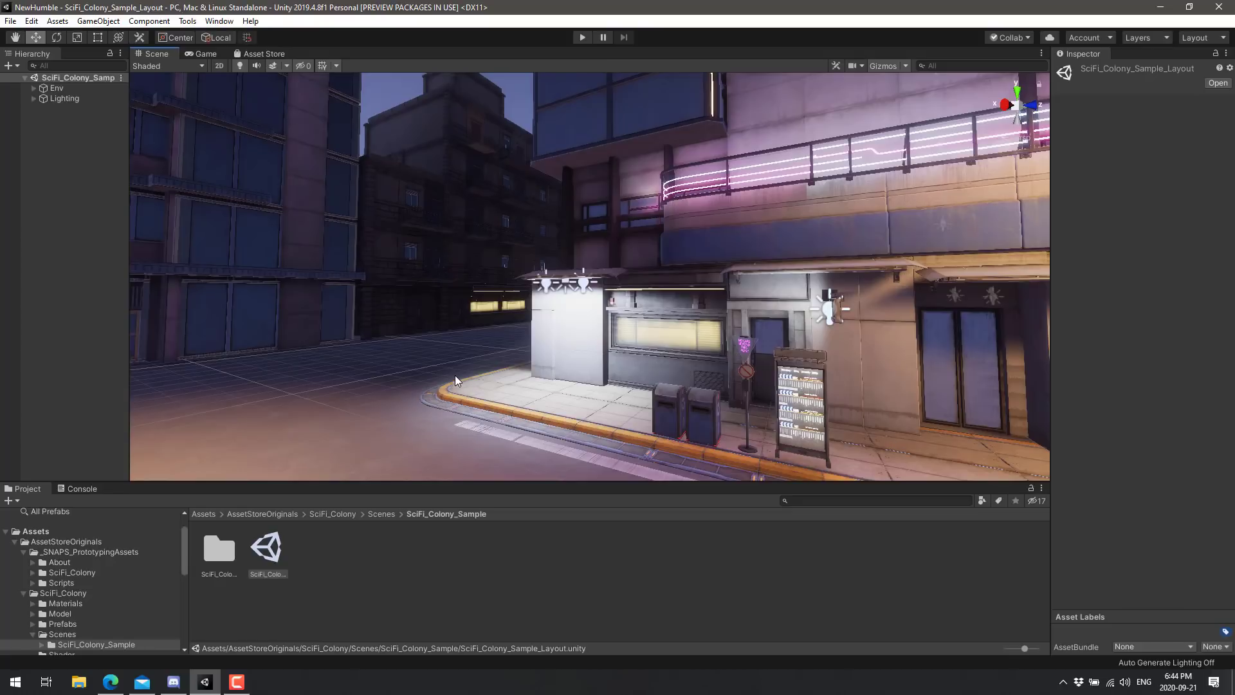
{"action": "mouse_move", "coordinate": [595, 502]}
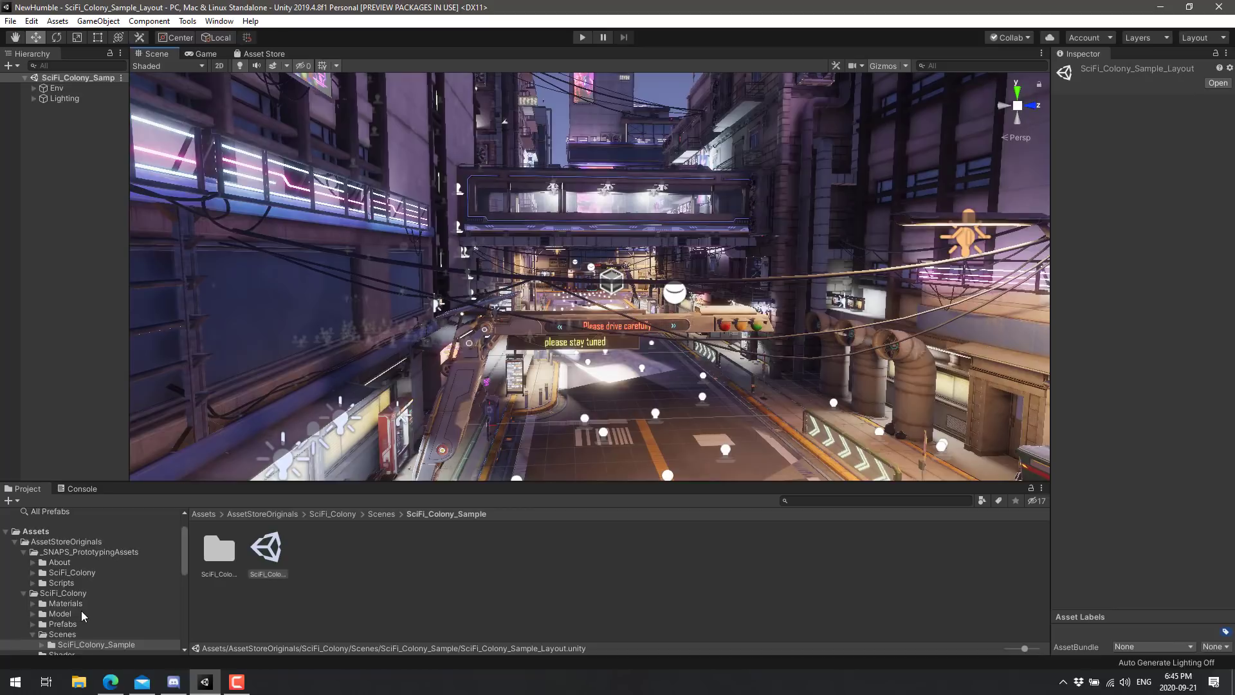
- Browse the SciFi_Colony folder, then the _SNAPS_PrototypingAssets folder and its SciFi_Colony subfolder
{"action": "scroll", "scroll_direction": "down", "scroll_amount": 3}
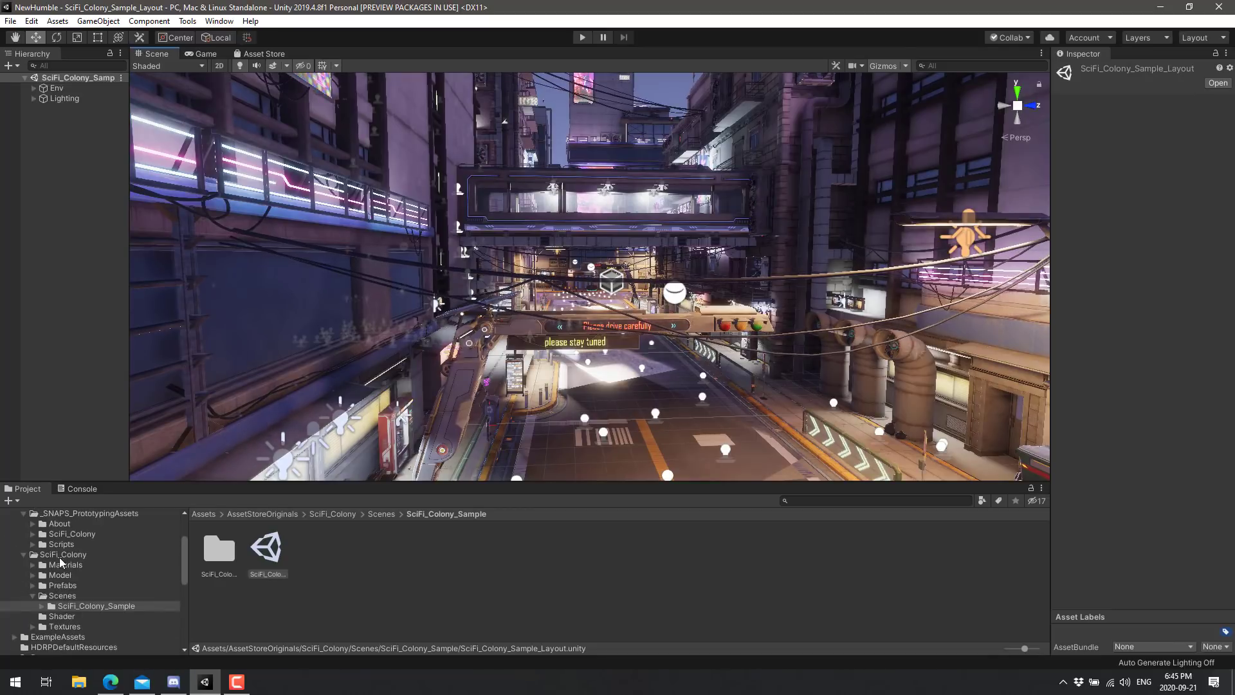
{"action": "left_click", "coordinate": [62, 553]}
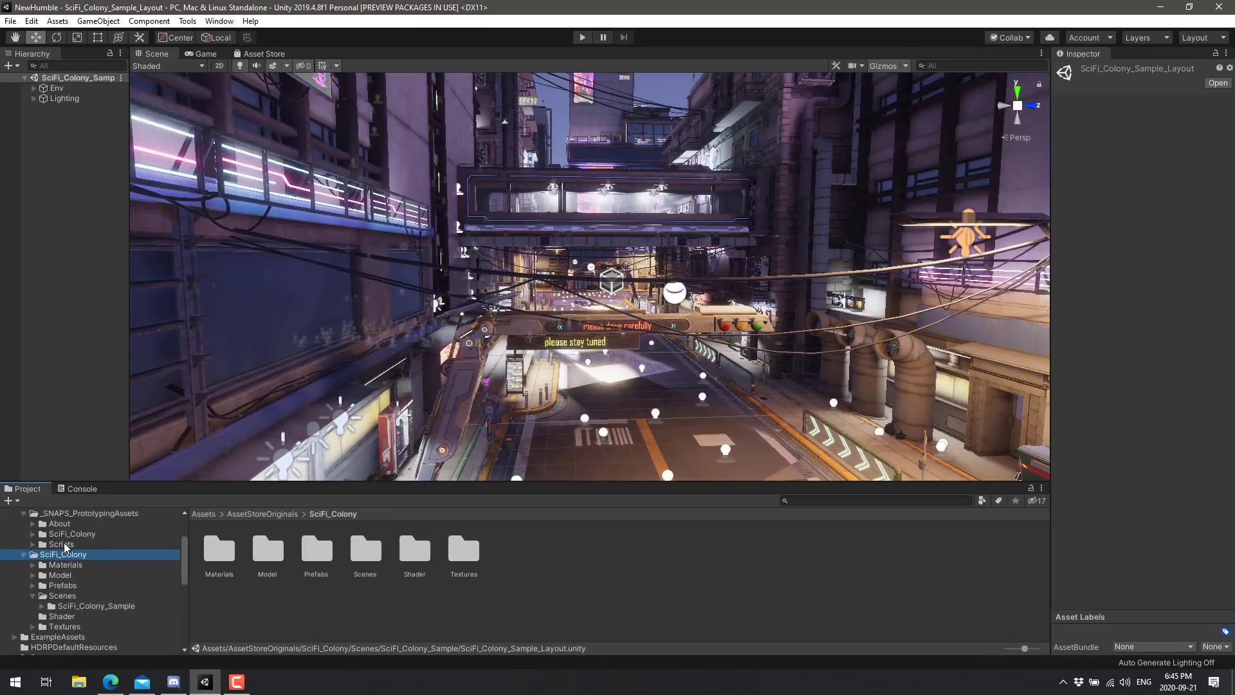
{"action": "scroll", "scroll_direction": "up", "scroll_amount": 3}
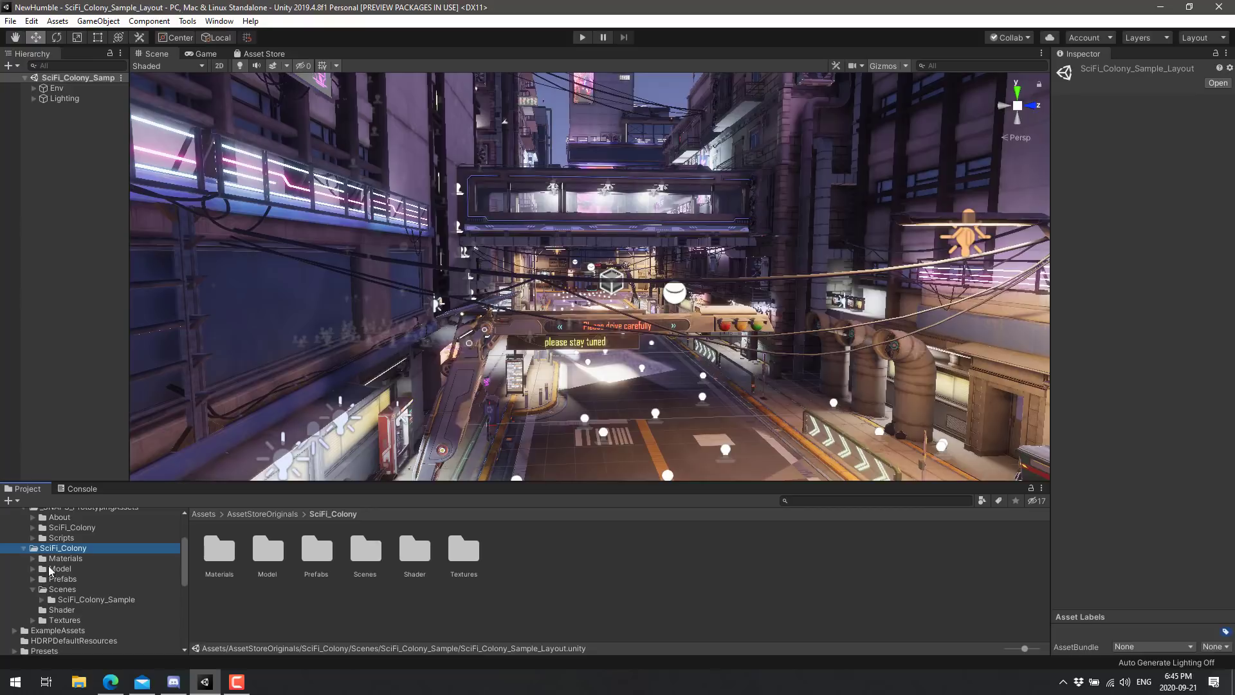
{"action": "scroll", "scroll_direction": "up", "scroll_amount": 3}
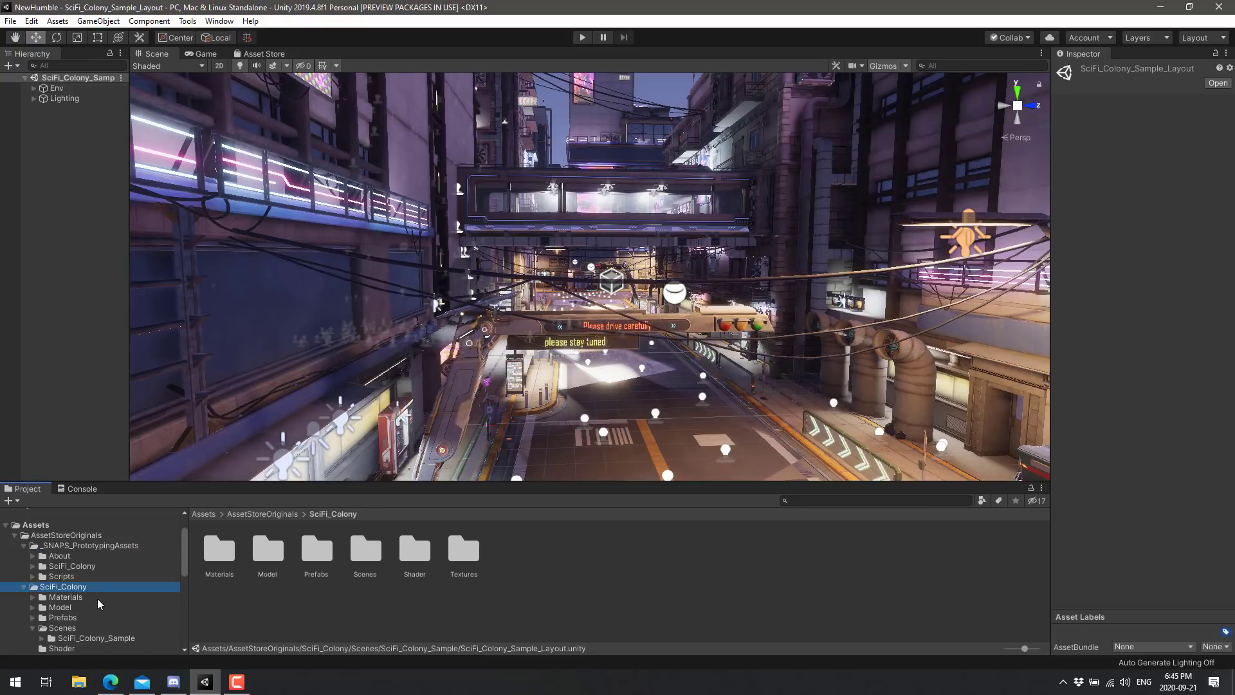
{"action": "left_click", "coordinate": [90, 545]}
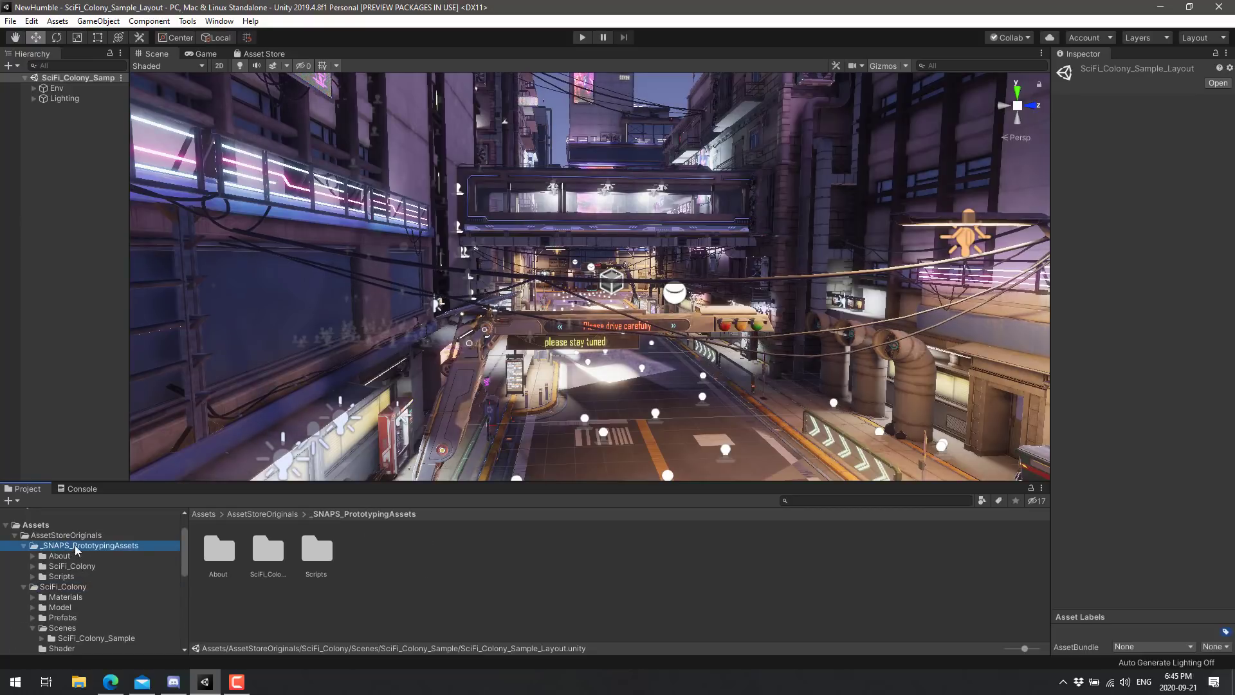
{"action": "left_click", "coordinate": [72, 567]}
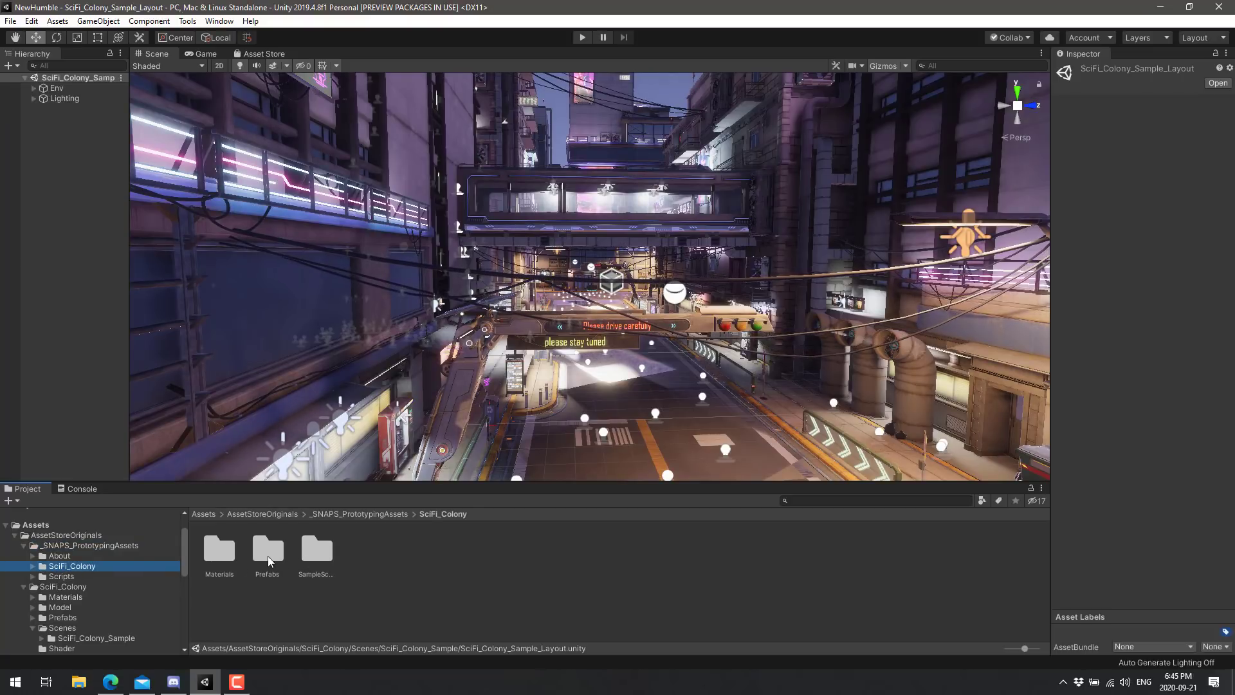
- Browse the prototype Prefabs > Props prefabs, then show the HD SciFi_Colony folder contents
{"action": "double_click", "coordinate": [267, 549]}
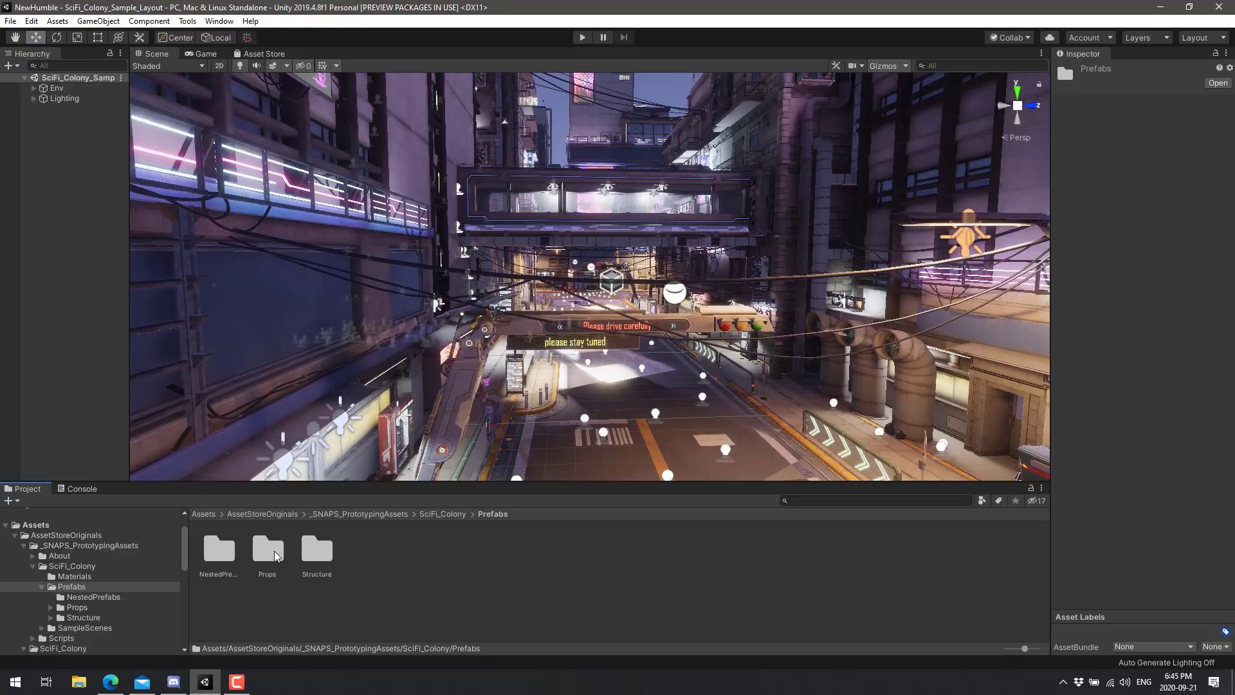
{"action": "double_click", "coordinate": [267, 550]}
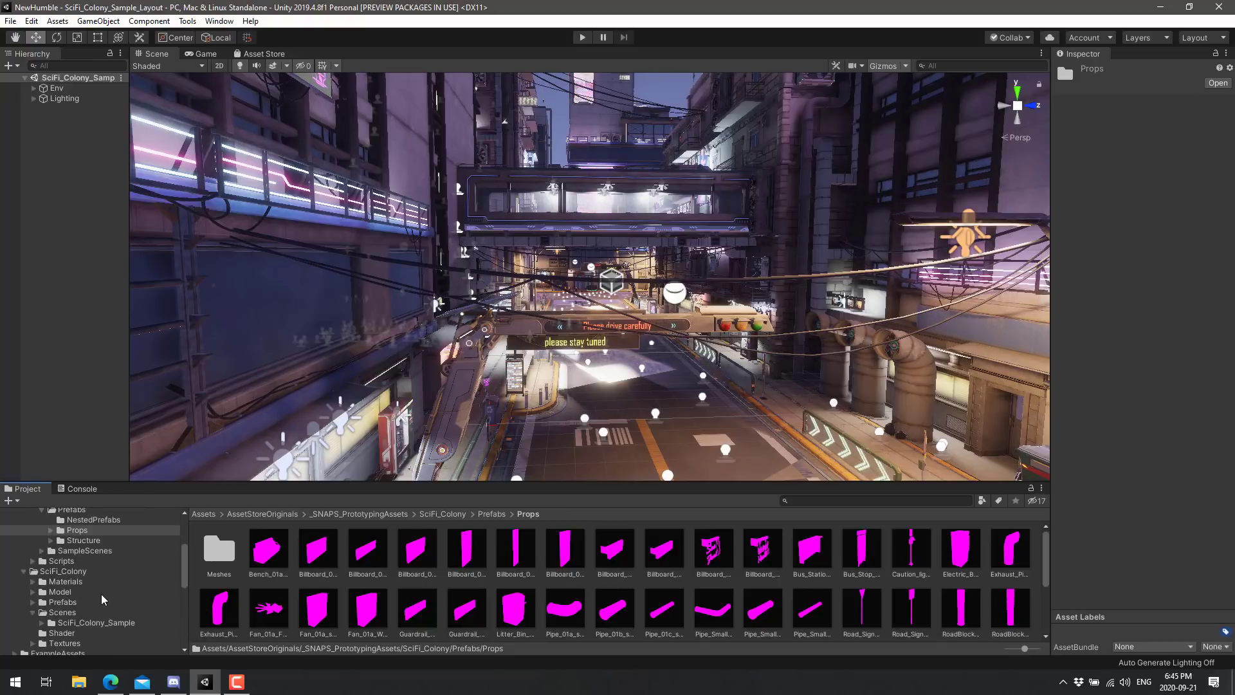
{"action": "left_click", "coordinate": [63, 572]}
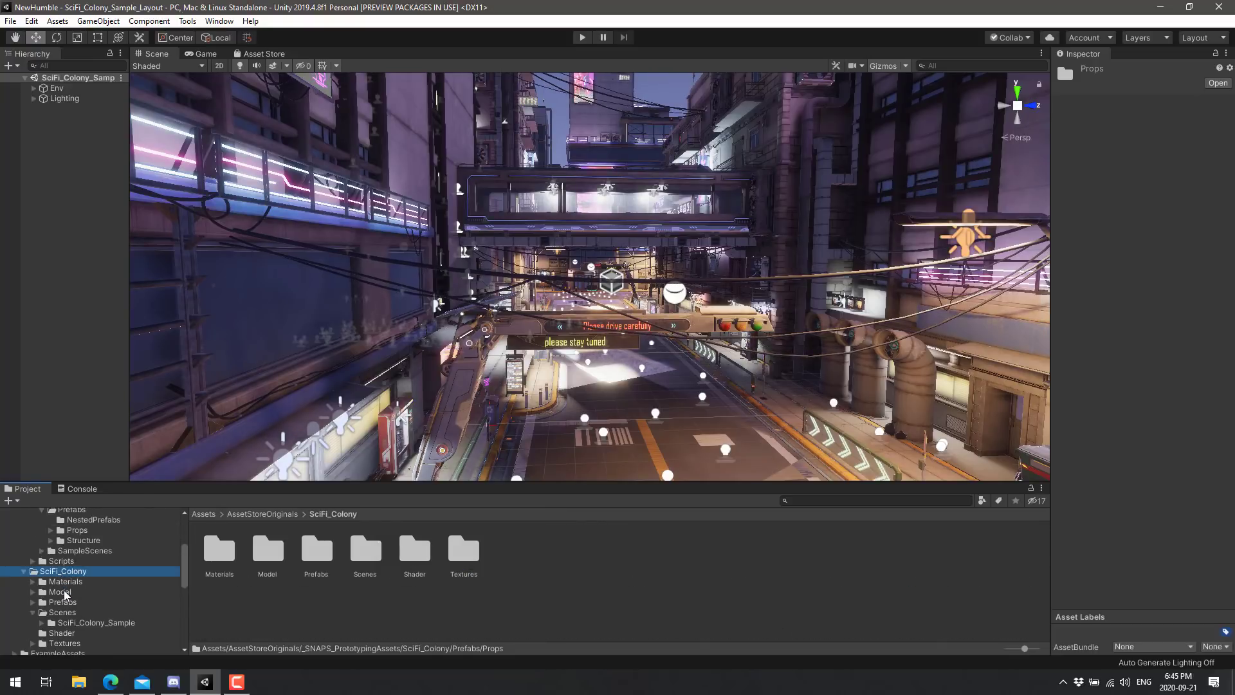
- Look through the HD colony's Model and Materials folders and expand its Prefabs folder
{"action": "left_click", "coordinate": [59, 581]}
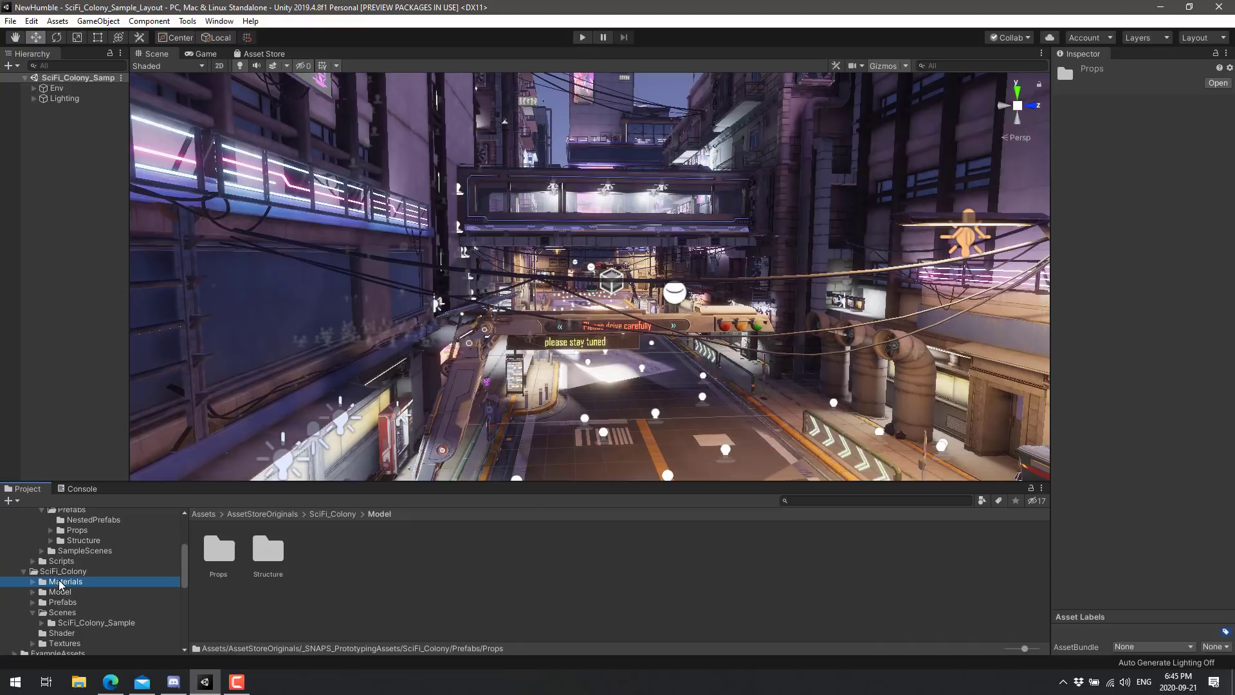
{"action": "left_click", "coordinate": [66, 581]}
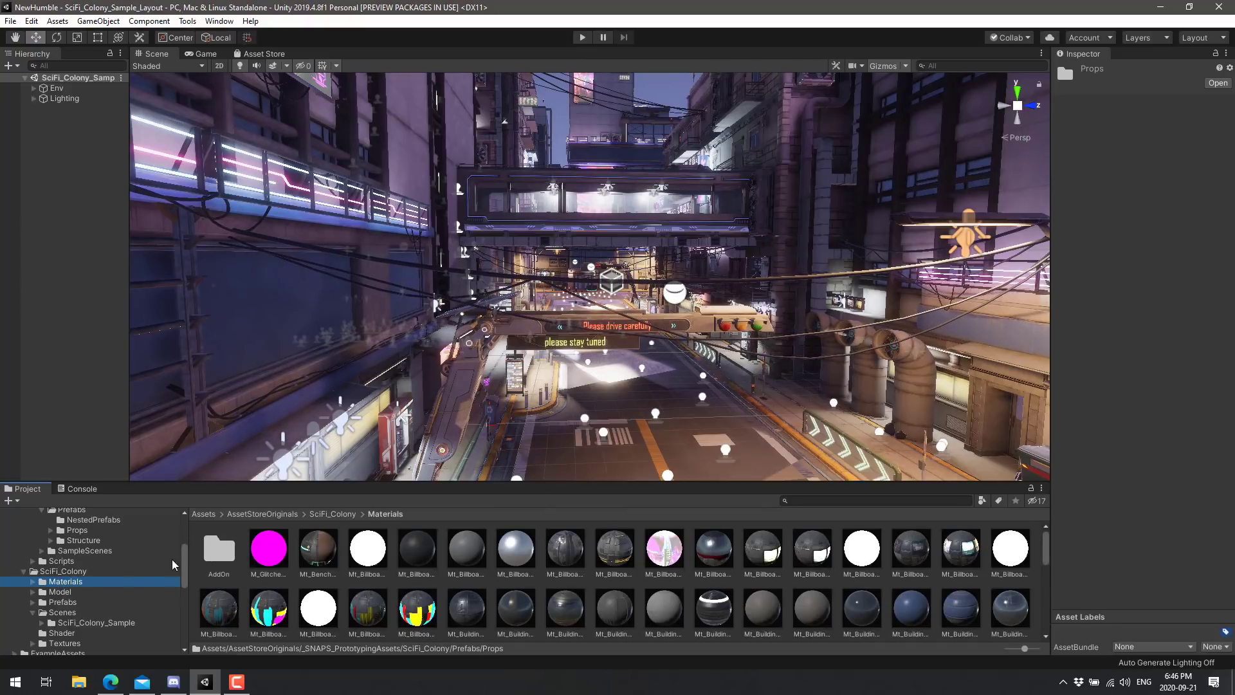
{"action": "left_click", "coordinate": [58, 592]}
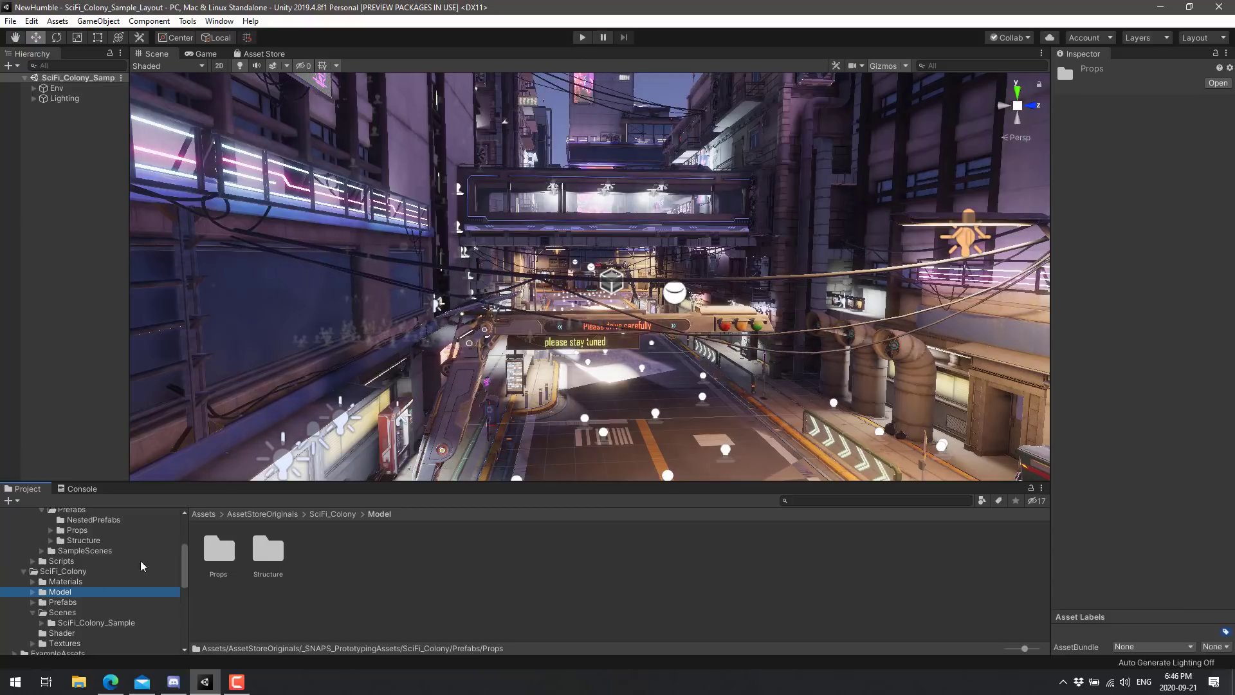
{"action": "mouse_move", "coordinate": [74, 601]}
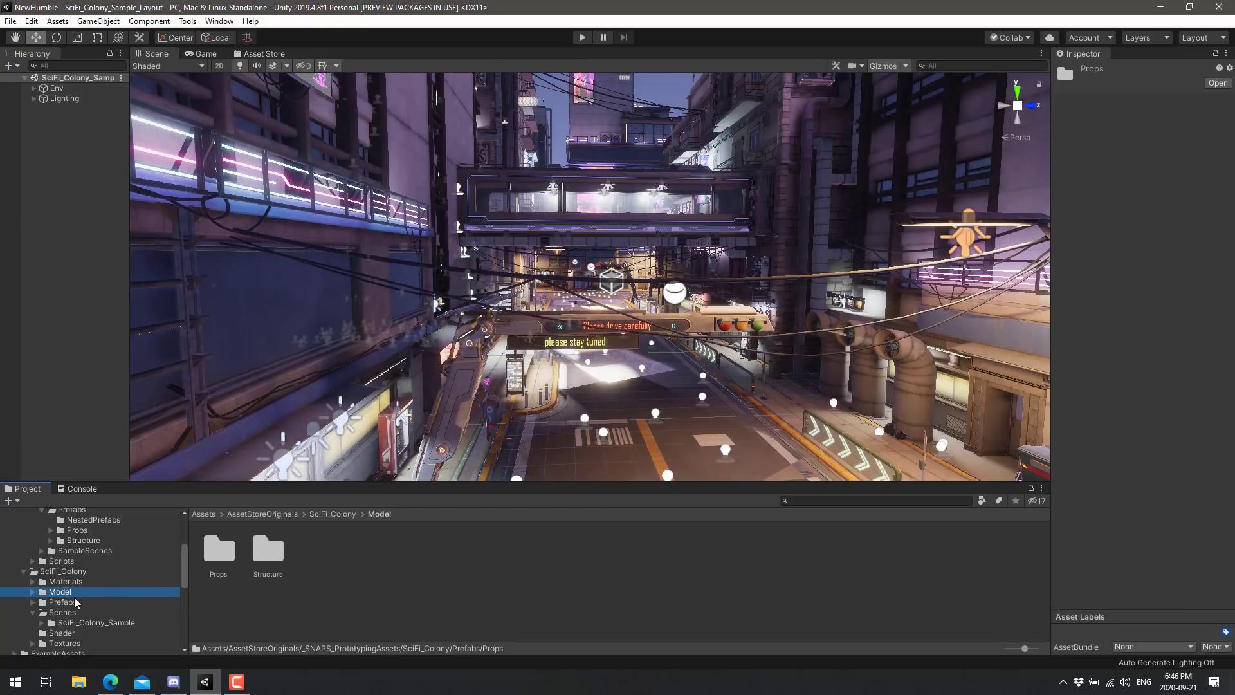
{"action": "left_click", "coordinate": [62, 602]}
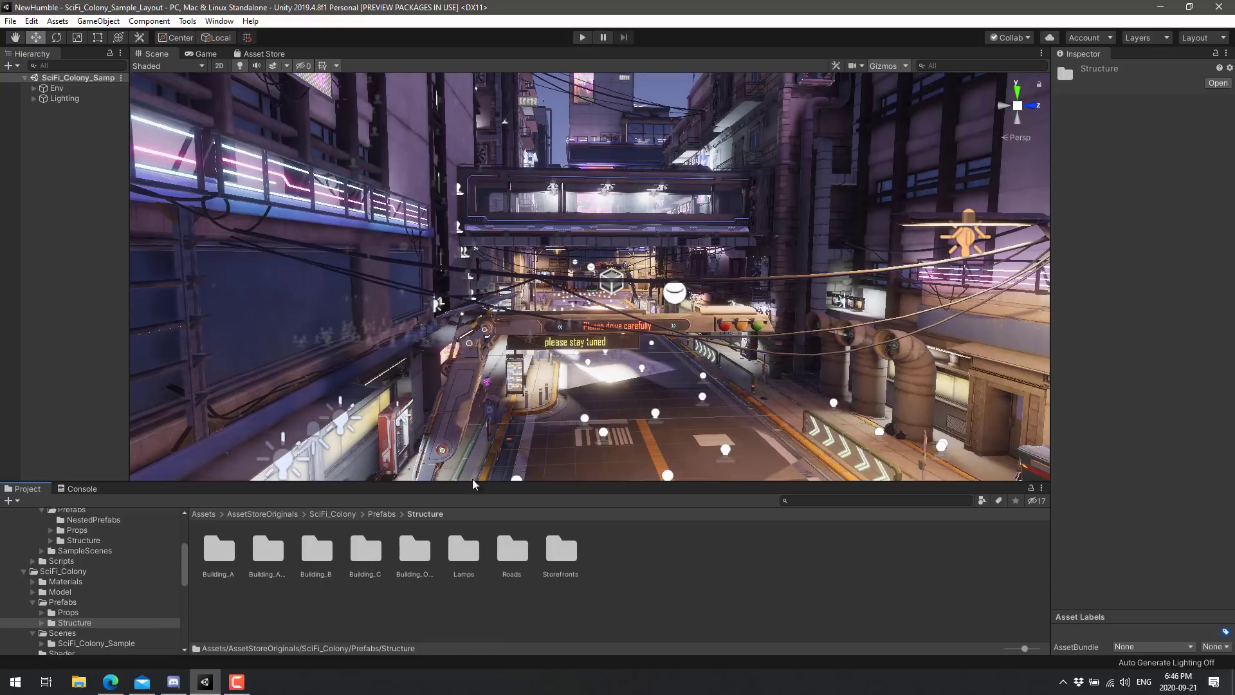
- Browse the Structure prefabs: Building_Overpass, Building_B, Building_A, Roads and Storefronts
{"action": "double_click", "coordinate": [415, 549]}
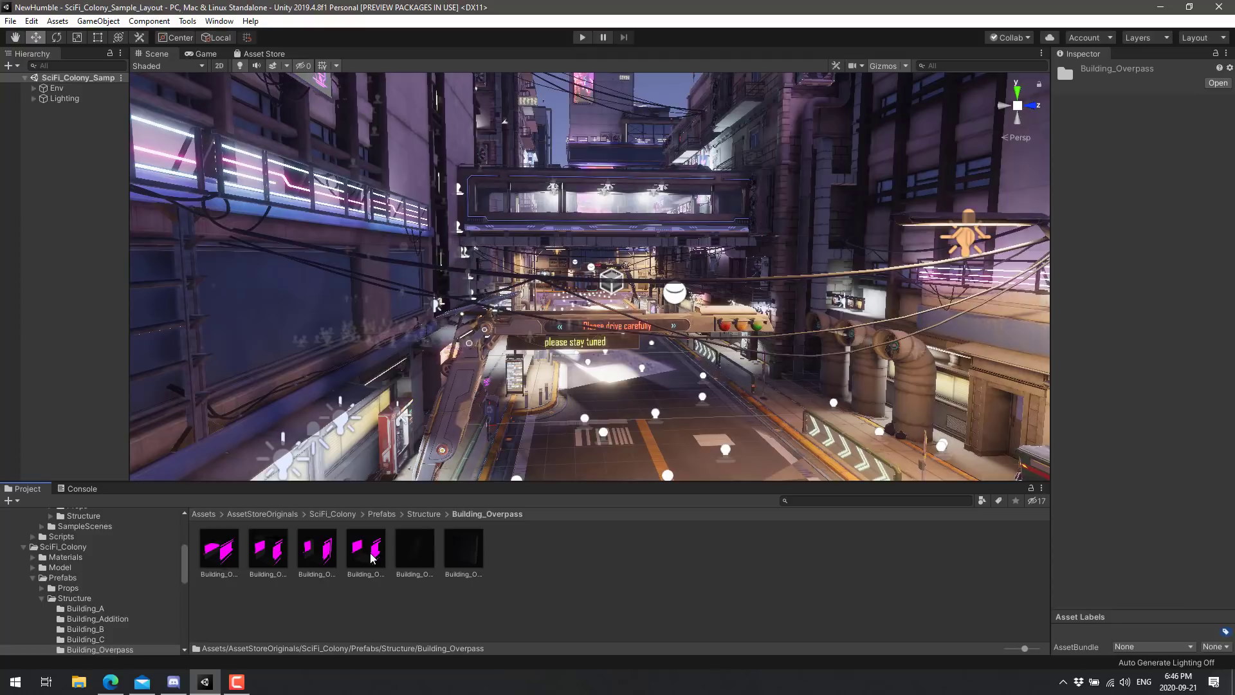
{"action": "left_click", "coordinate": [85, 629]}
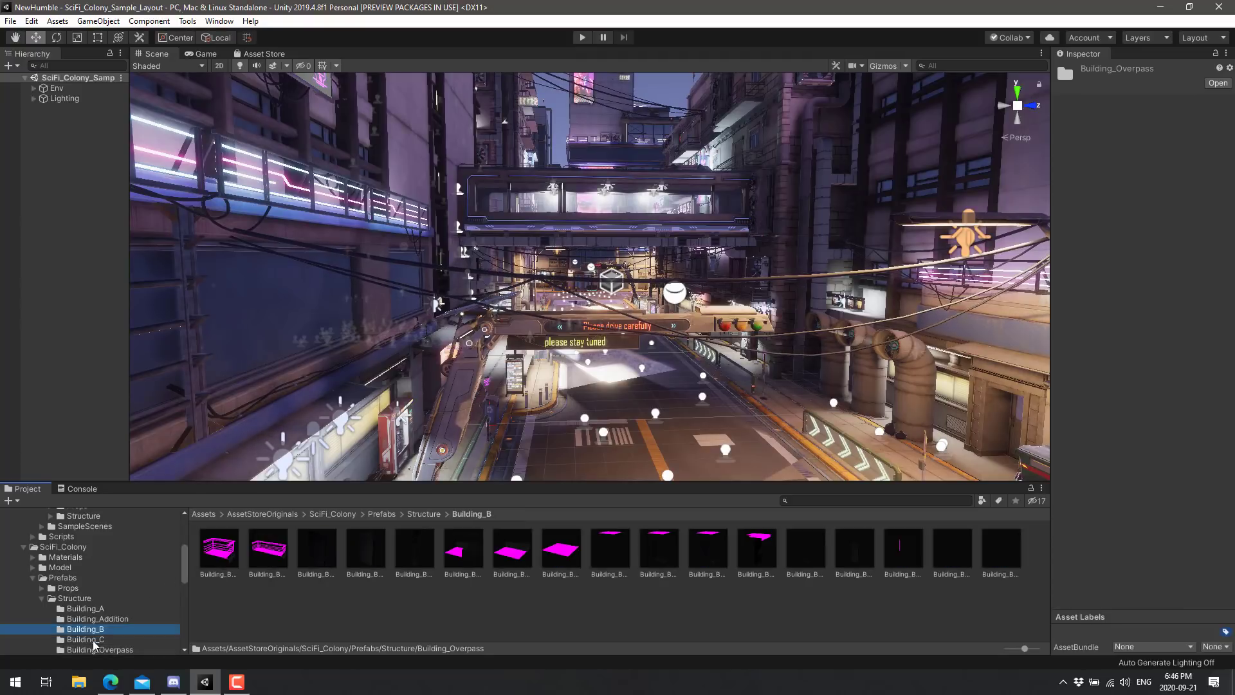
{"action": "left_click", "coordinate": [83, 609]}
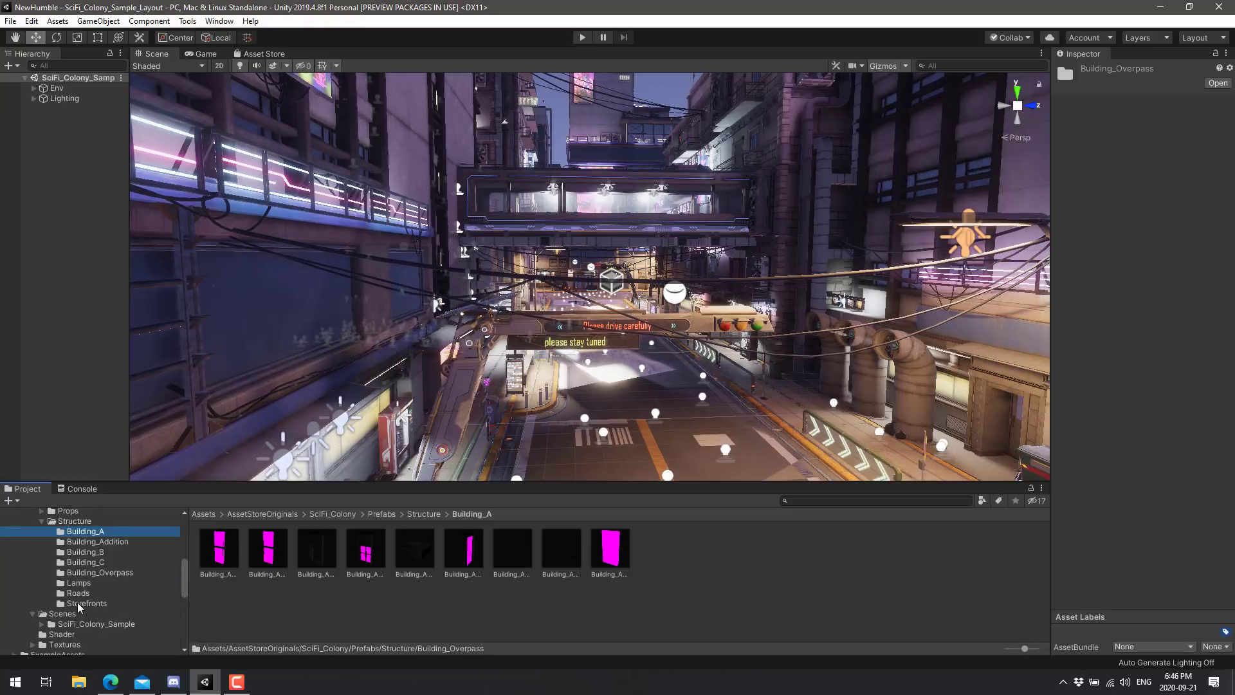
{"action": "left_click", "coordinate": [78, 592]}
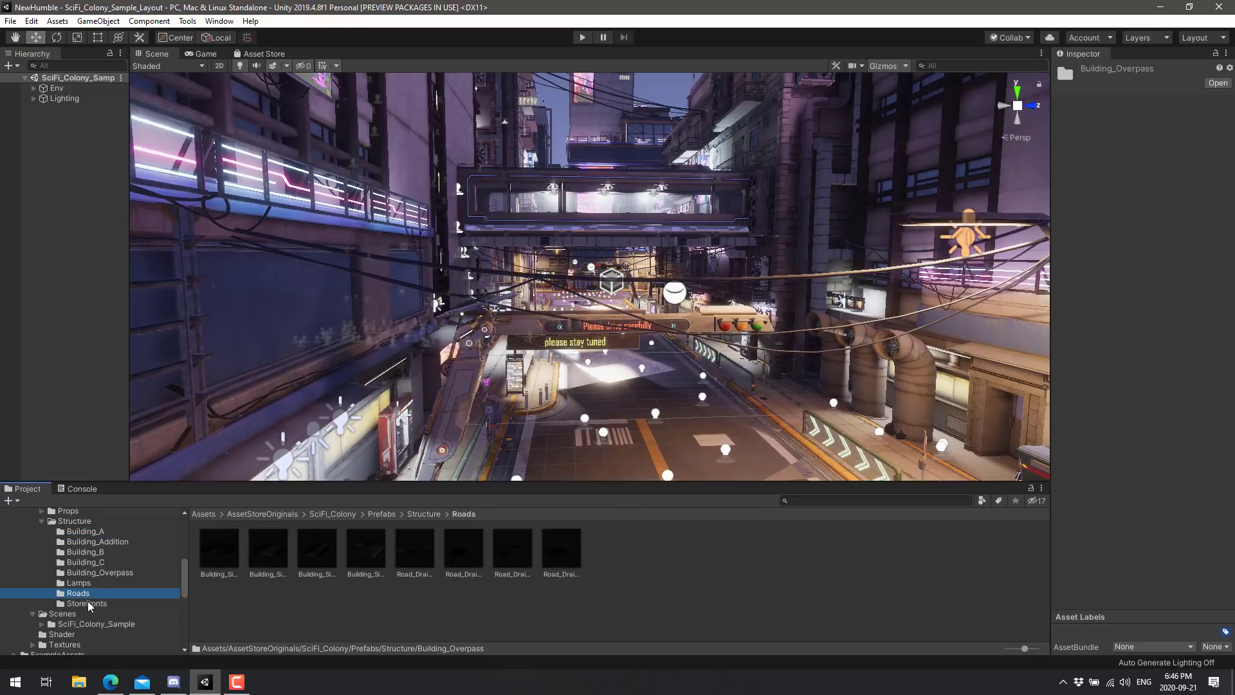
{"action": "left_click", "coordinate": [86, 603]}
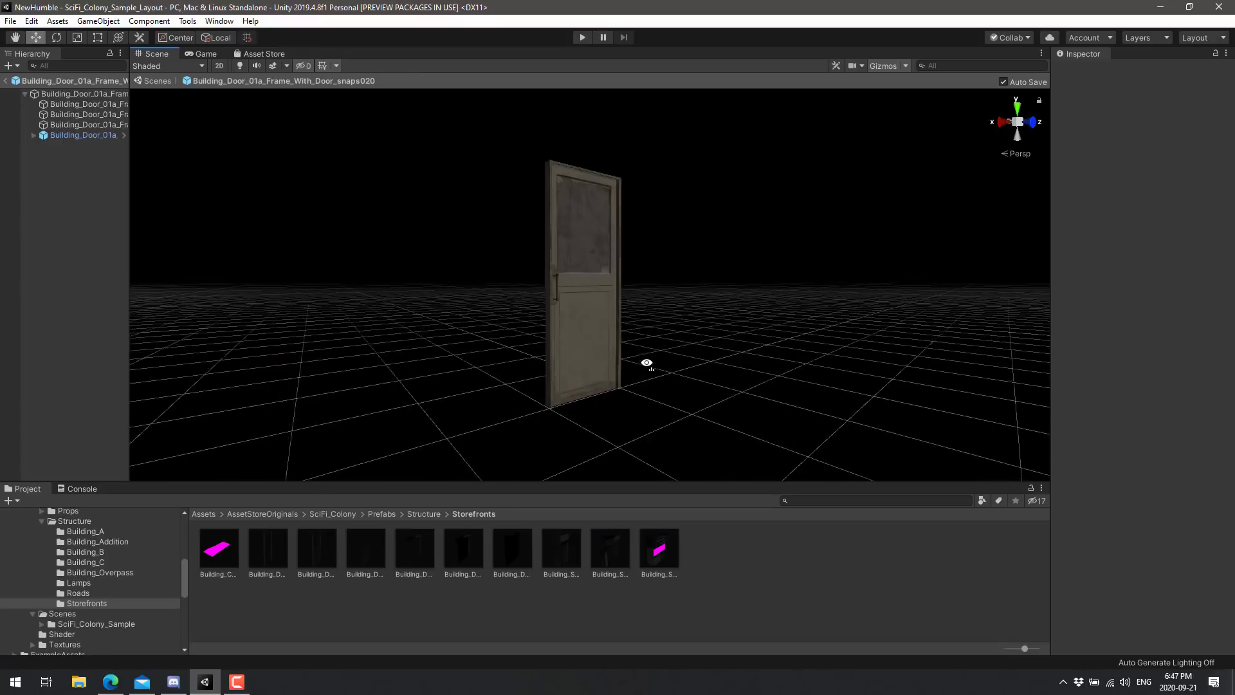
- Go back up to the HD Prefabs folder and browse the Props prefabs
{"action": "left_click", "coordinate": [382, 513]}
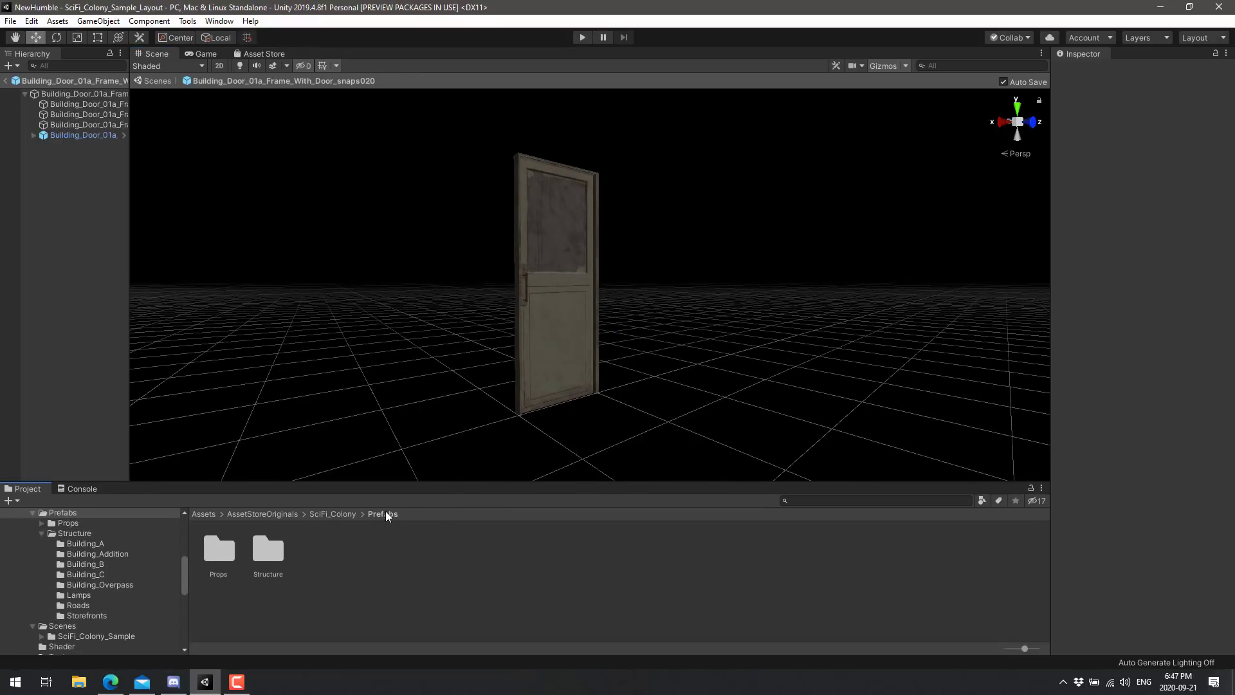
{"action": "double_click", "coordinate": [219, 552]}
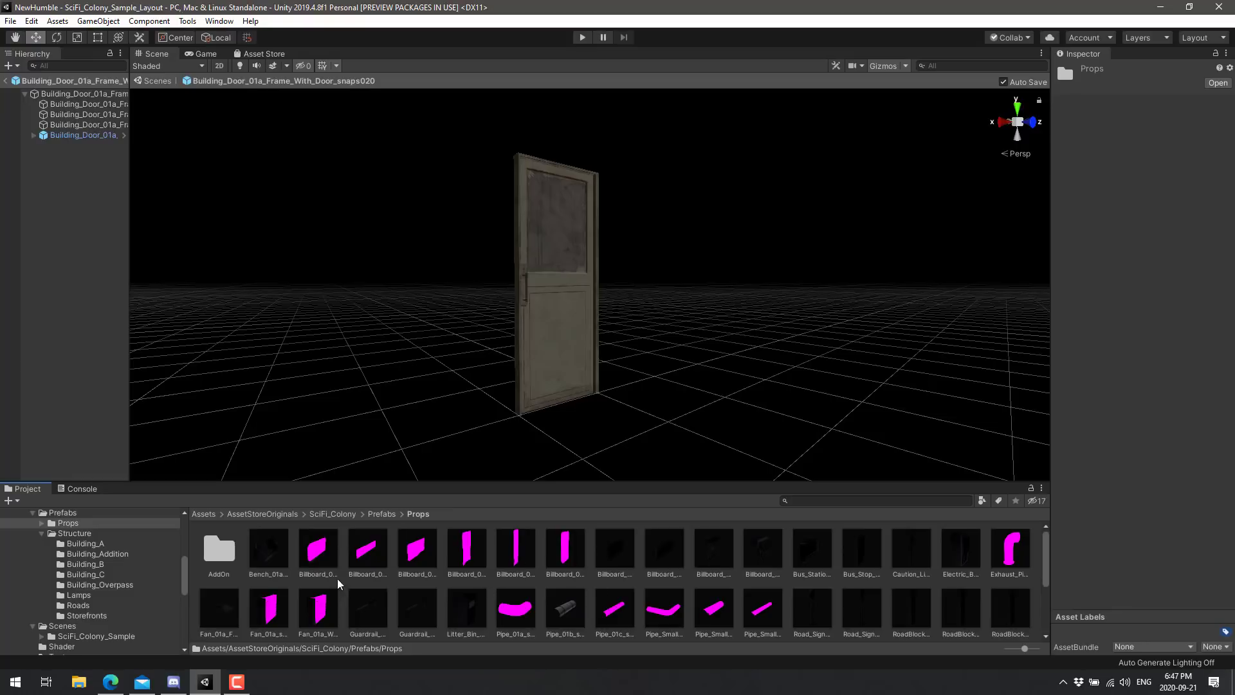
{"action": "scroll", "scroll_direction": "down", "scroll_amount": 3}
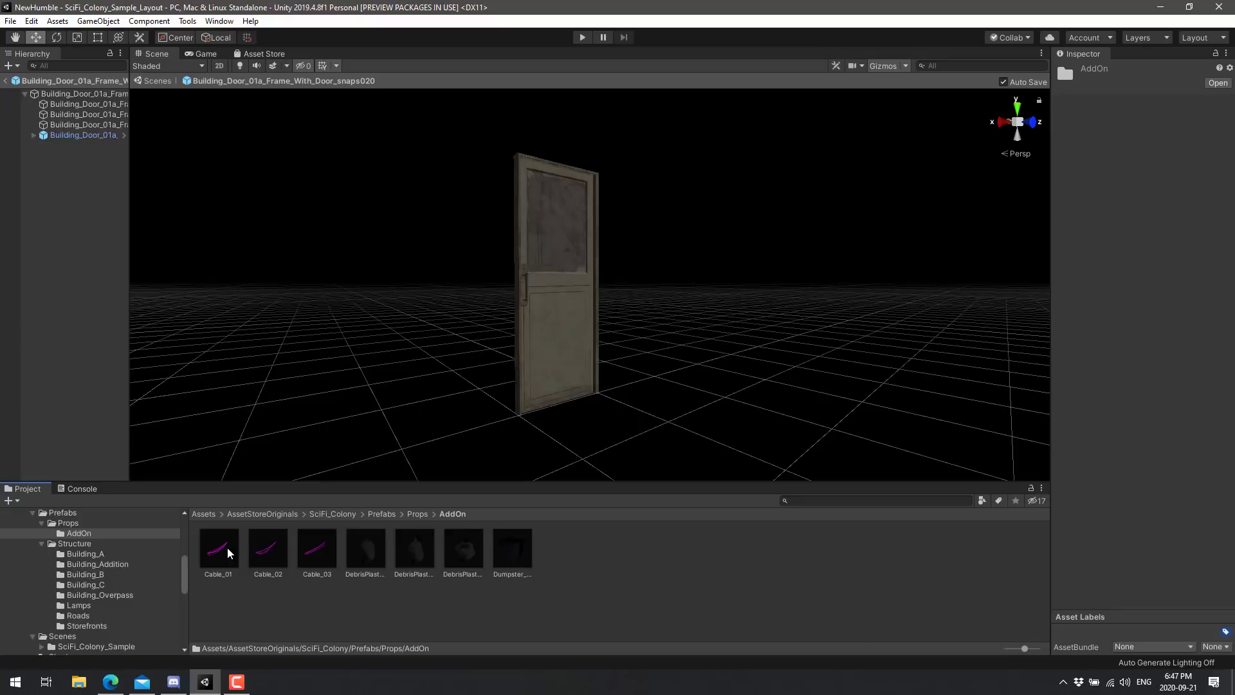
{"action": "mouse_move", "coordinate": [245, 404]}
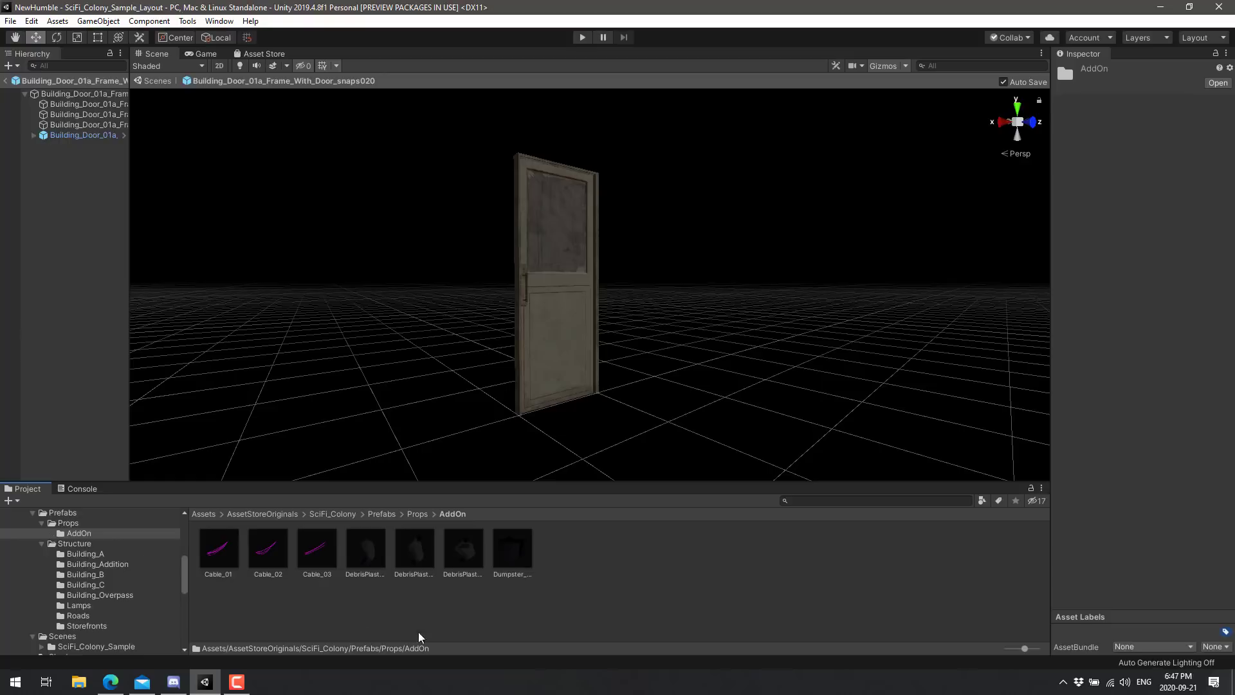
- Select the SciFi_Colony_Sample_Layout scene in SciFi_Colony_Sample and return to the full scene view
{"action": "left_click", "coordinate": [332, 514]}
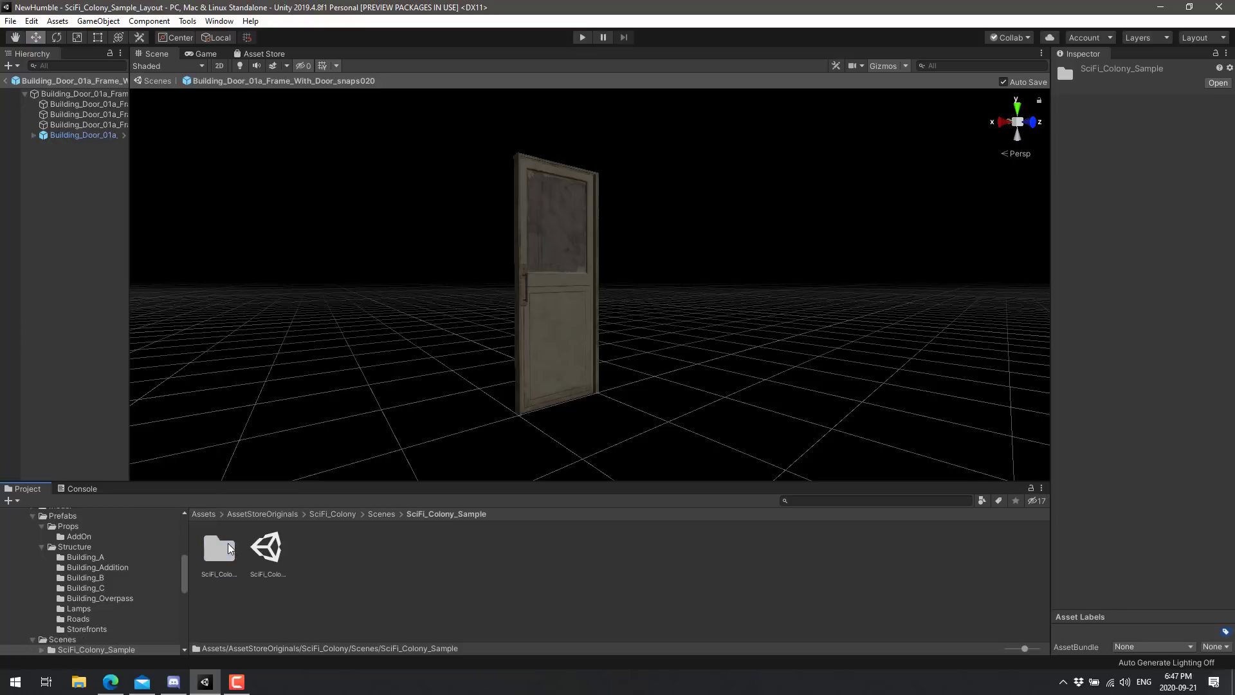
{"action": "left_click", "coordinate": [267, 547]}
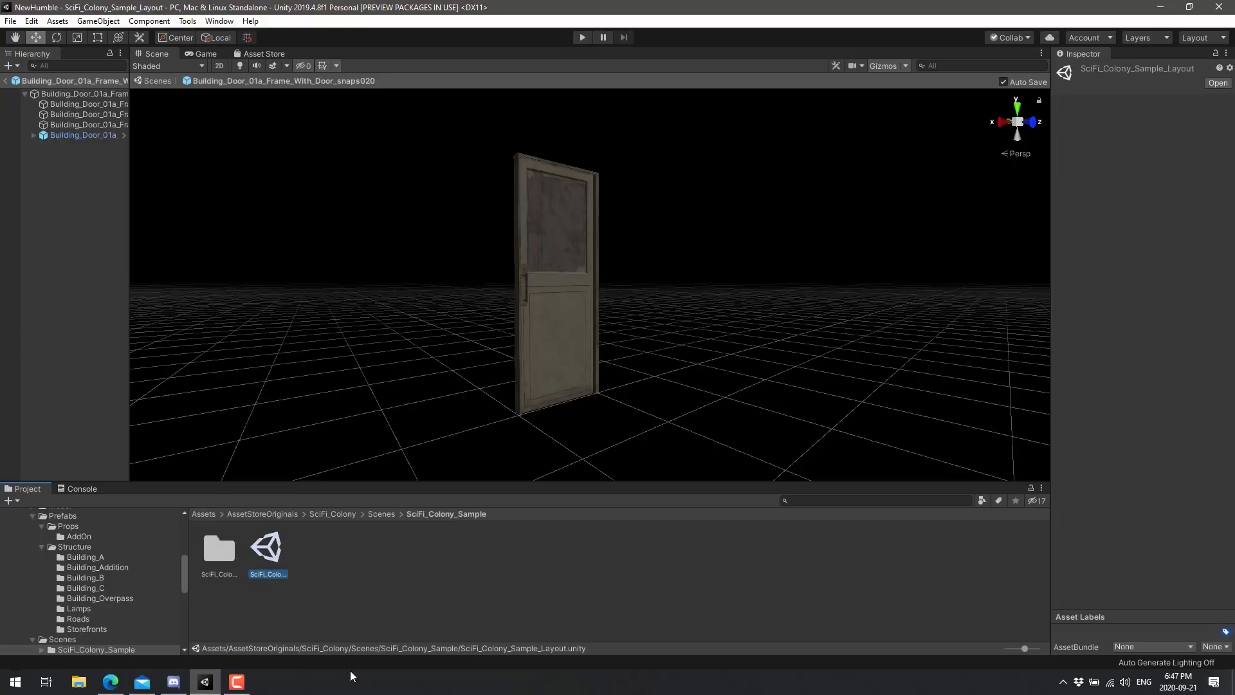
{"action": "mouse_move", "coordinate": [292, 444]}
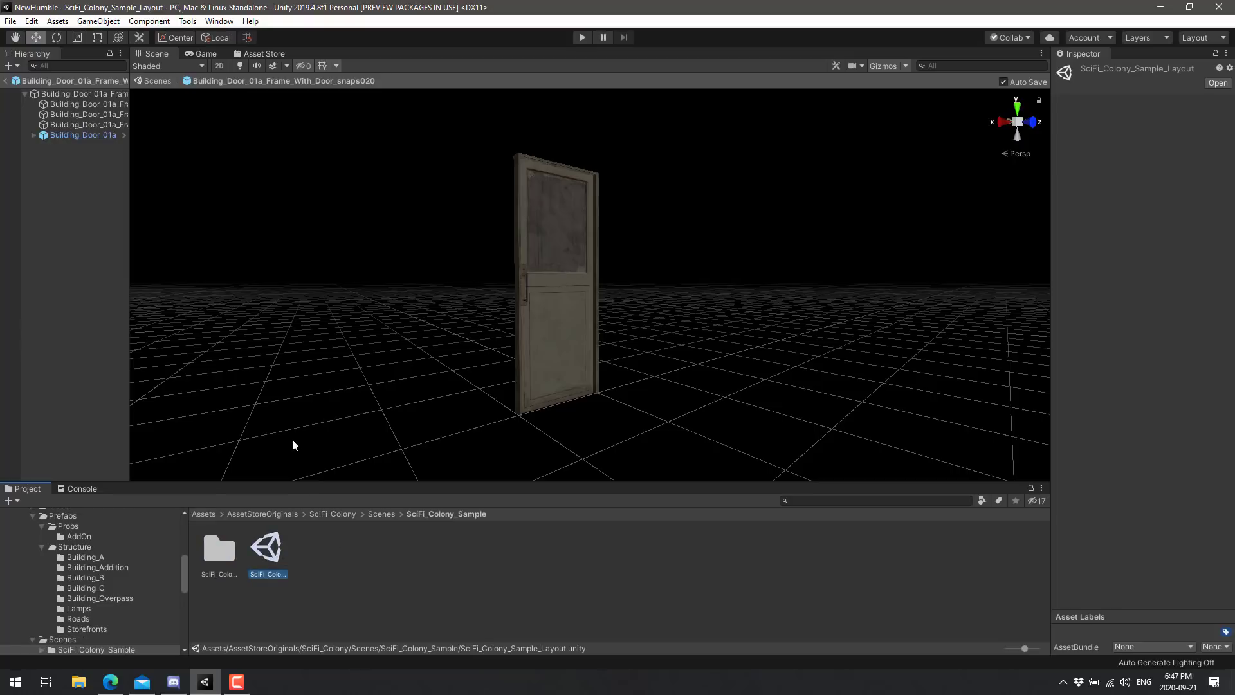
{"action": "left_click", "coordinate": [8, 77]}
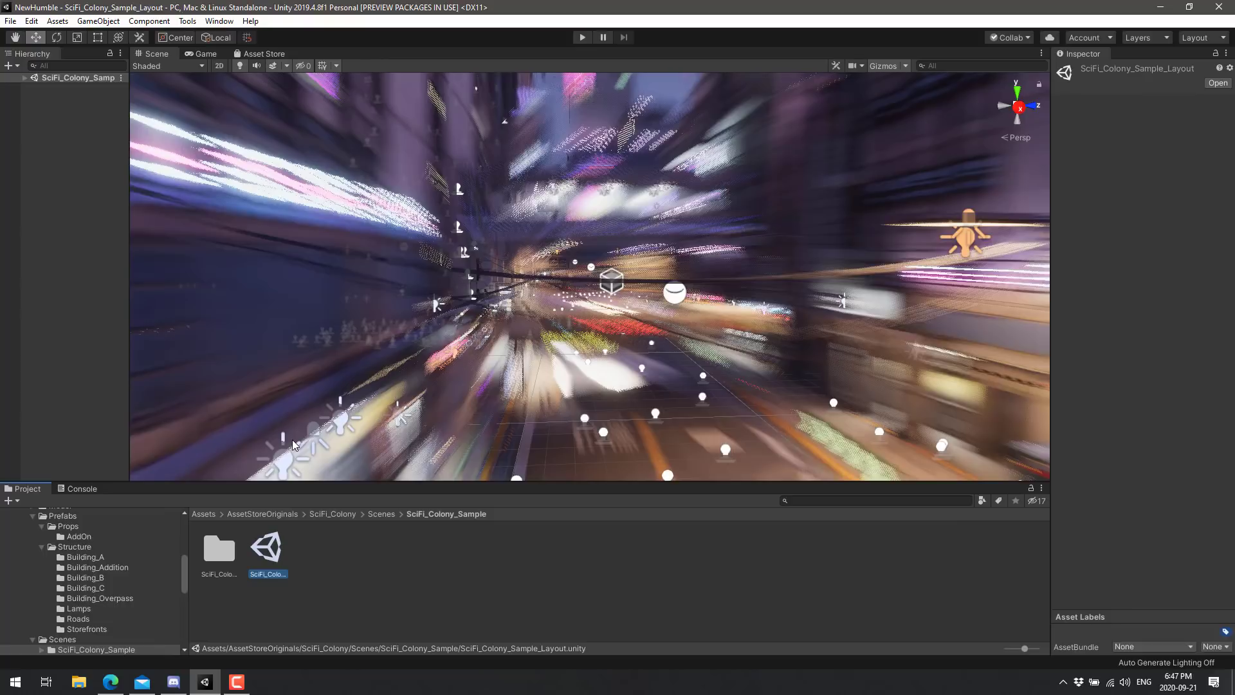
{"action": "mouse_move", "coordinate": [709, 185]}
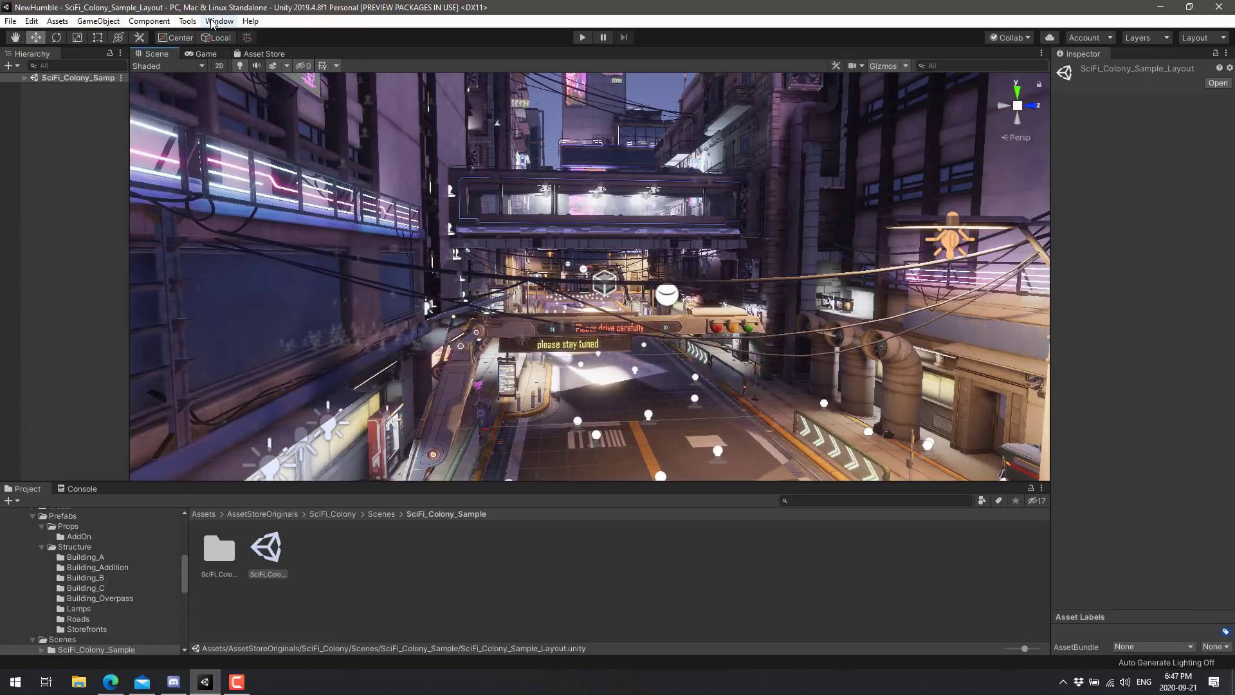
- Bring up the Window menu over the rendered SciFi_Colony_Sample_Layout street scene
{"action": "left_click", "coordinate": [219, 21]}
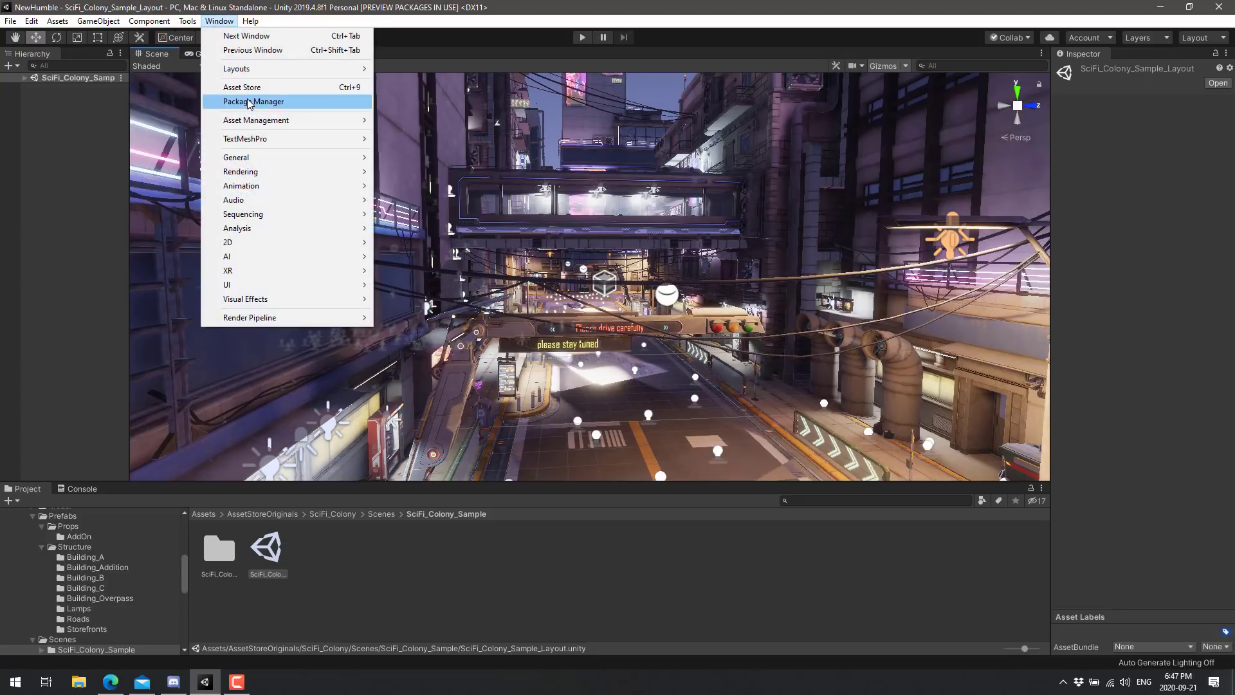
- Show Snaps Art HD | Sci-fi Urban in Package Manager, its 1.54 GB size and expanded included-content description
{"action": "left_click", "coordinate": [254, 101]}
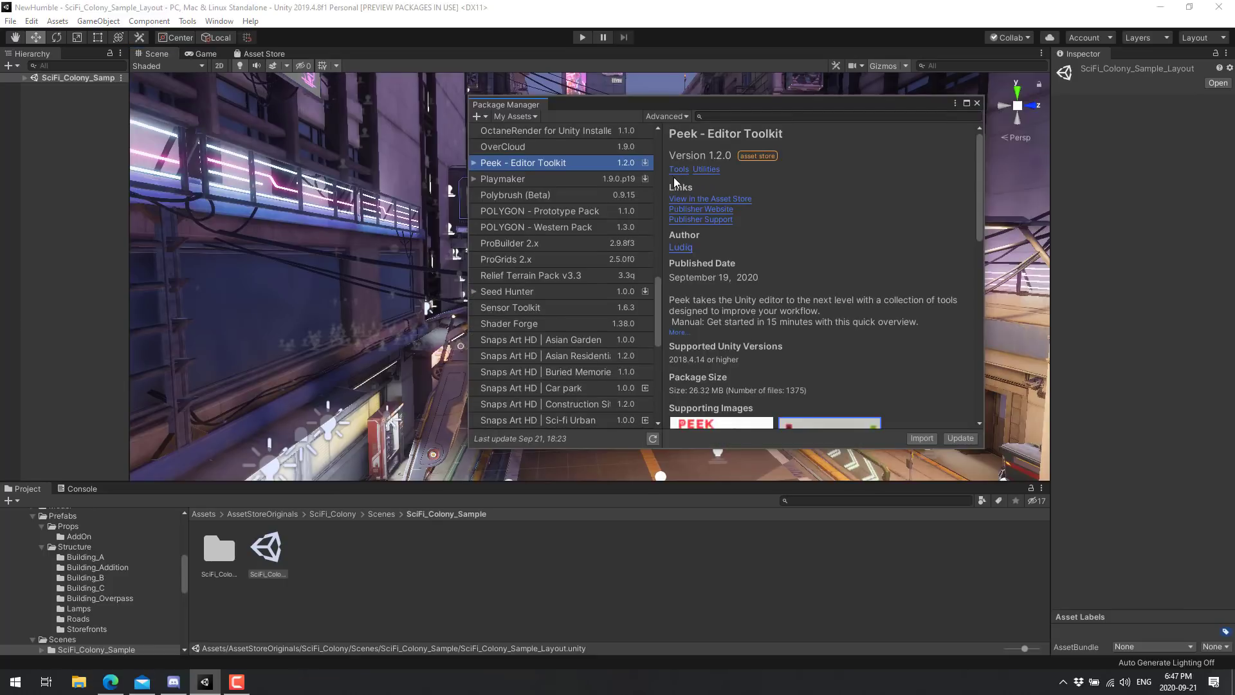
{"action": "mouse_move", "coordinate": [526, 133]}
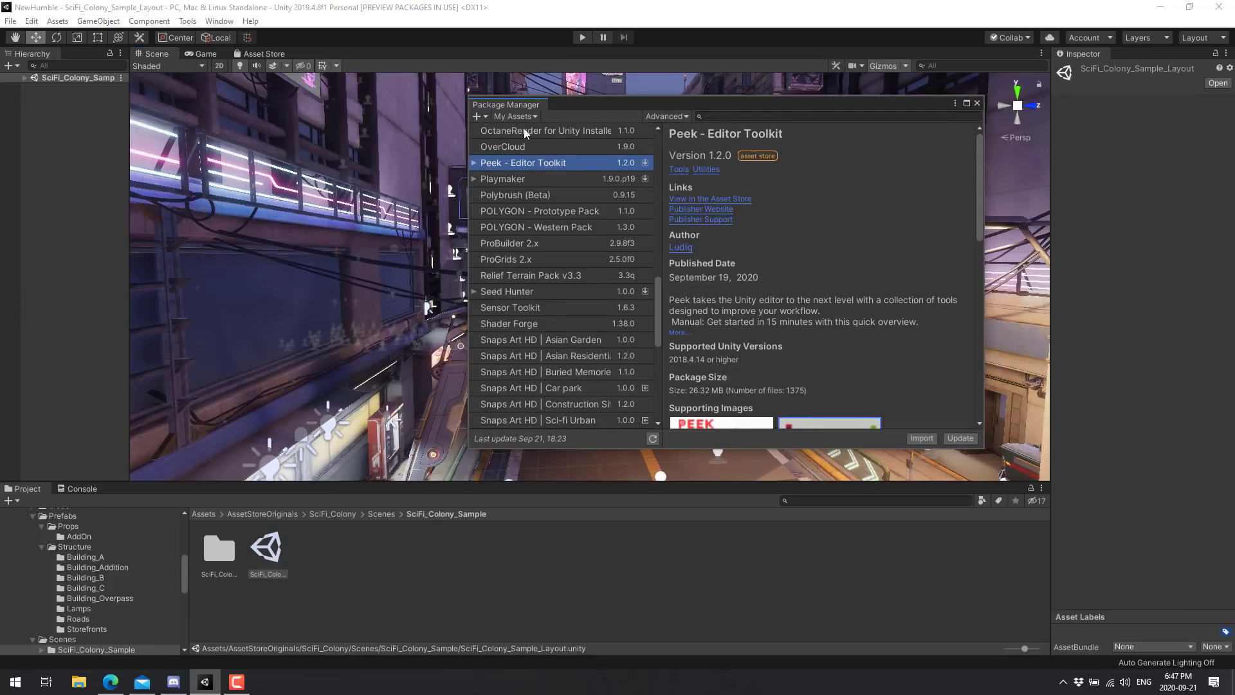
{"action": "mouse_move", "coordinate": [585, 334]}
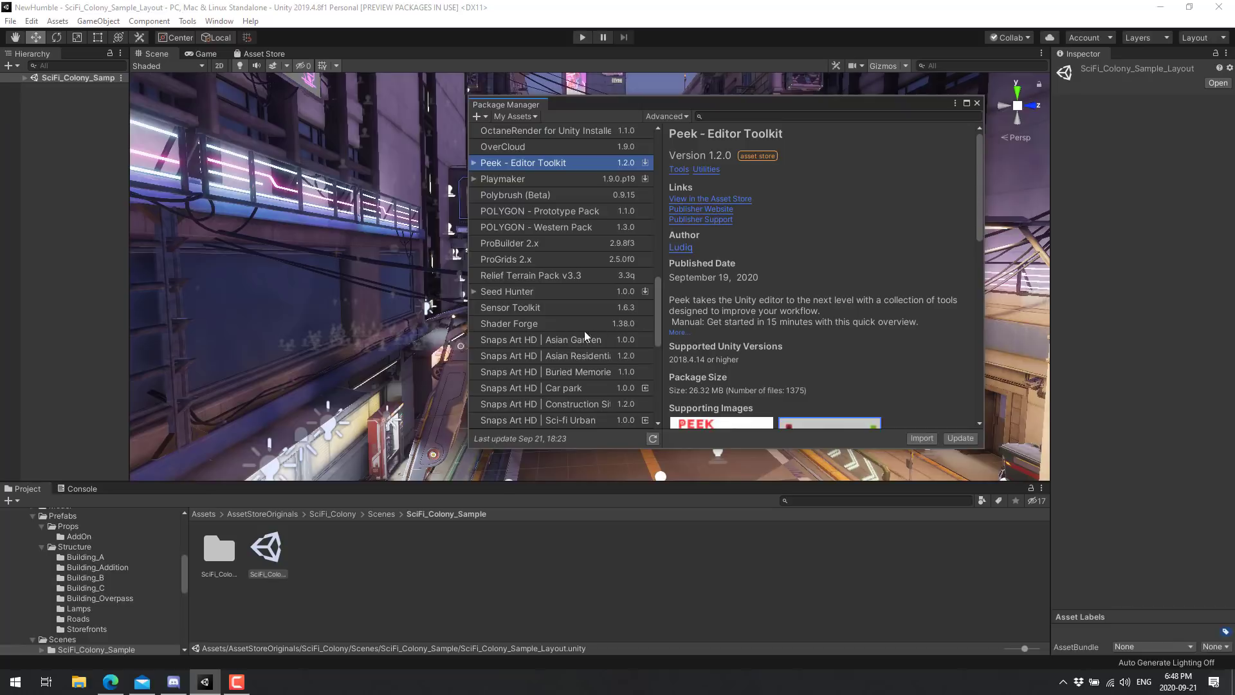
{"action": "mouse_move", "coordinate": [578, 371]}
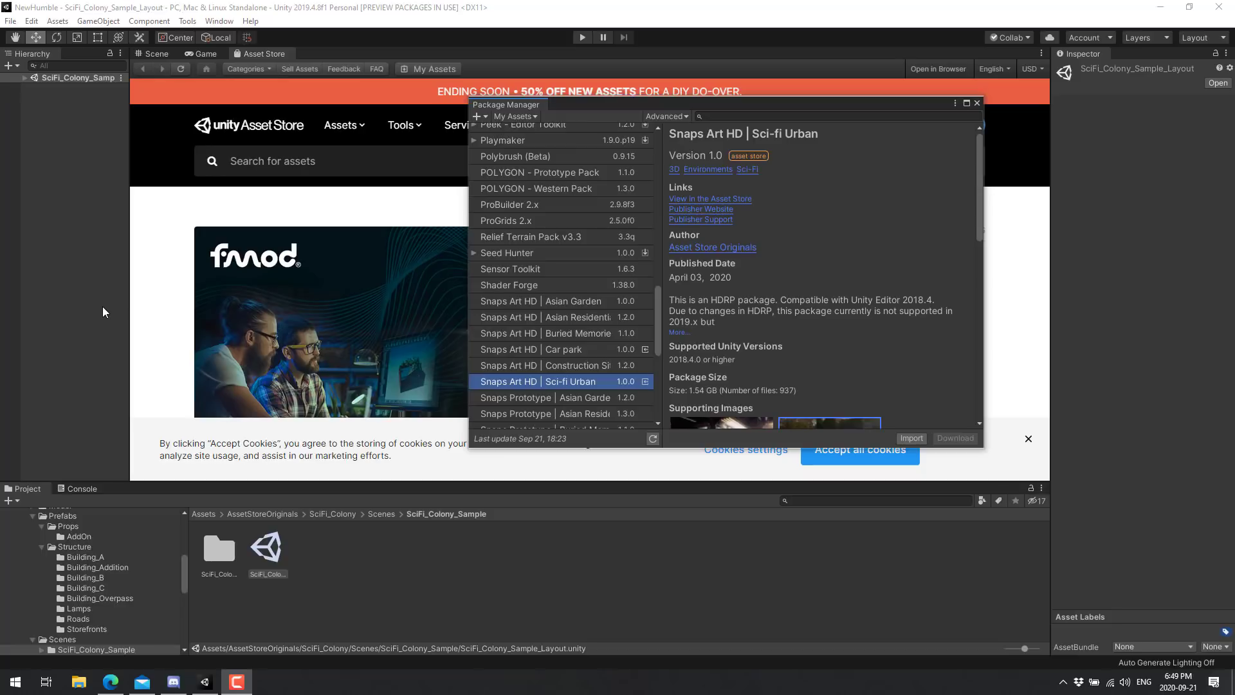
{"action": "mouse_move", "coordinate": [720, 377]}
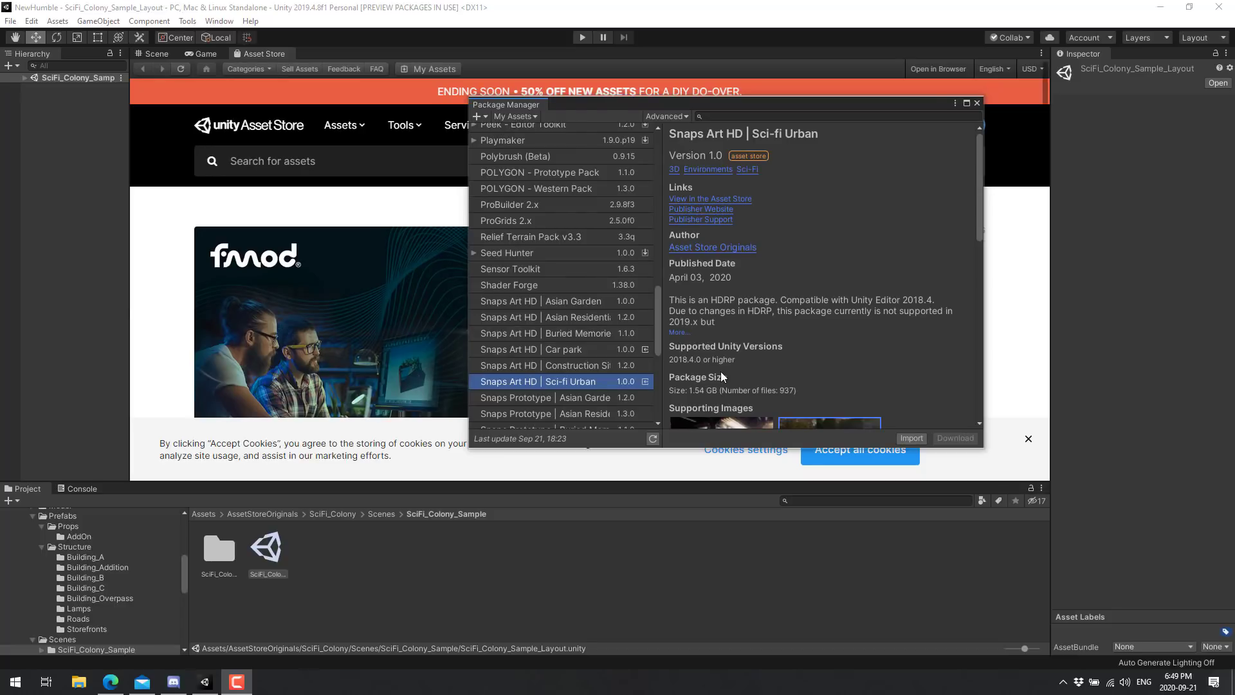
{"action": "mouse_move", "coordinate": [462, 225]}
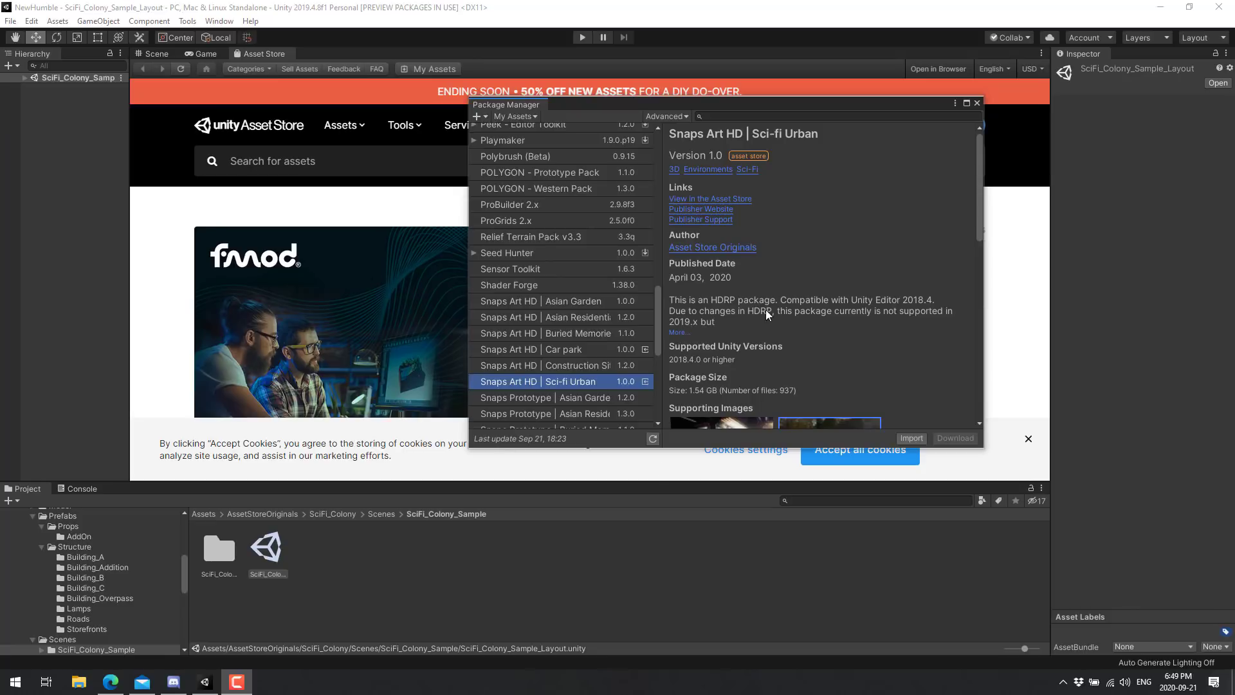
{"action": "left_click", "coordinate": [678, 332]}
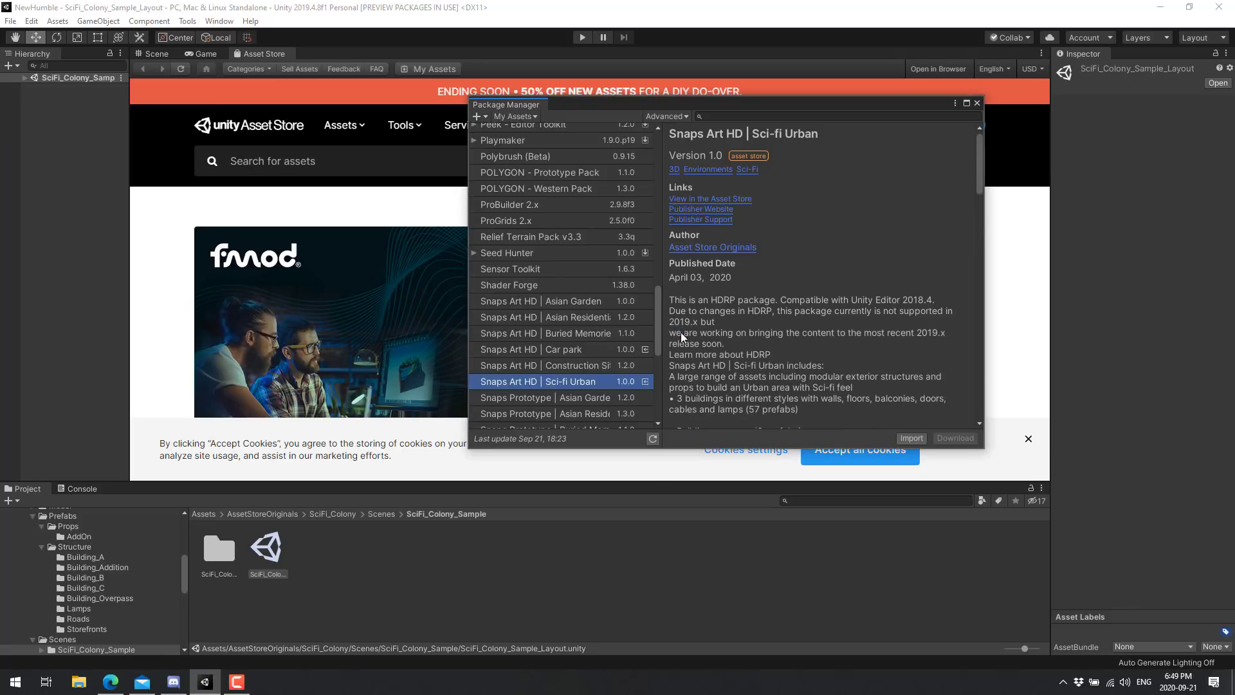
{"action": "scroll", "scroll_direction": "down", "scroll_amount": 3}
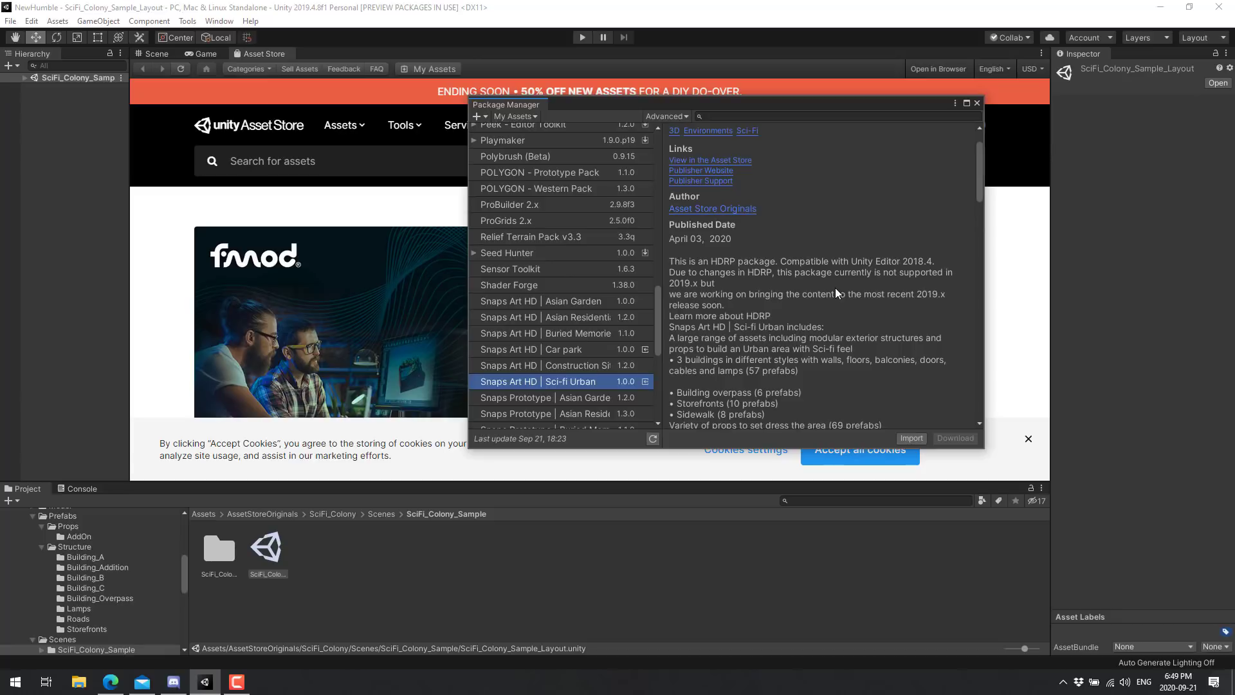
{"action": "mouse_move", "coordinate": [934, 291]}
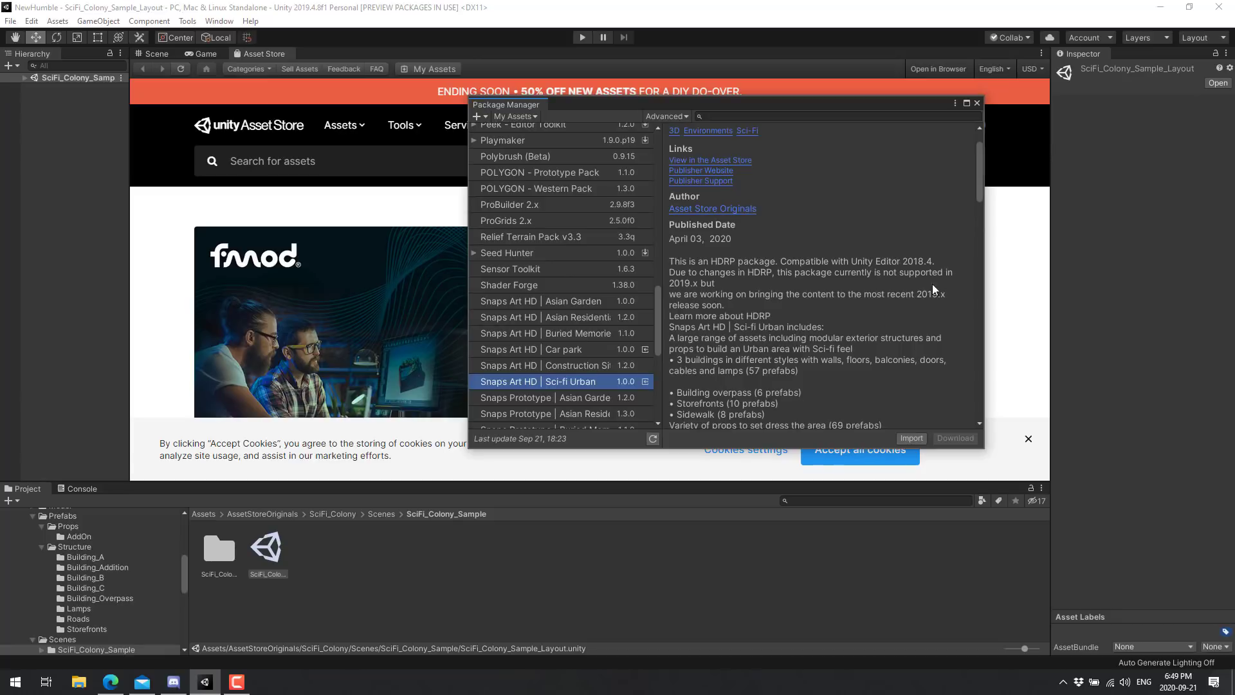
{"action": "mouse_move", "coordinate": [919, 321]}
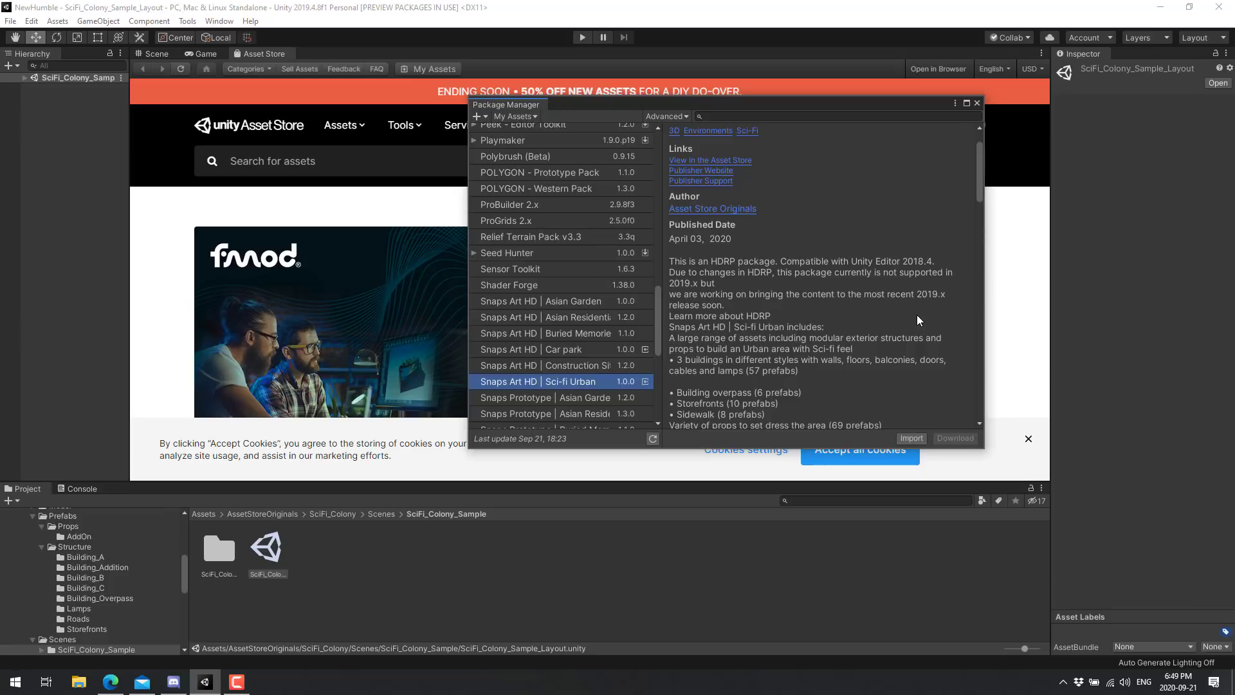
{"action": "mouse_move", "coordinate": [749, 286]}
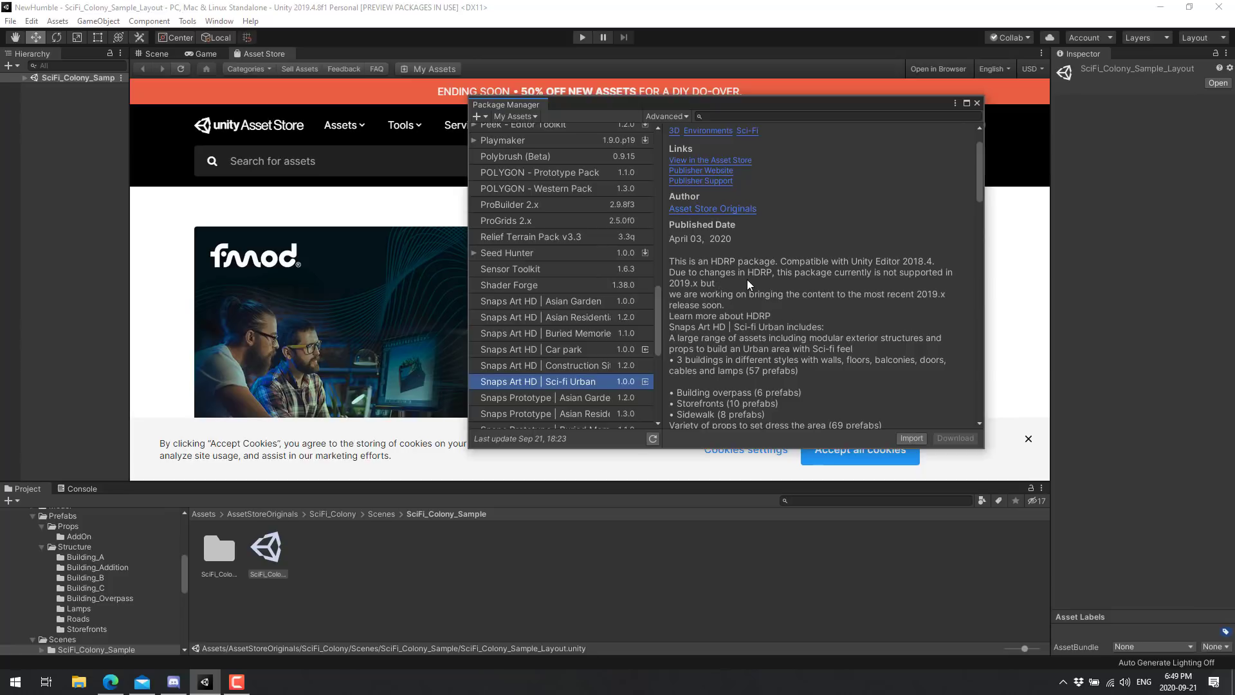
{"action": "mouse_move", "coordinate": [910, 304]}
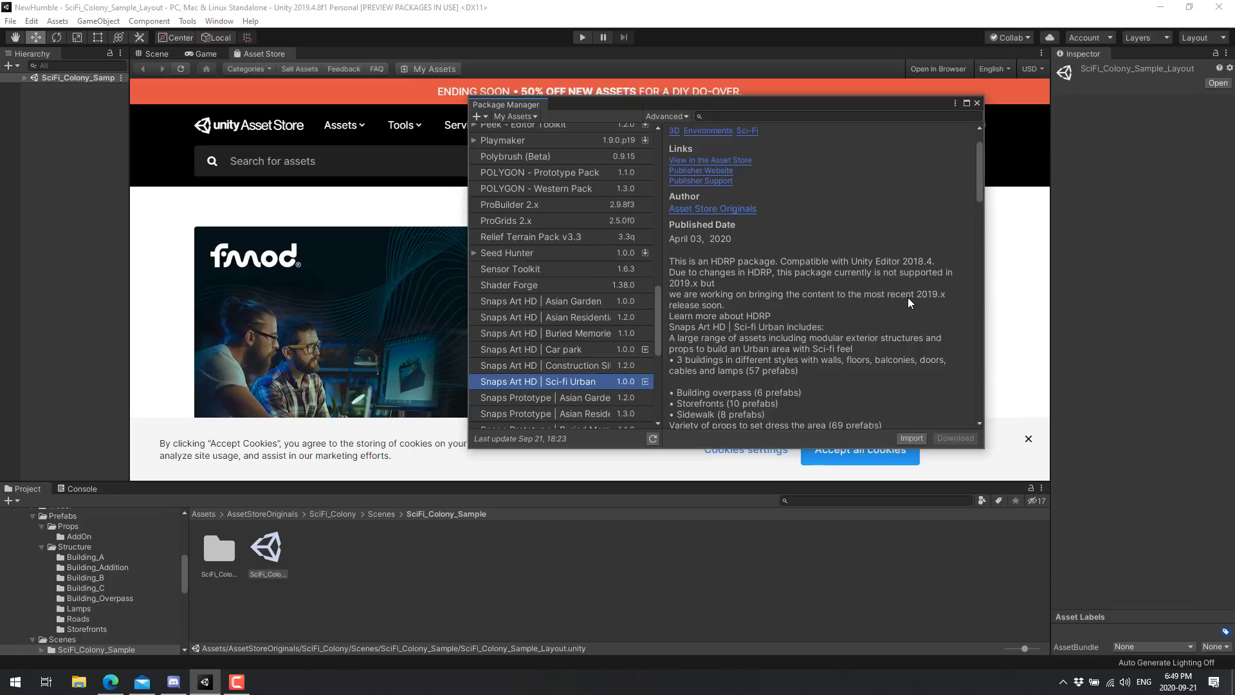
{"action": "mouse_move", "coordinate": [696, 345]}
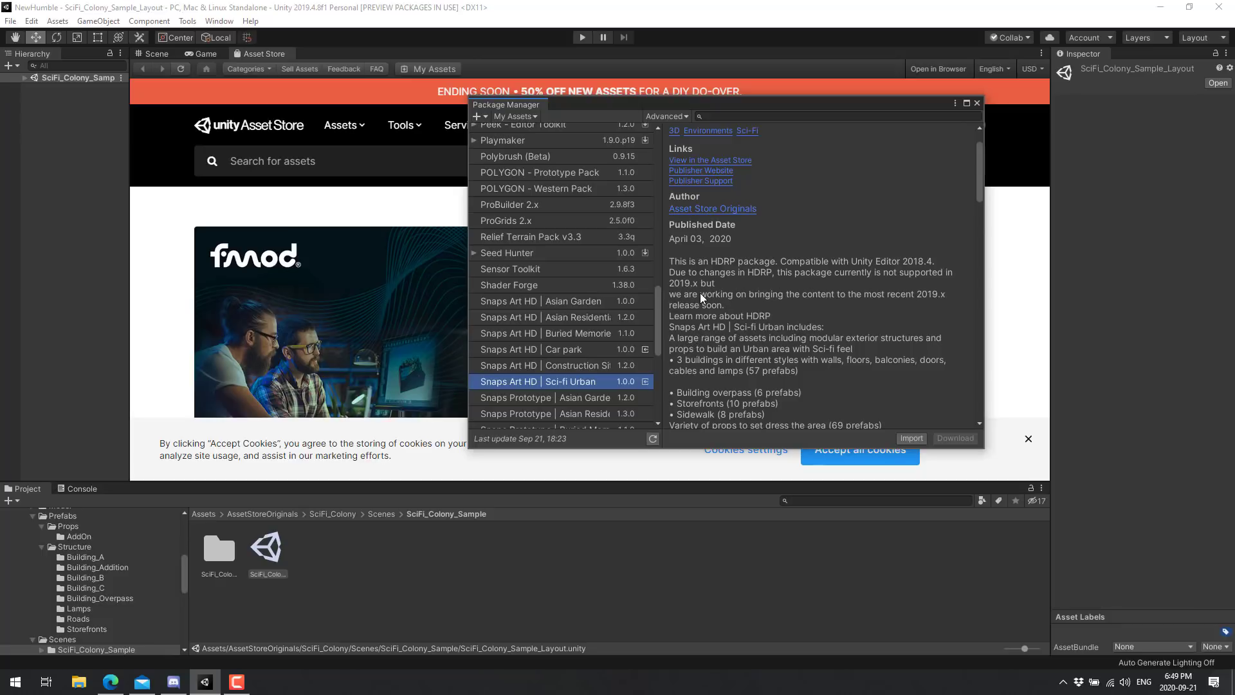
{"action": "mouse_move", "coordinate": [803, 300]}
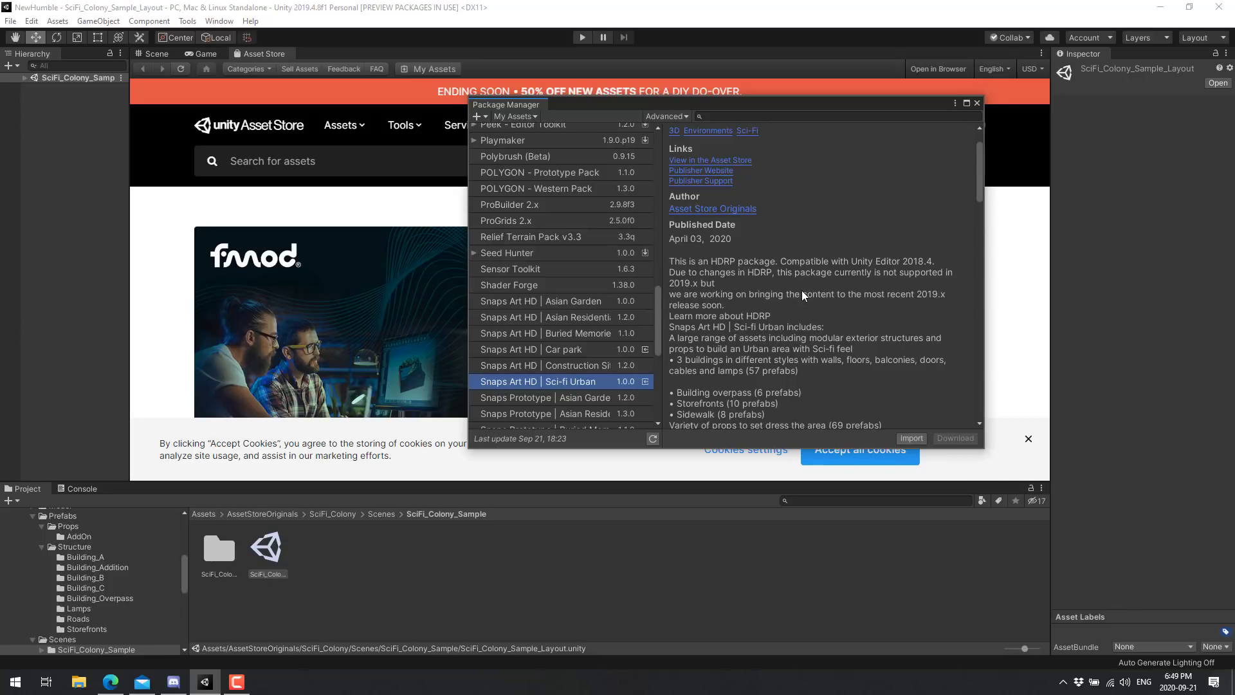
{"action": "mouse_move", "coordinate": [873, 259]}
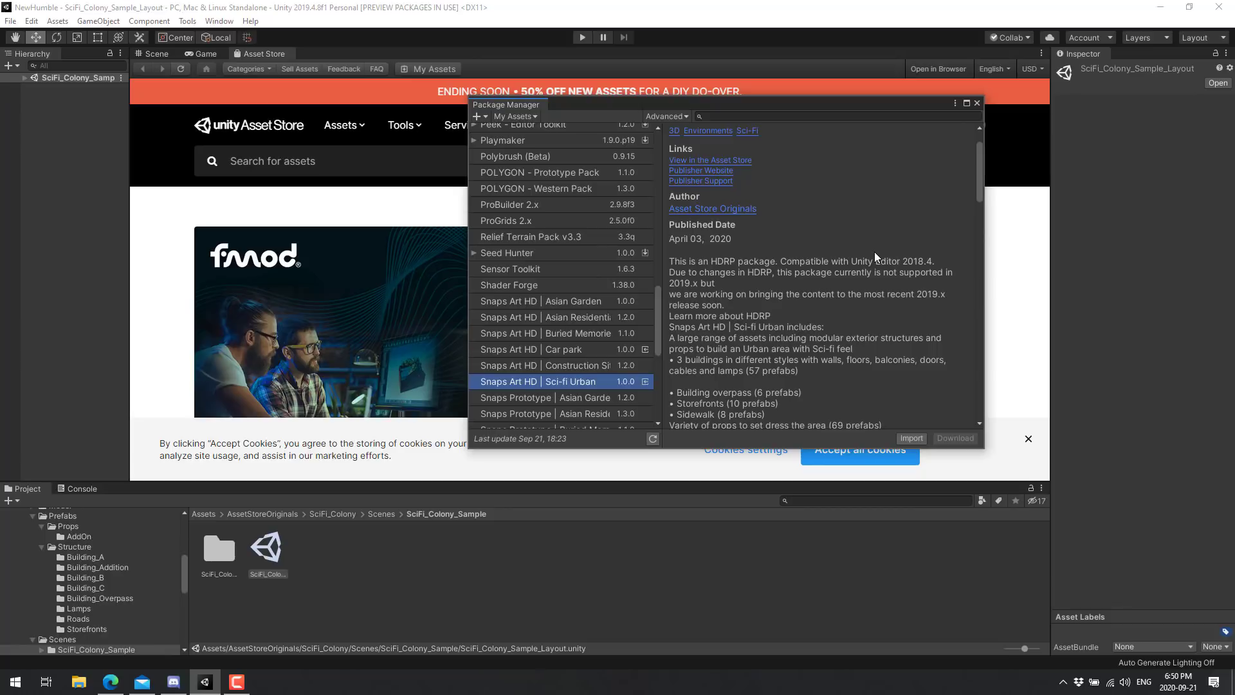
{"action": "scroll", "scroll_direction": "down", "scroll_amount": 3}
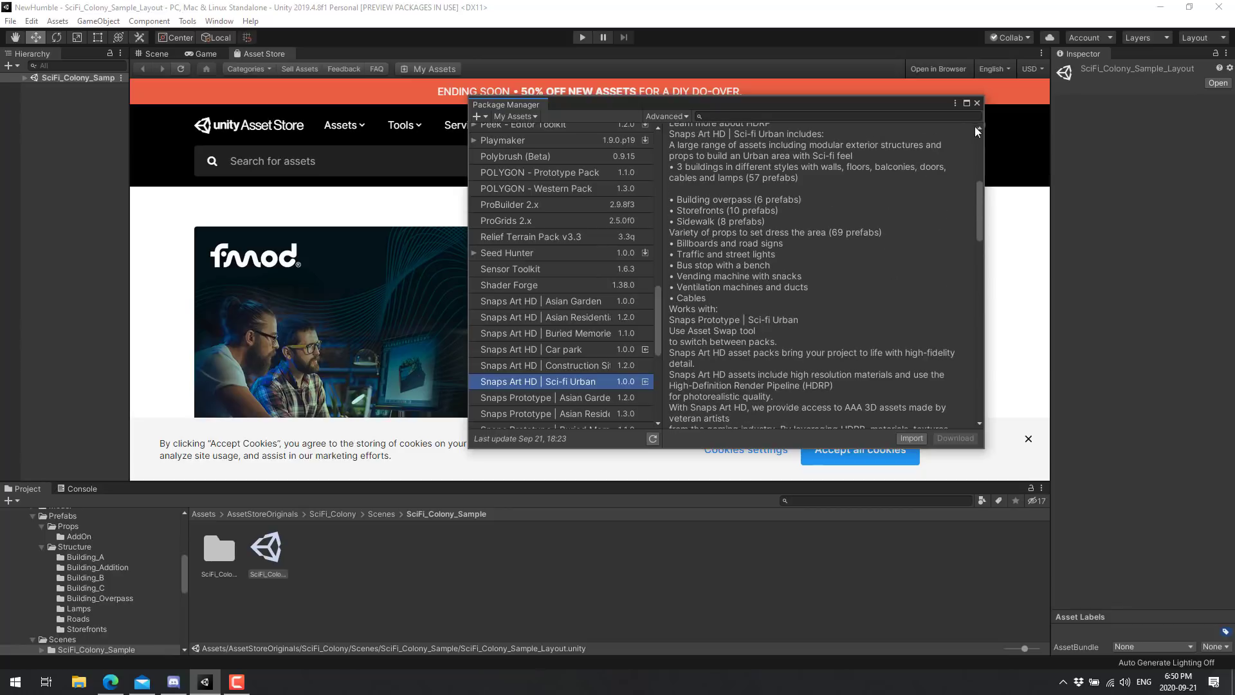
- Dismiss Package Manager, glance at the sci-fi street scene, and return to the Asset Store home page
{"action": "left_click", "coordinate": [977, 103]}
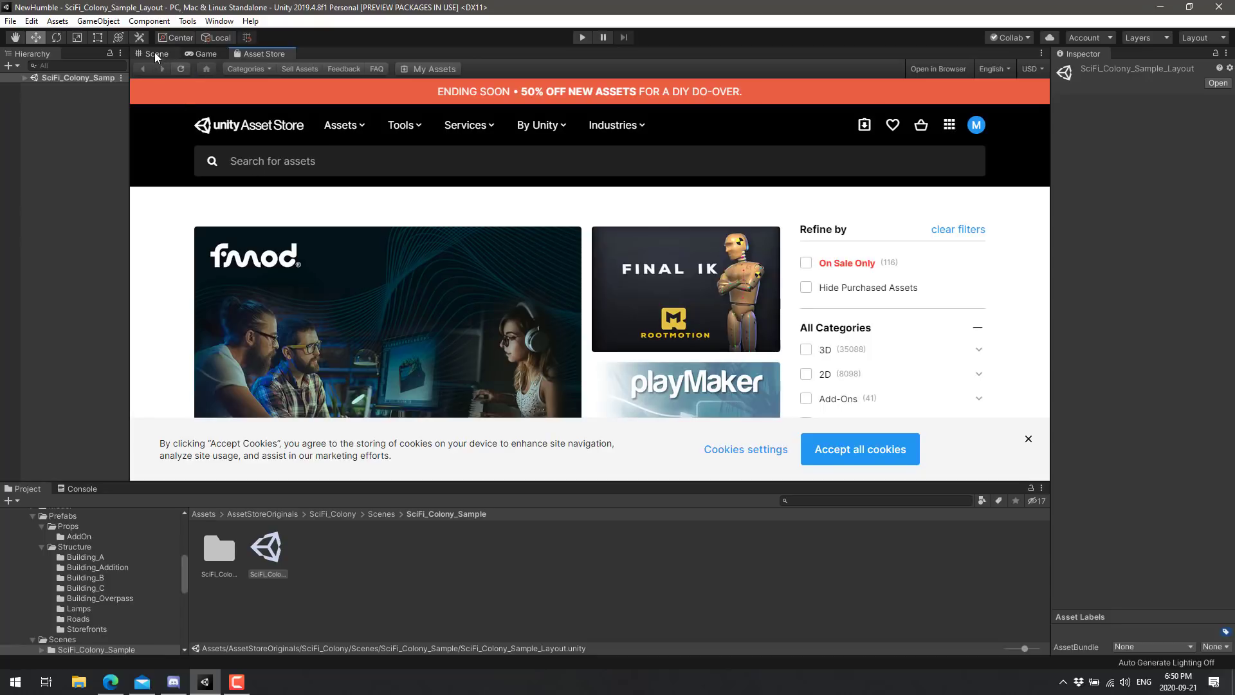
{"action": "left_click", "coordinate": [154, 54]}
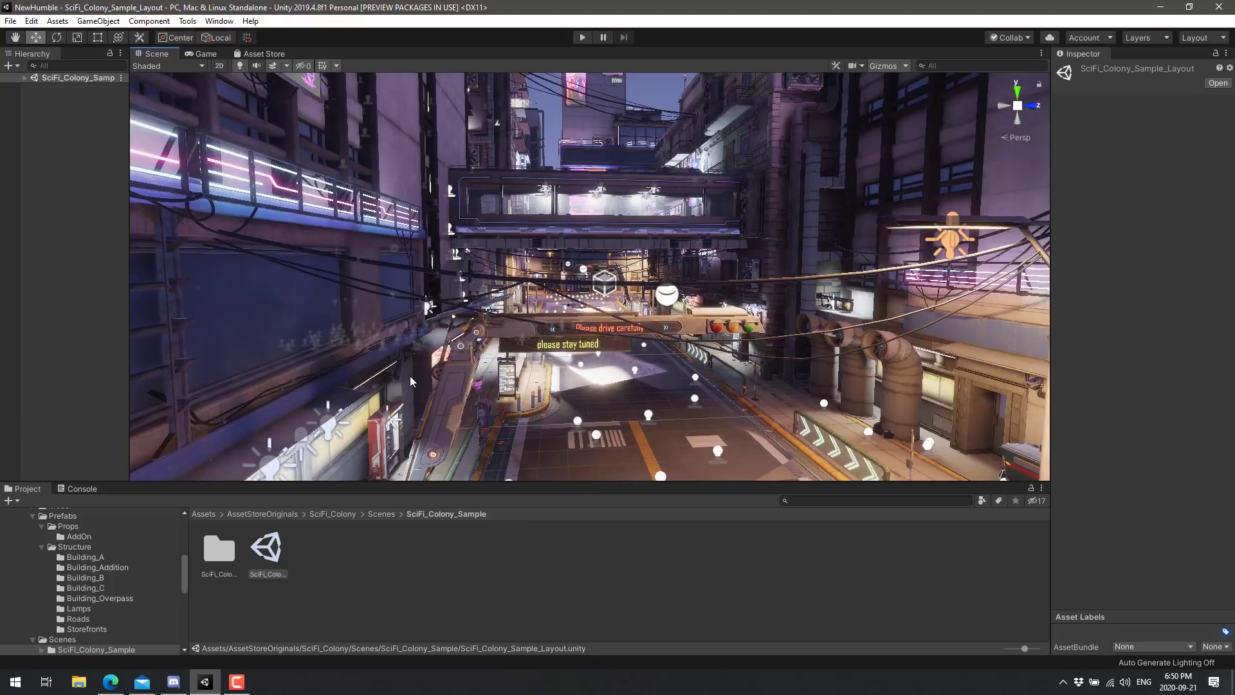
{"action": "left_click", "coordinate": [263, 54]}
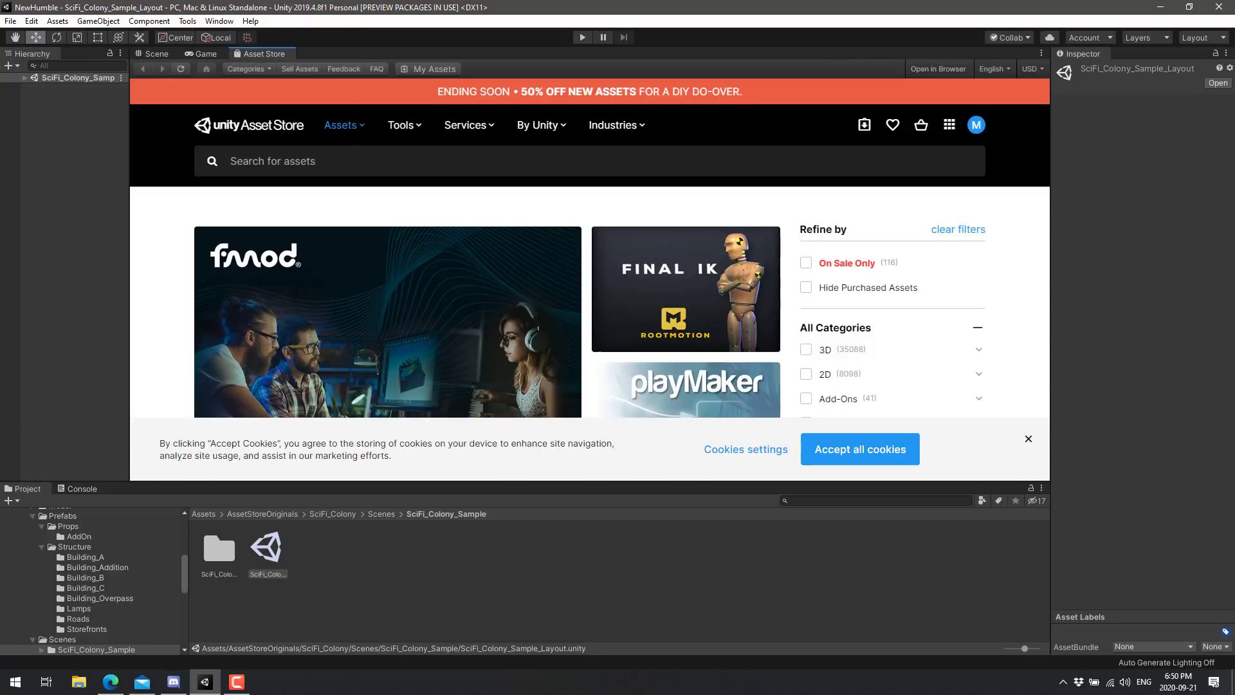
{"action": "mouse_move", "coordinate": [161, 601]}
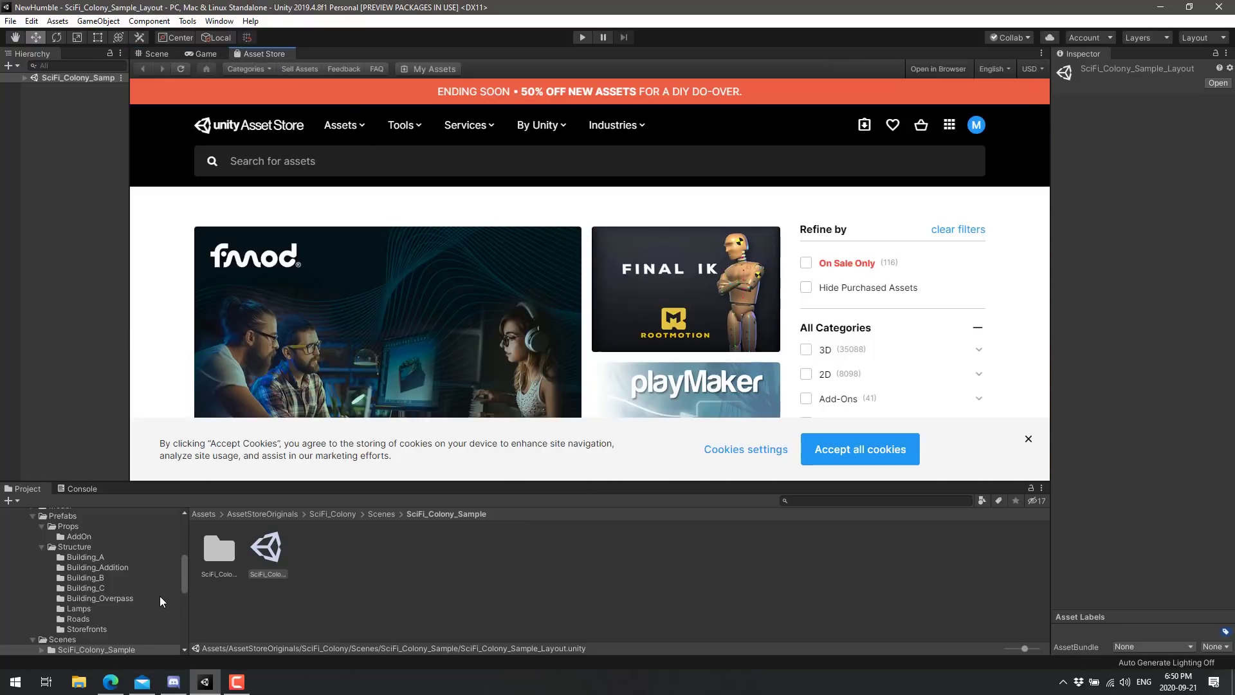
{"action": "scroll", "scroll_direction": "up", "scroll_amount": 3}
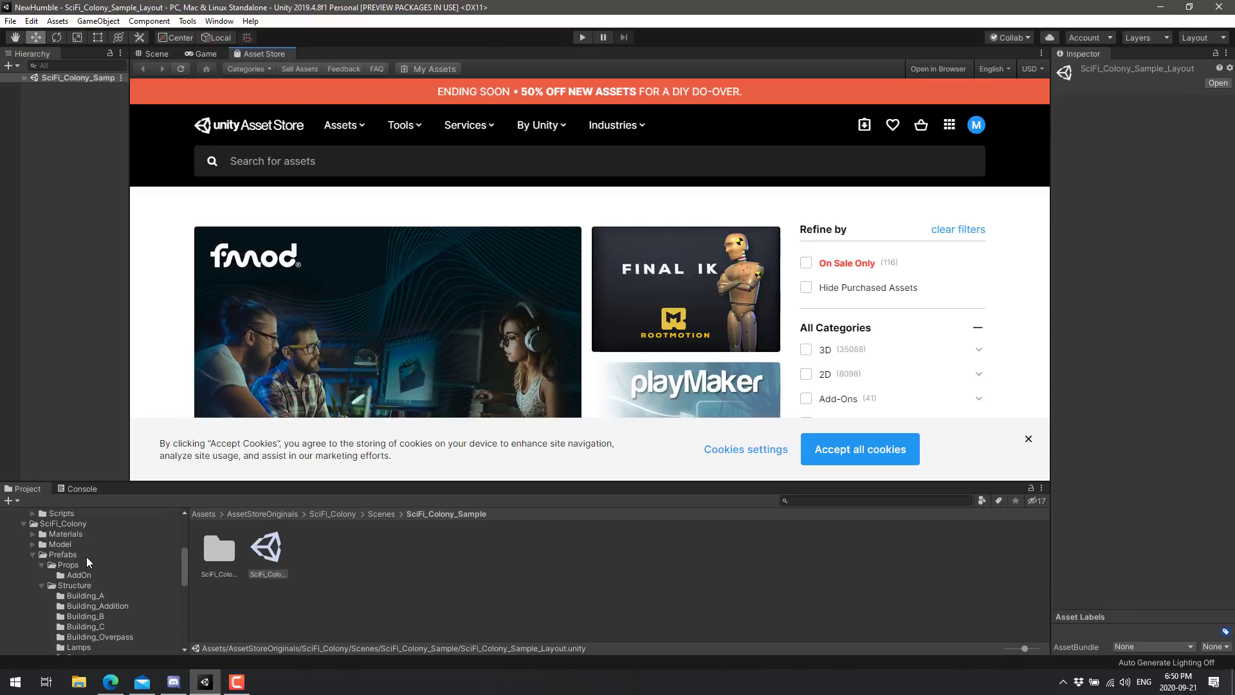
- Show the SciFi_Colony project folder in Explorer via its context menu
{"action": "right_click", "coordinate": [61, 524]}
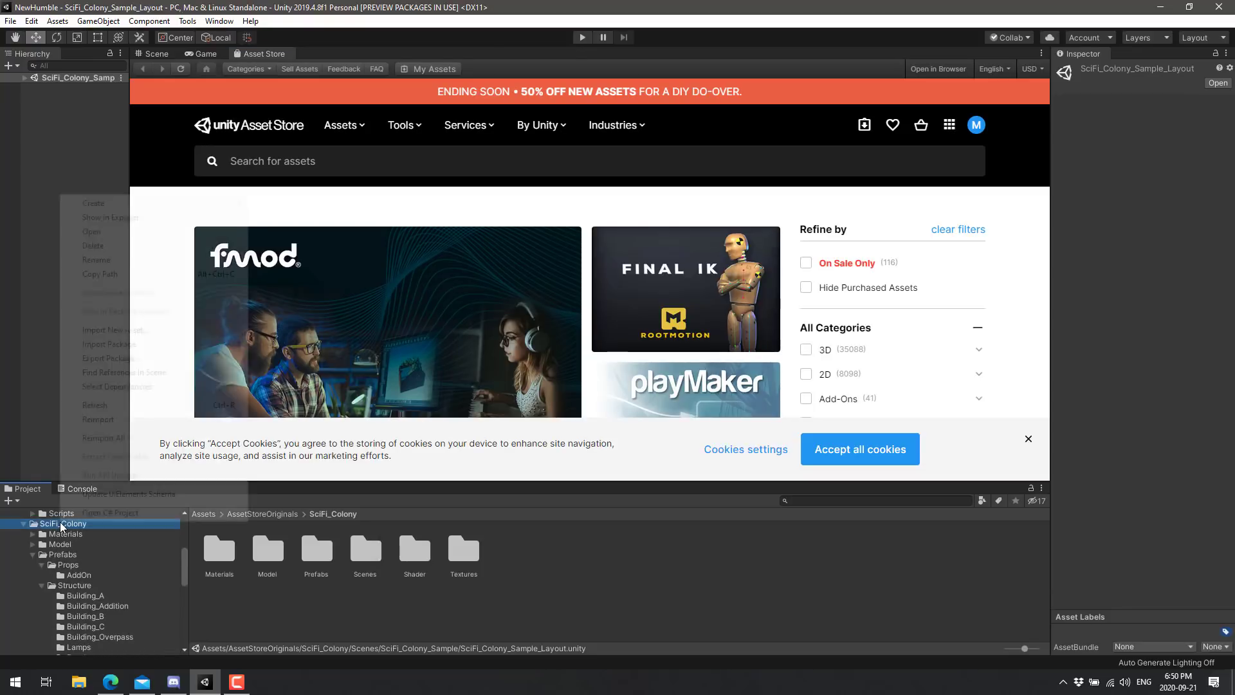
{"action": "right_click", "coordinate": [61, 524]}
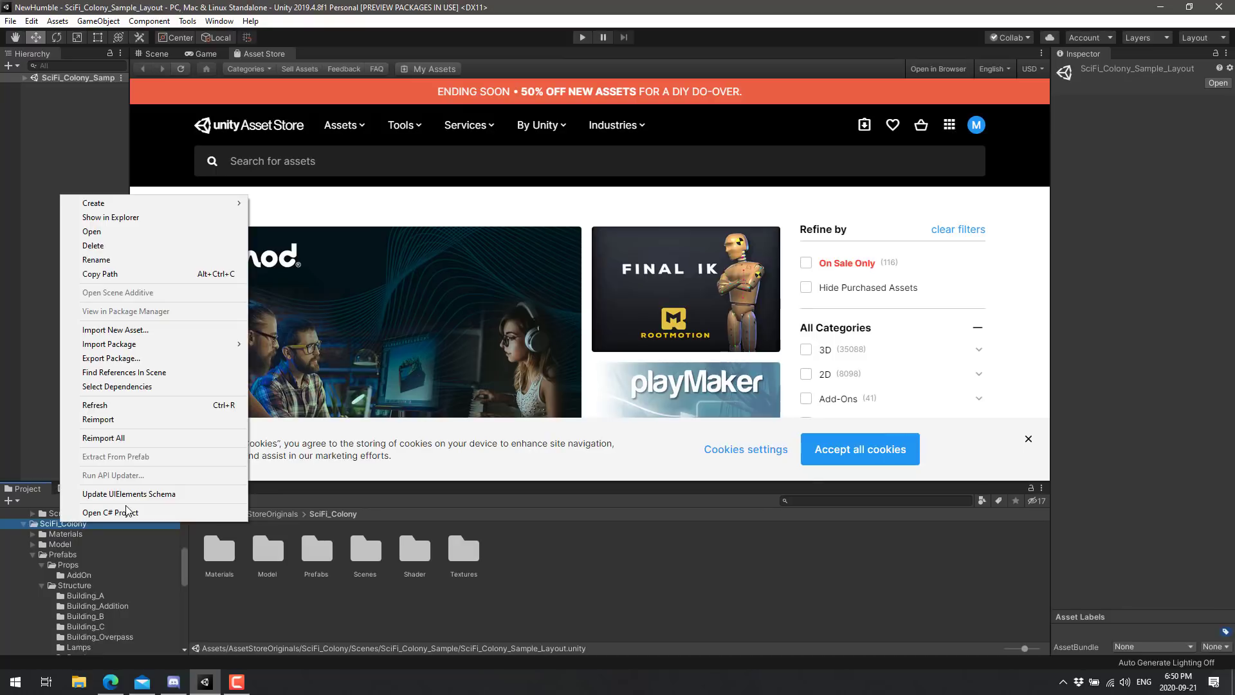
{"action": "left_click", "coordinate": [530, 451]}
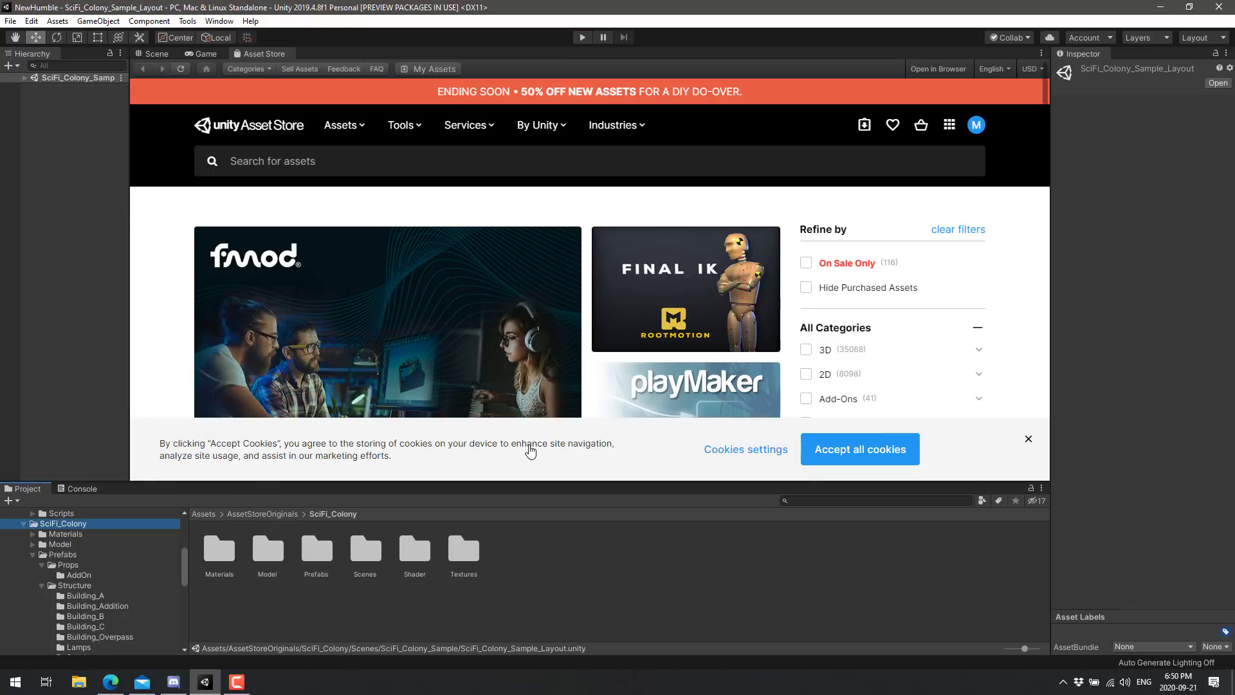
- Navigate into SciFi_Colony > Model > Structure to list the building model files
{"action": "left_click", "coordinate": [78, 682]}
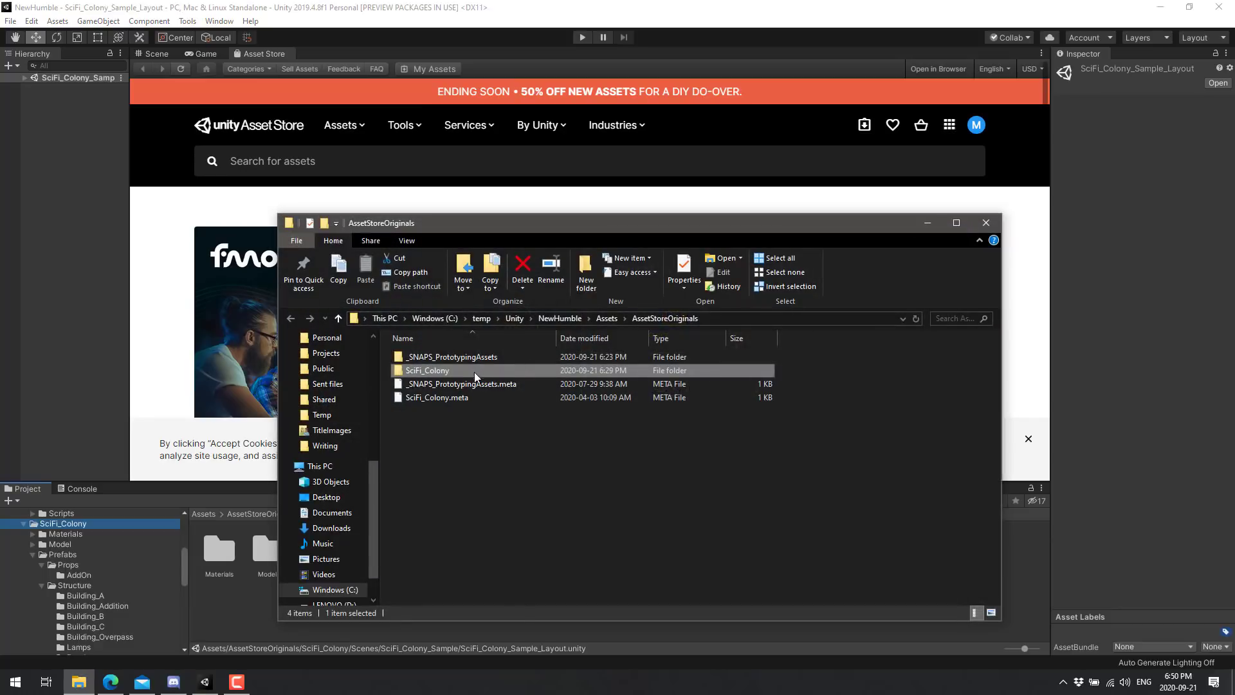
{"action": "left_click", "coordinate": [453, 356]}
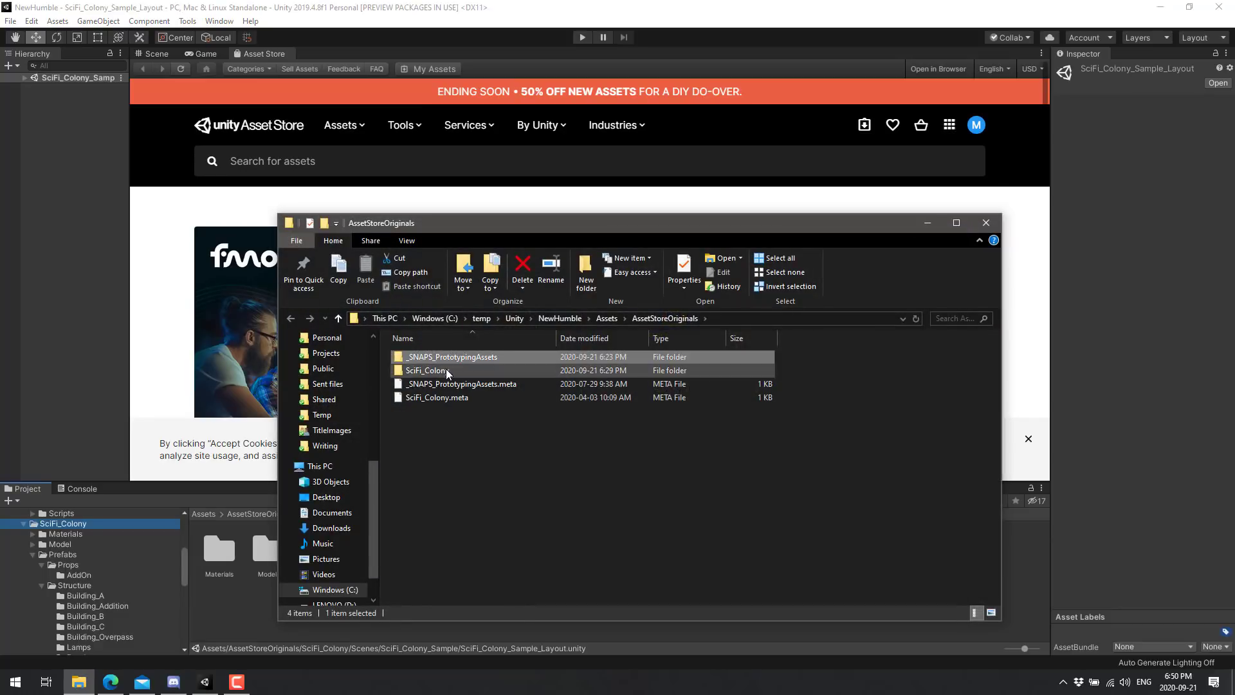
{"action": "double_click", "coordinate": [426, 370]}
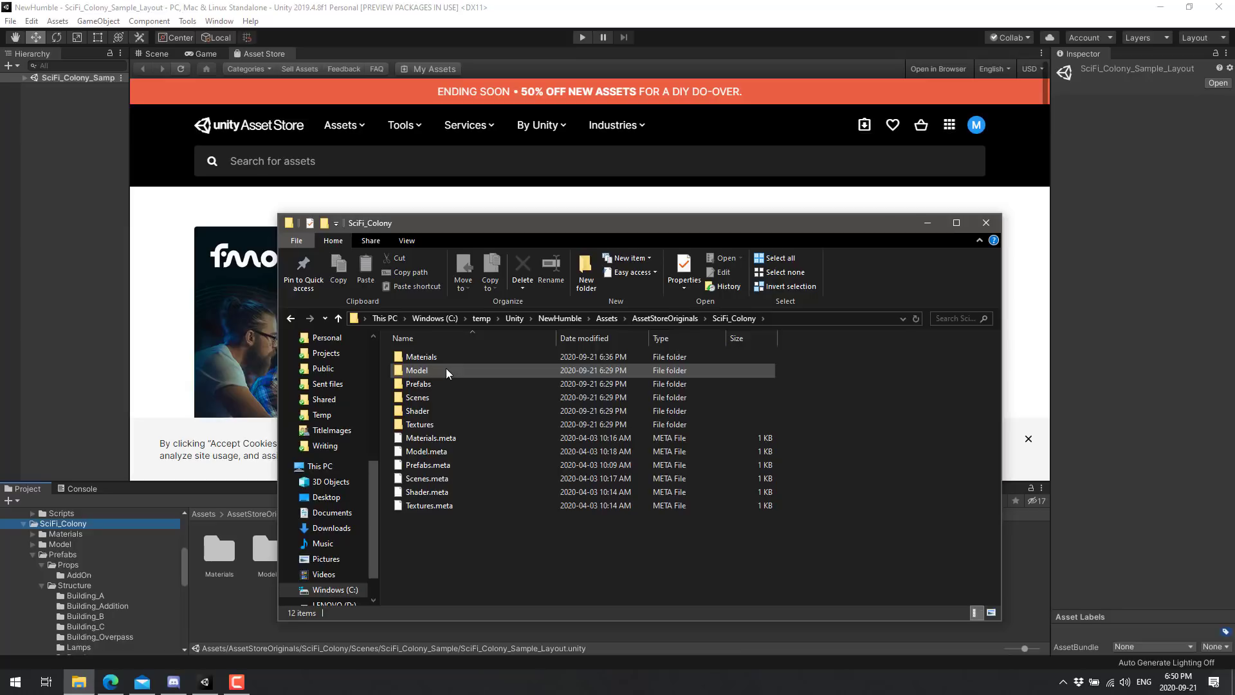
{"action": "double_click", "coordinate": [417, 371]}
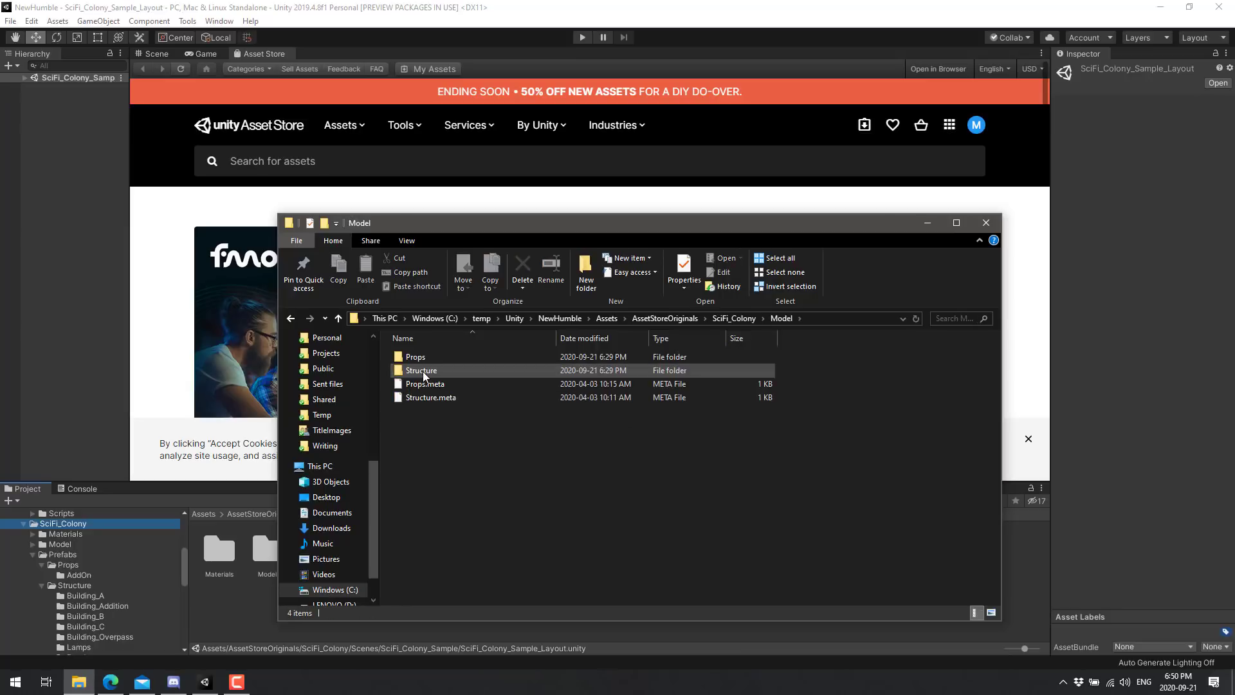
{"action": "double_click", "coordinate": [422, 371]}
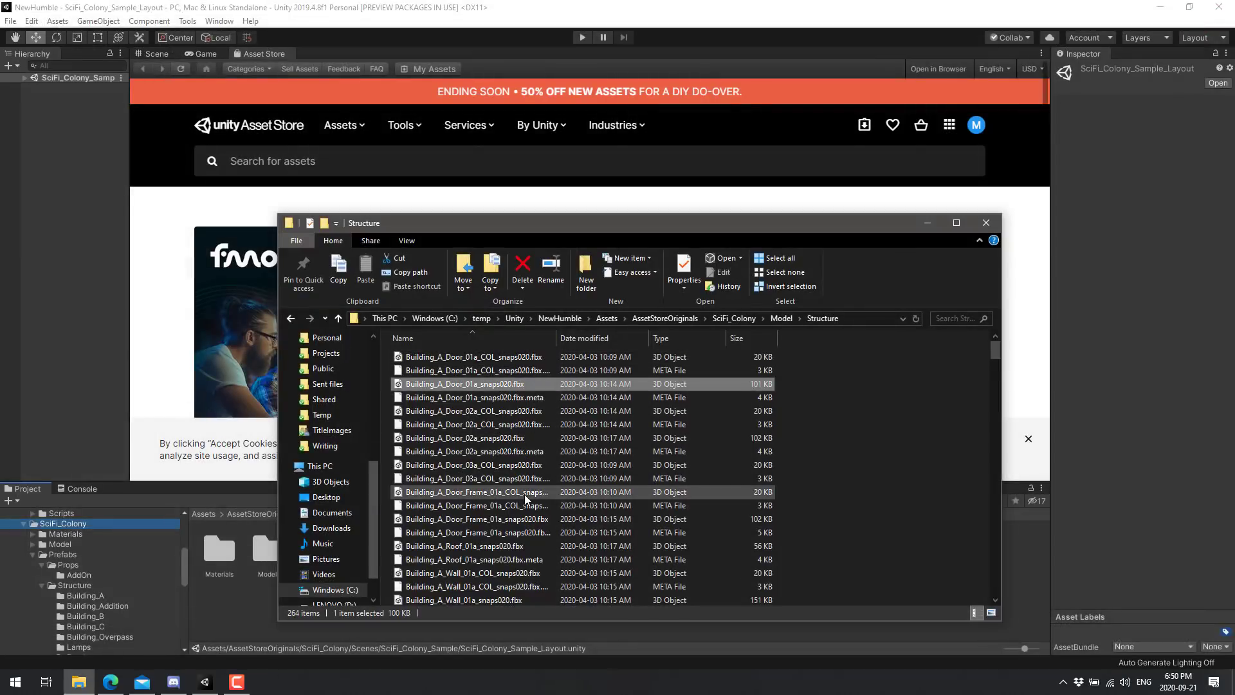
- Browse the Structure model files and sizes, then go back up to the Model folder
{"action": "double_click", "coordinate": [464, 384]}
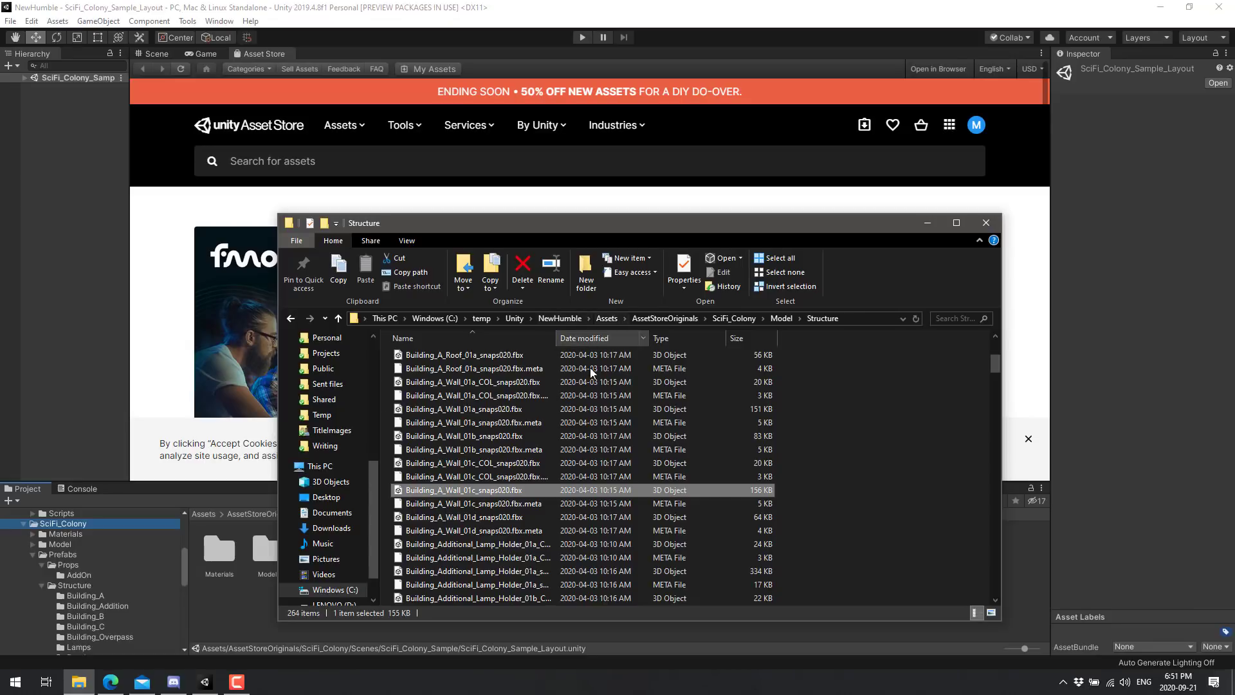
{"action": "mouse_move", "coordinate": [617, 476]}
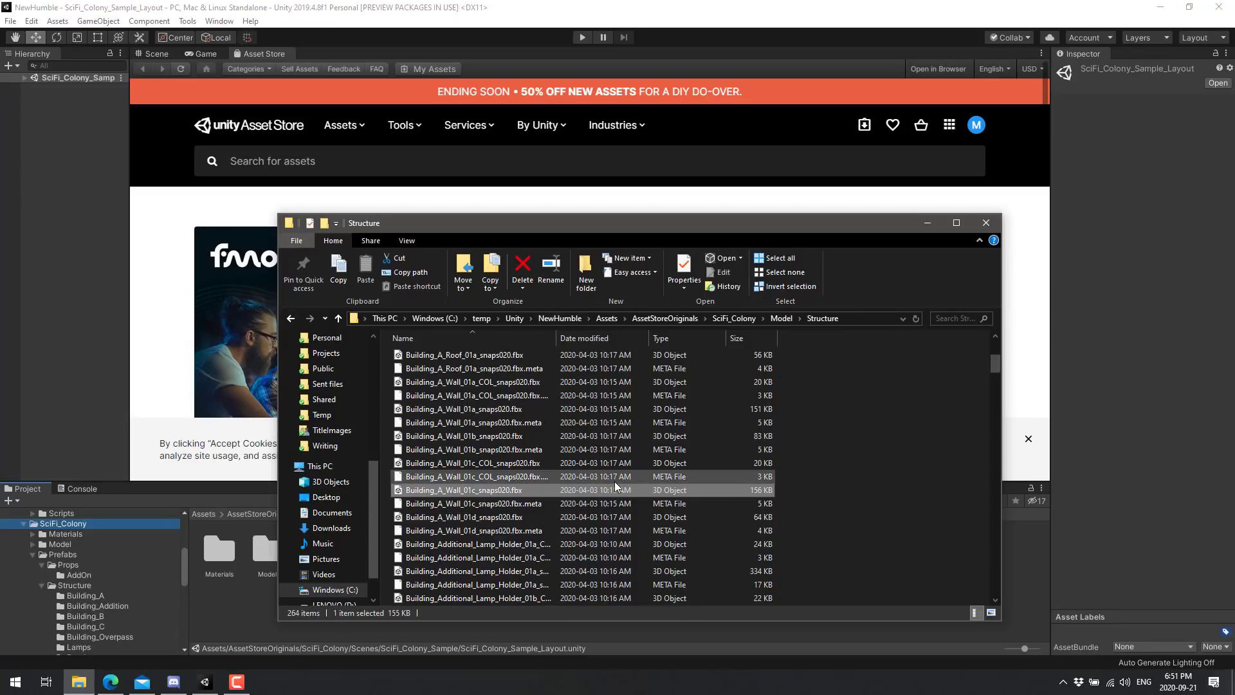
{"action": "scroll", "scroll_direction": "down", "scroll_amount": 3}
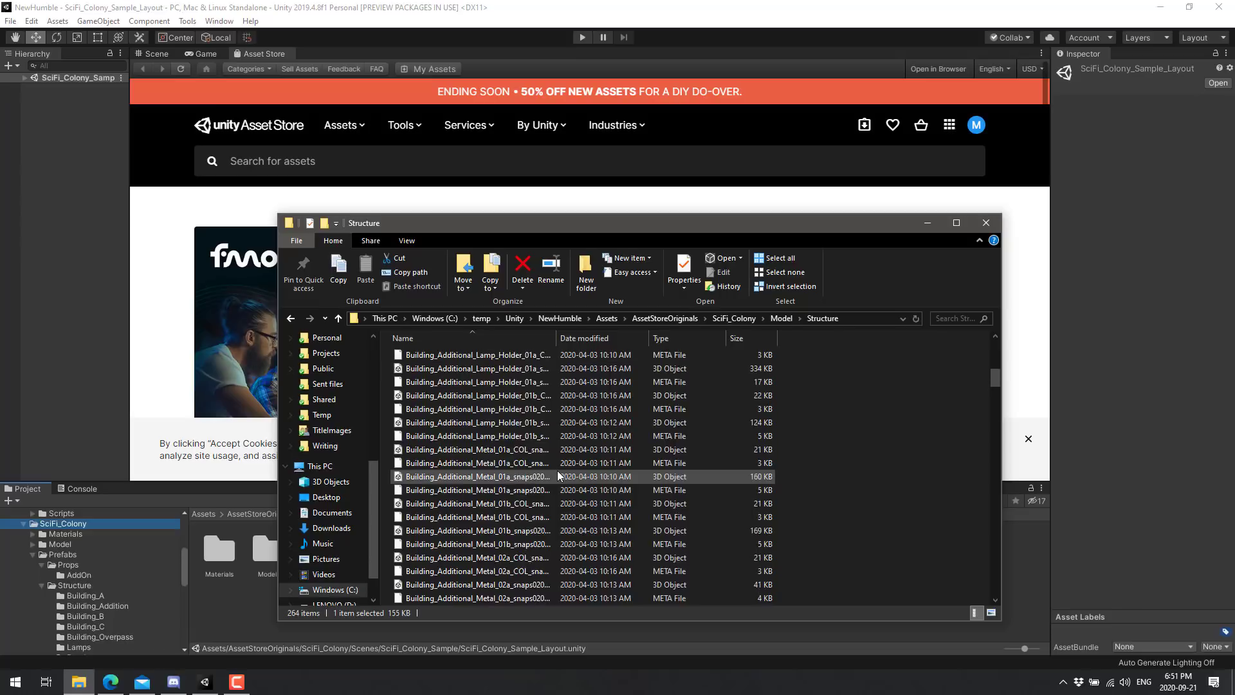
{"action": "scroll", "scroll_direction": "down", "scroll_amount": 3}
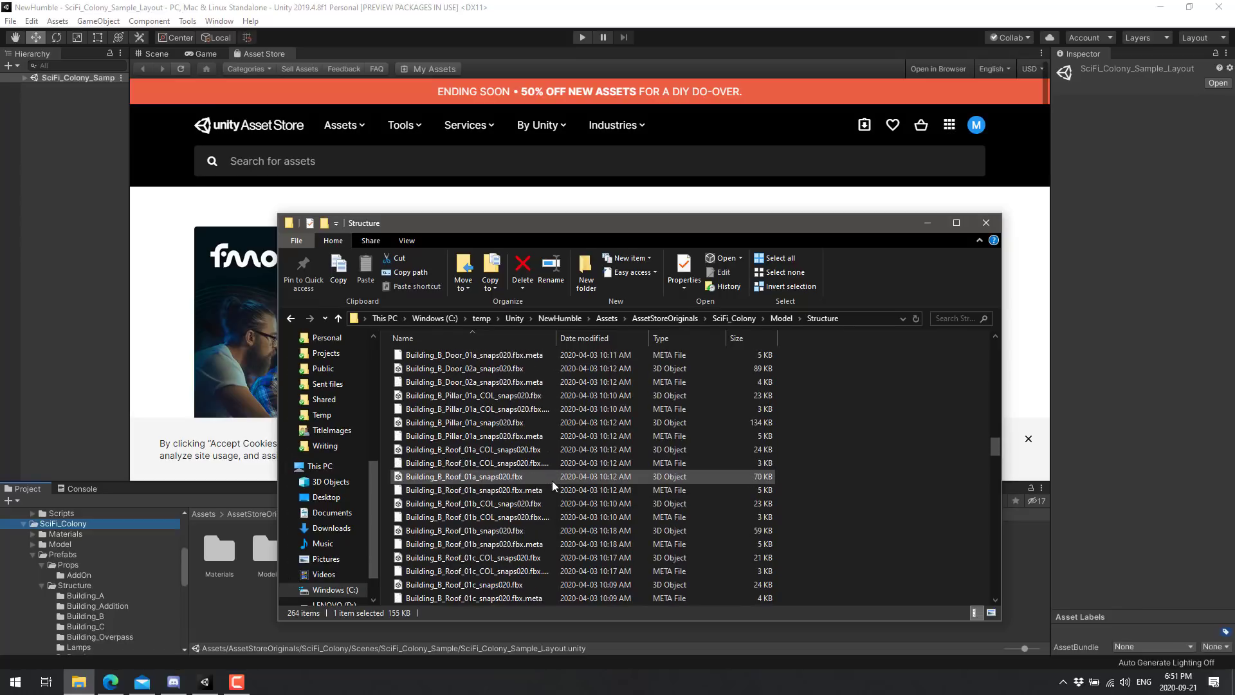
{"action": "scroll", "scroll_direction": "down", "scroll_amount": 3}
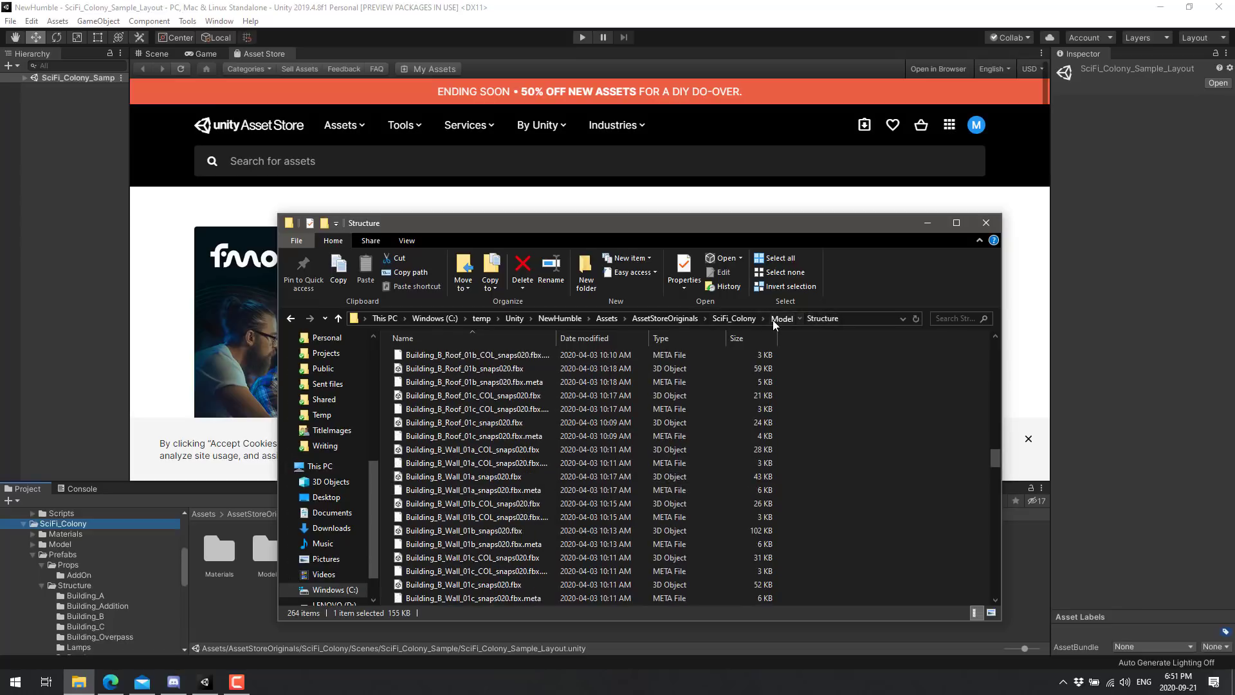
{"action": "left_click", "coordinate": [781, 318]}
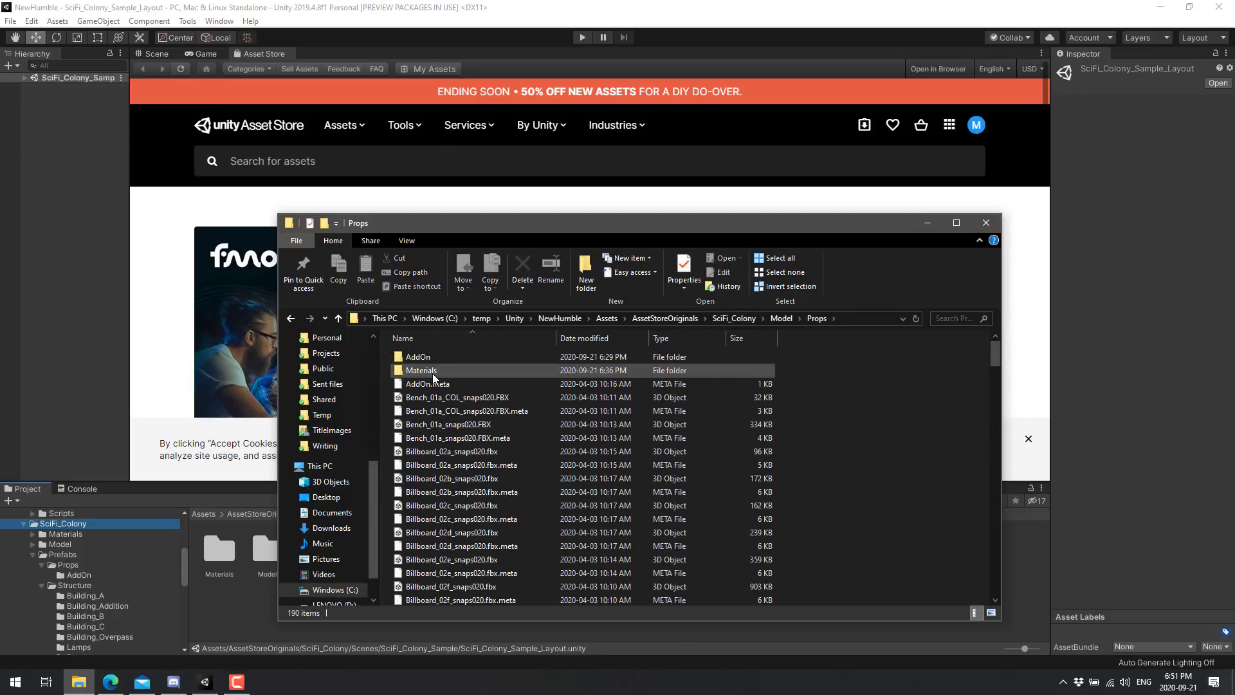
- View the Emissive PNG from Tx_Mt_Billboard_Neon_01a_snaps020 in ImageGlass, then close the preview
{"action": "double_click", "coordinate": [420, 371]}
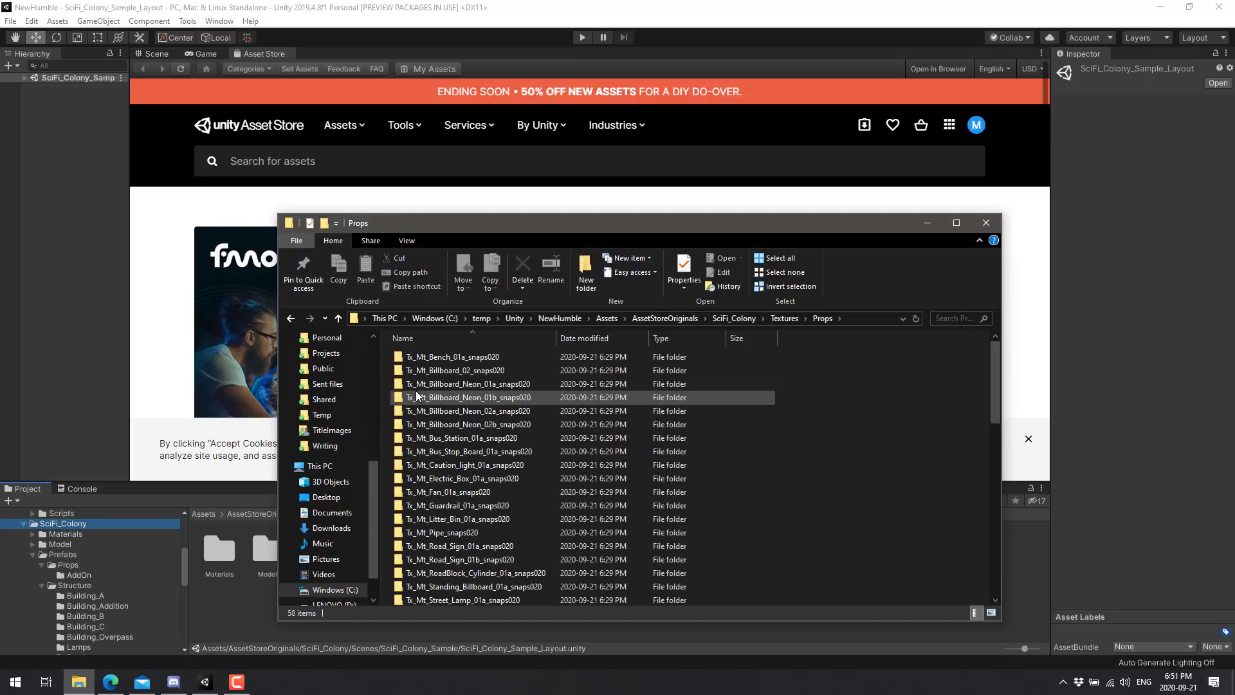
{"action": "double_click", "coordinate": [468, 384]}
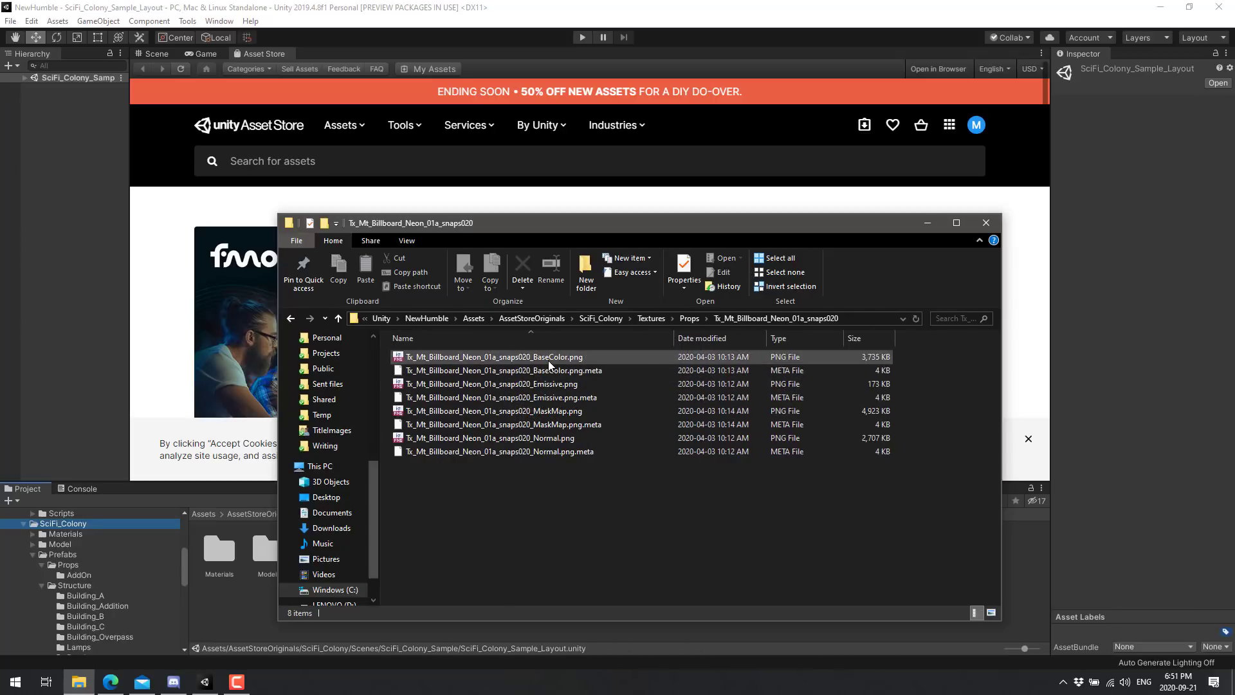
{"action": "left_click", "coordinate": [490, 384]}
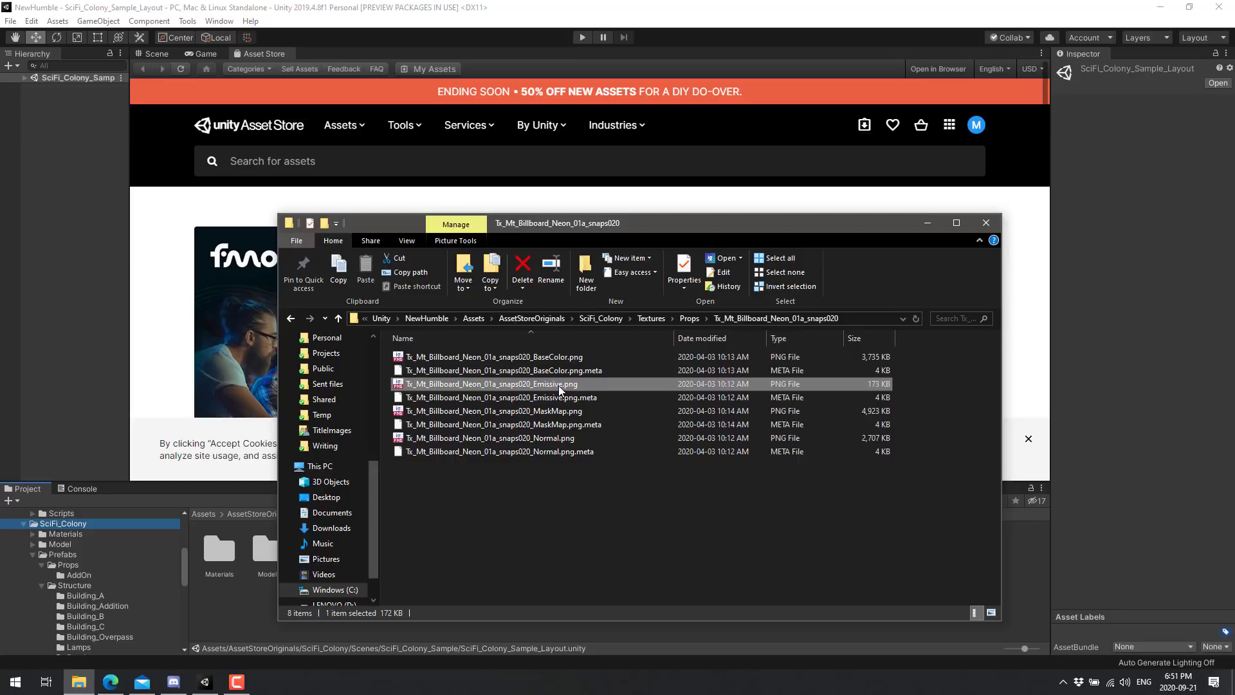
{"action": "double_click", "coordinate": [493, 383]}
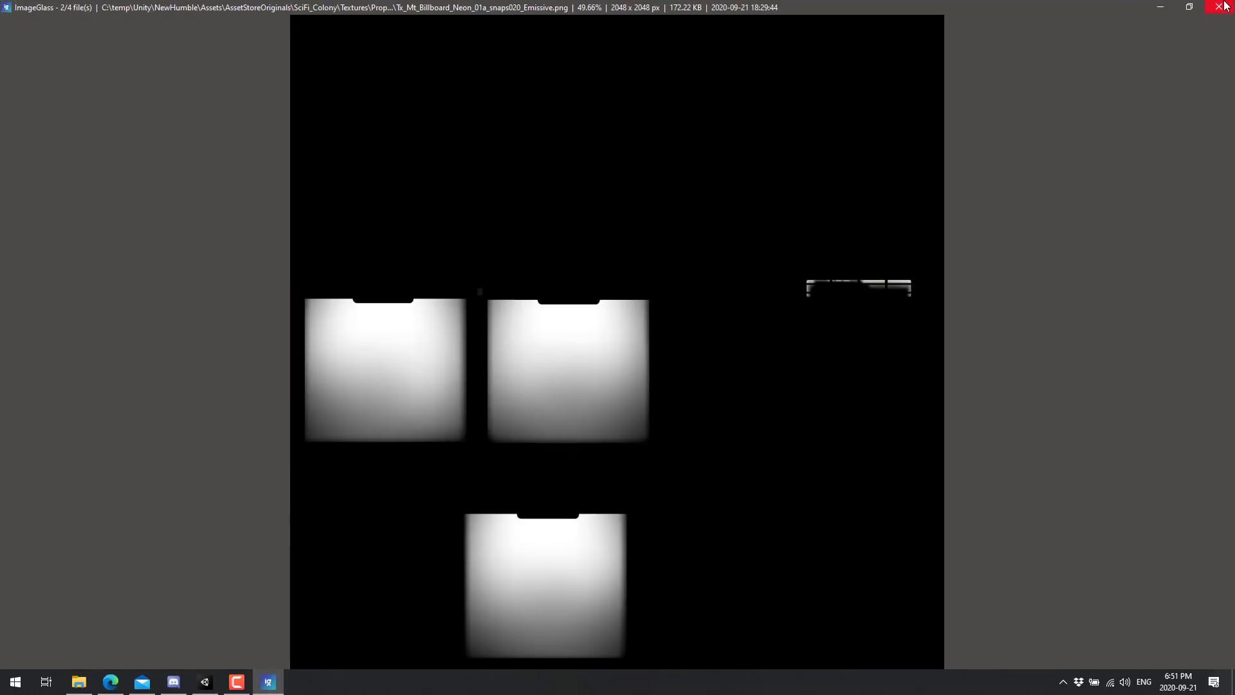
{"action": "left_click", "coordinate": [1226, 6]}
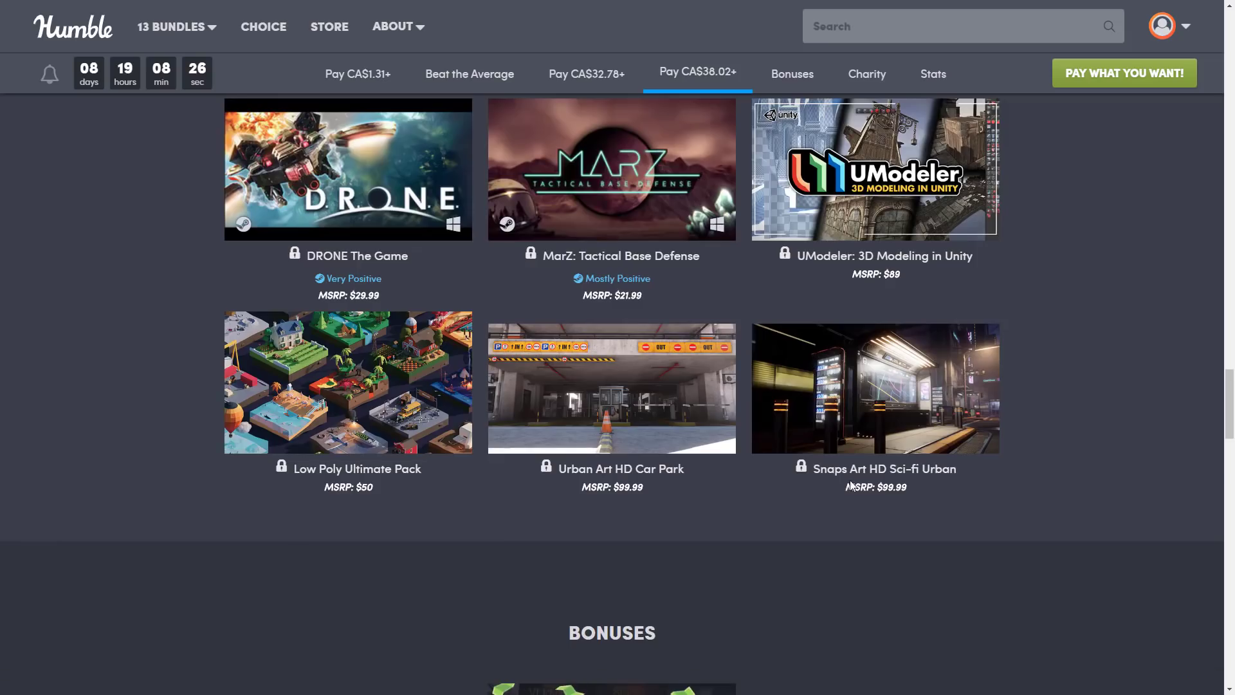
- Rescroll the Humble Bundle tiers down to the CA$38.02+ top tier
{"action": "scroll", "scroll_direction": "up", "scroll_amount": 3}
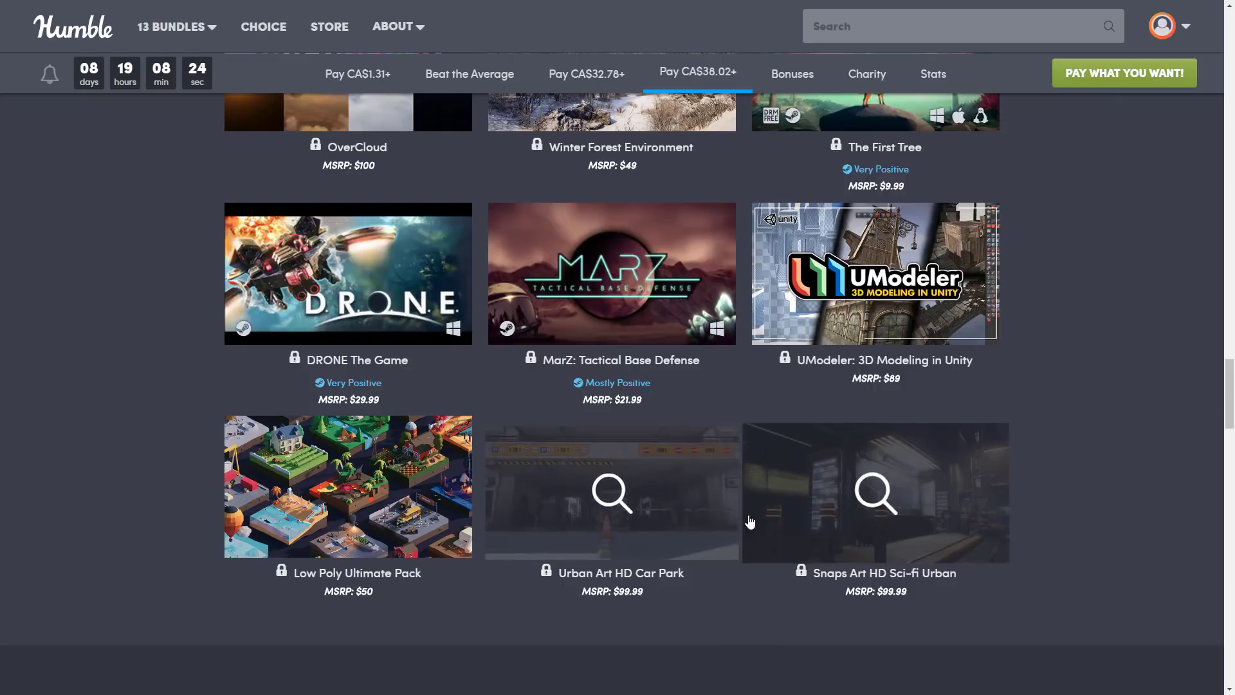
{"action": "scroll", "scroll_direction": "up", "scroll_amount": 3}
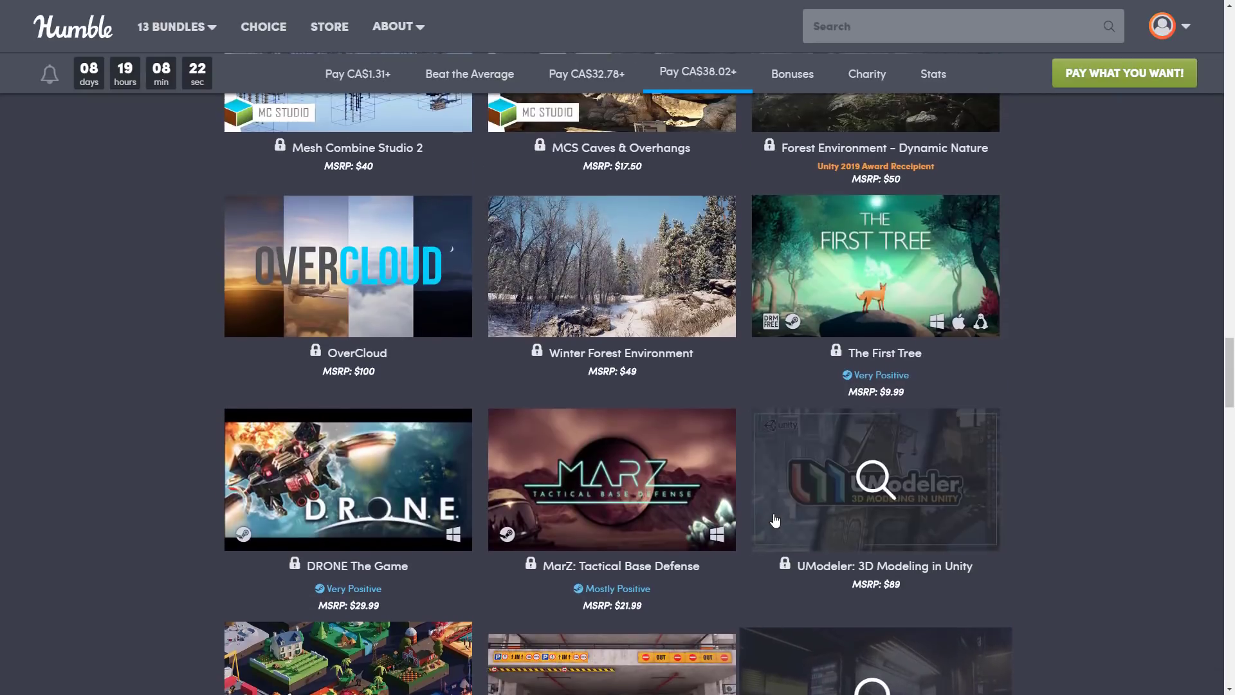
{"action": "scroll", "scroll_direction": "down", "scroll_amount": 3}
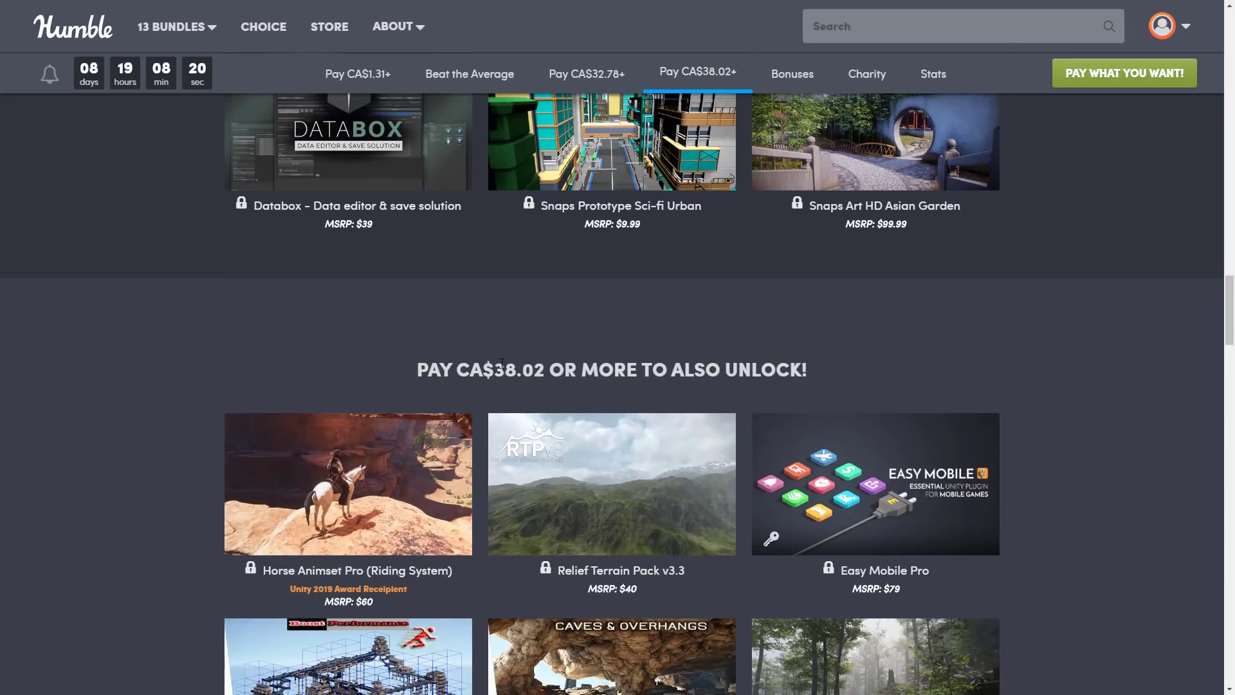
{"action": "scroll", "scroll_direction": "up", "scroll_amount": 3}
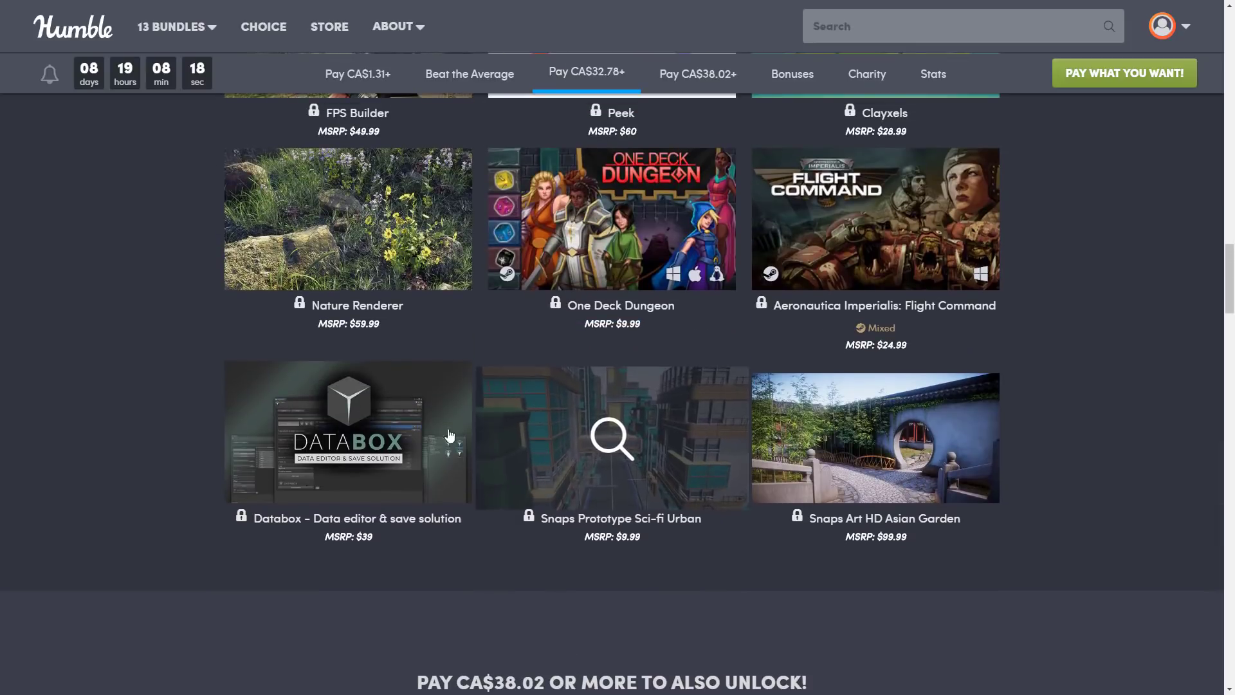
{"action": "mouse_move", "coordinate": [610, 453]}
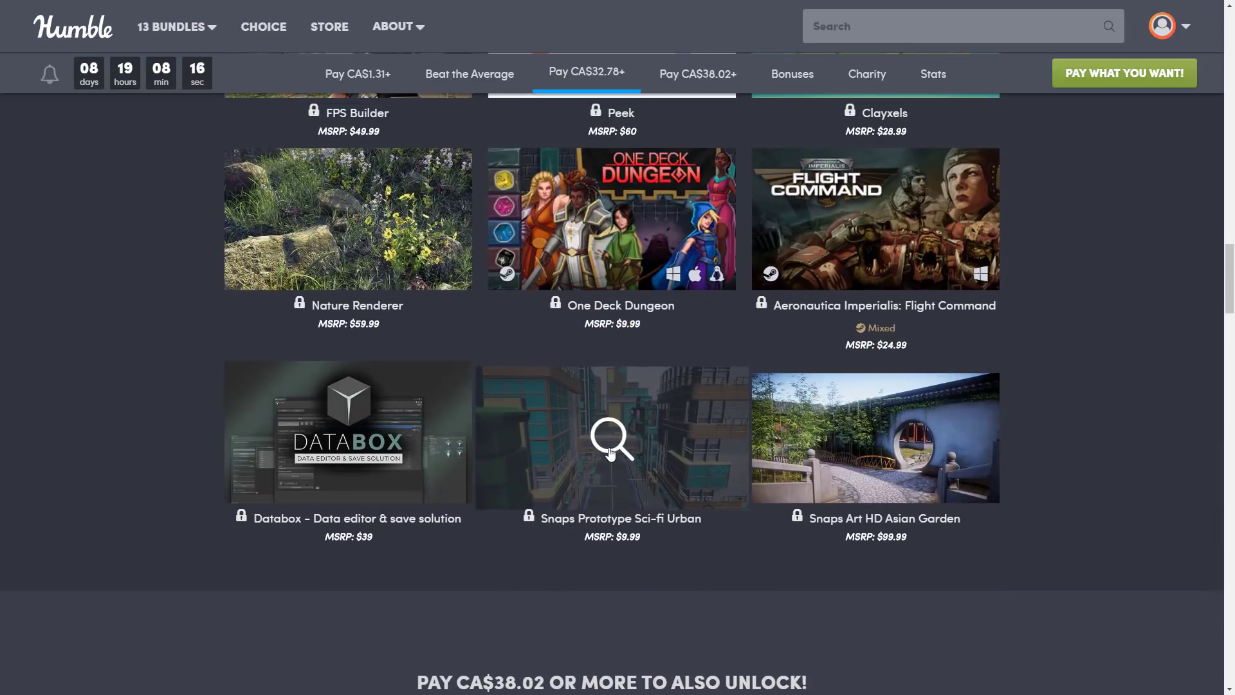
{"action": "mouse_move", "coordinate": [785, 504]}
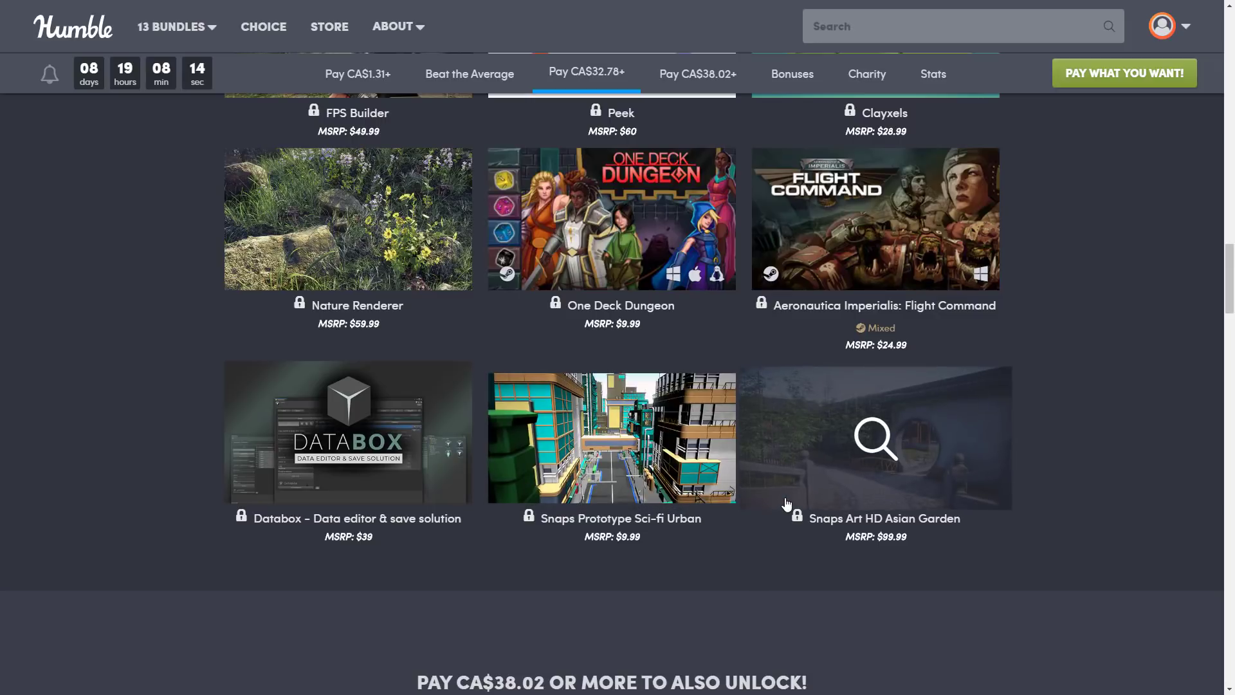
{"action": "mouse_move", "coordinate": [902, 442]}
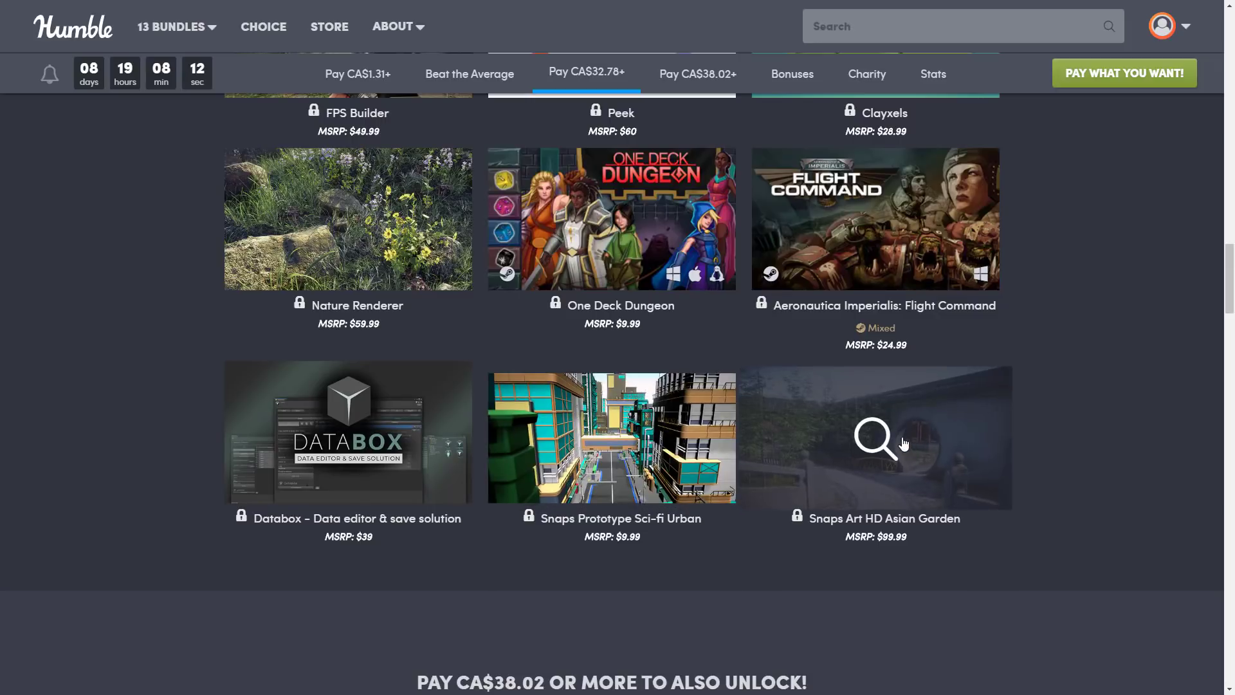
{"action": "scroll", "scroll_direction": "up", "scroll_amount": 3}
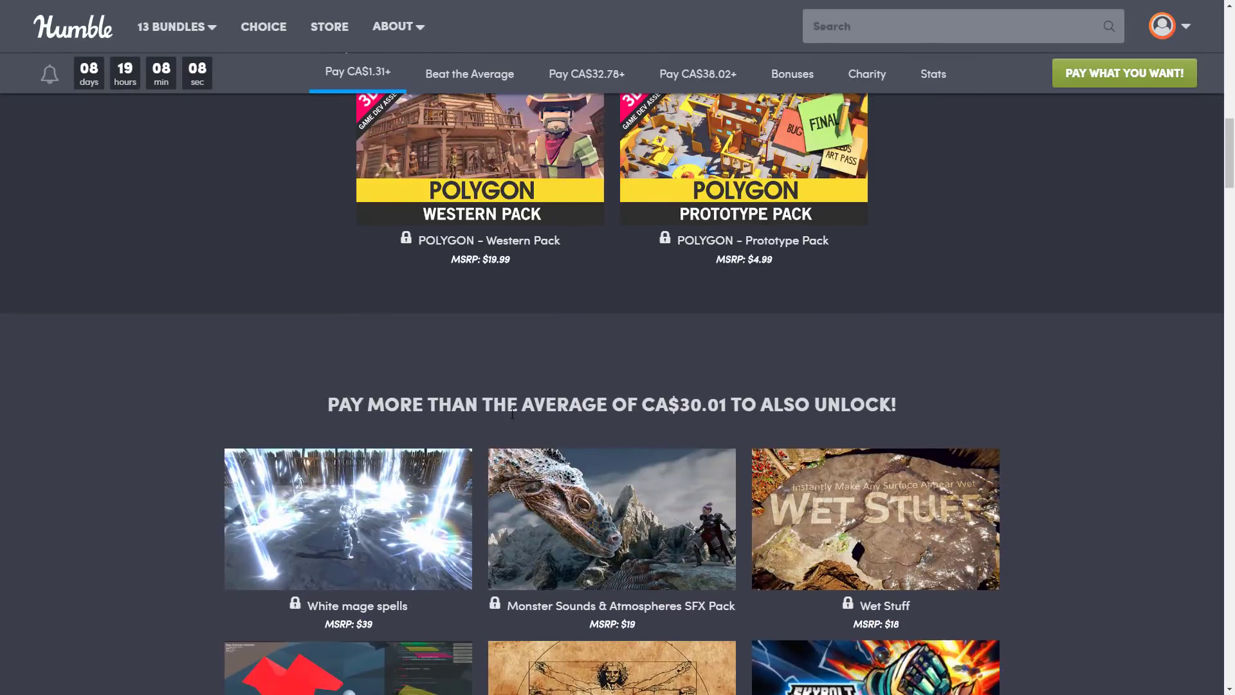
{"action": "scroll", "scroll_direction": "down", "scroll_amount": 3}
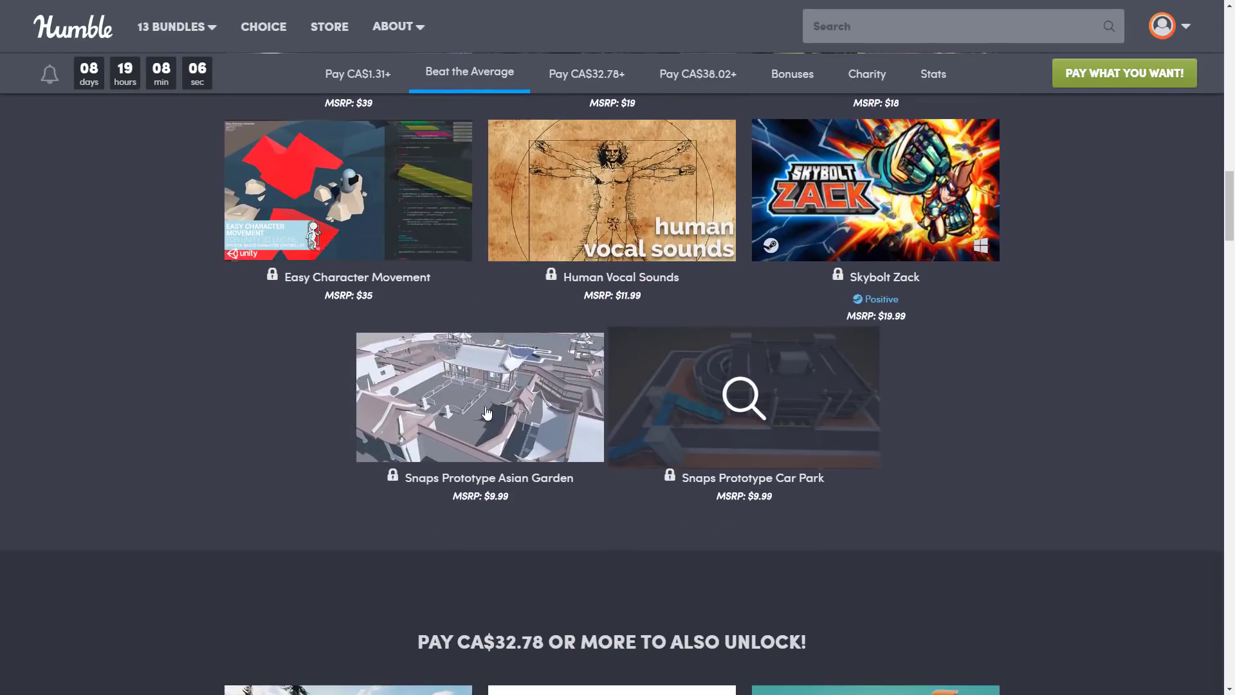
{"action": "scroll", "scroll_direction": "down", "scroll_amount": 3}
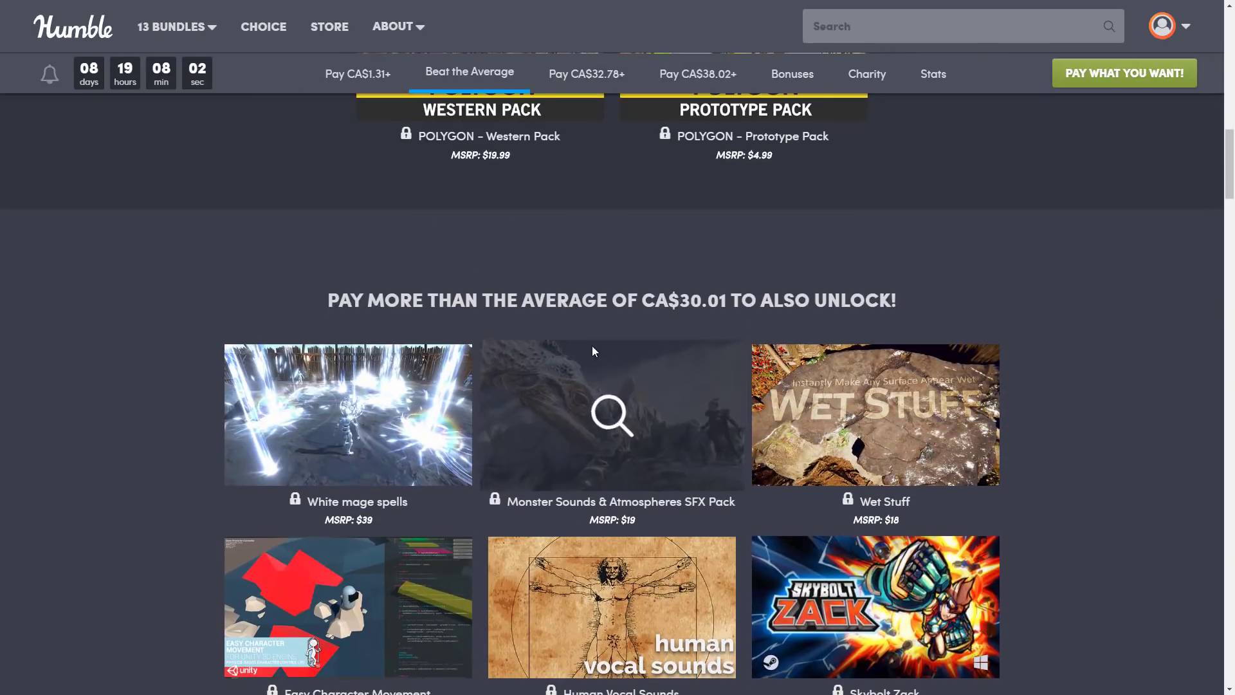
{"action": "scroll", "scroll_direction": "down", "scroll_amount": 3}
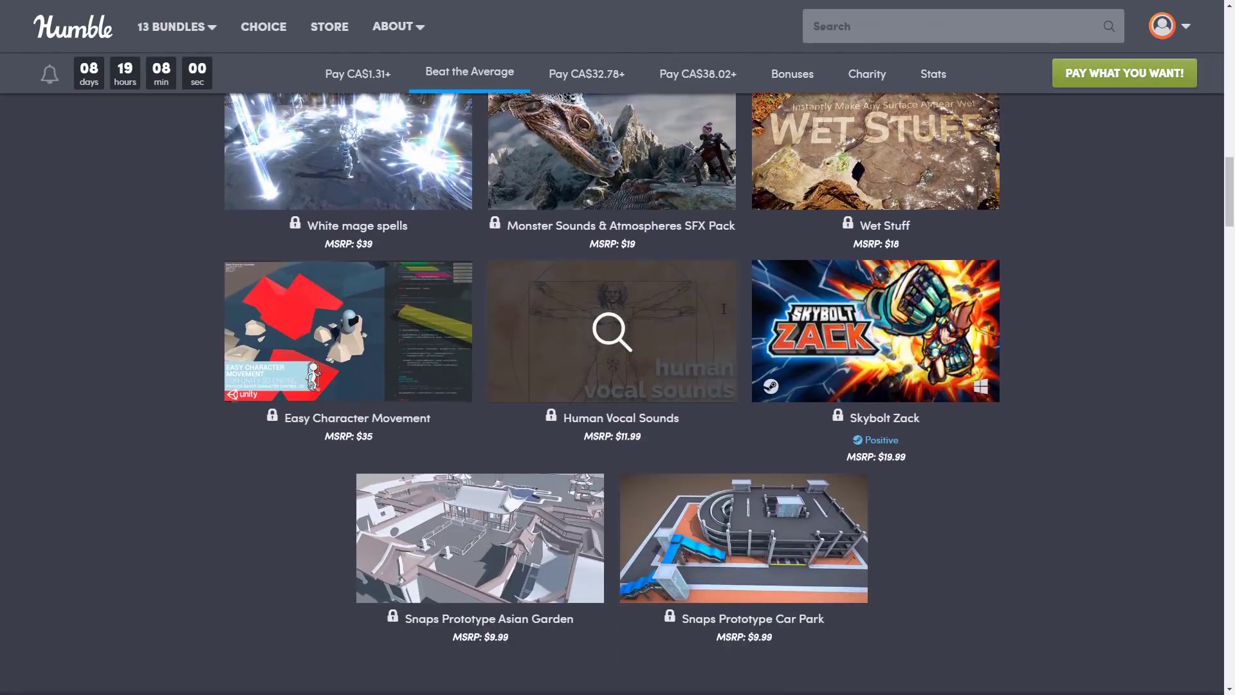
{"action": "scroll", "scroll_direction": "down", "scroll_amount": 3}
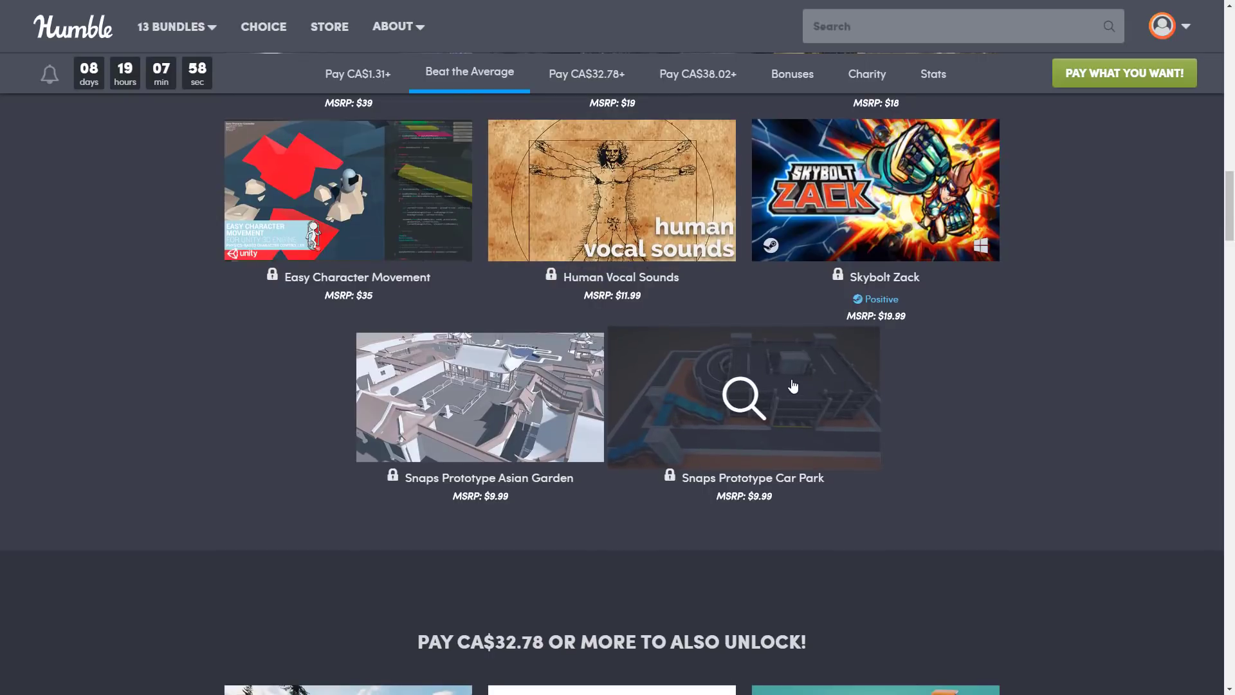
{"action": "mouse_move", "coordinate": [480, 398]}
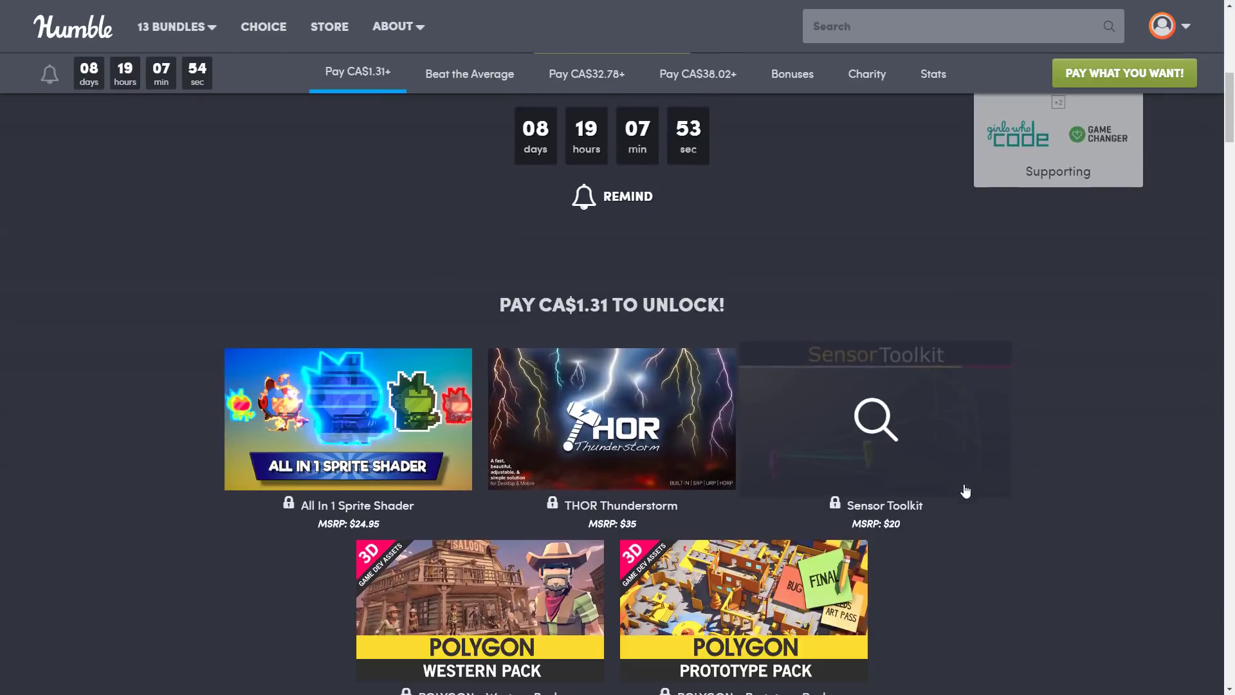
{"action": "scroll", "scroll_direction": "down", "scroll_amount": 3}
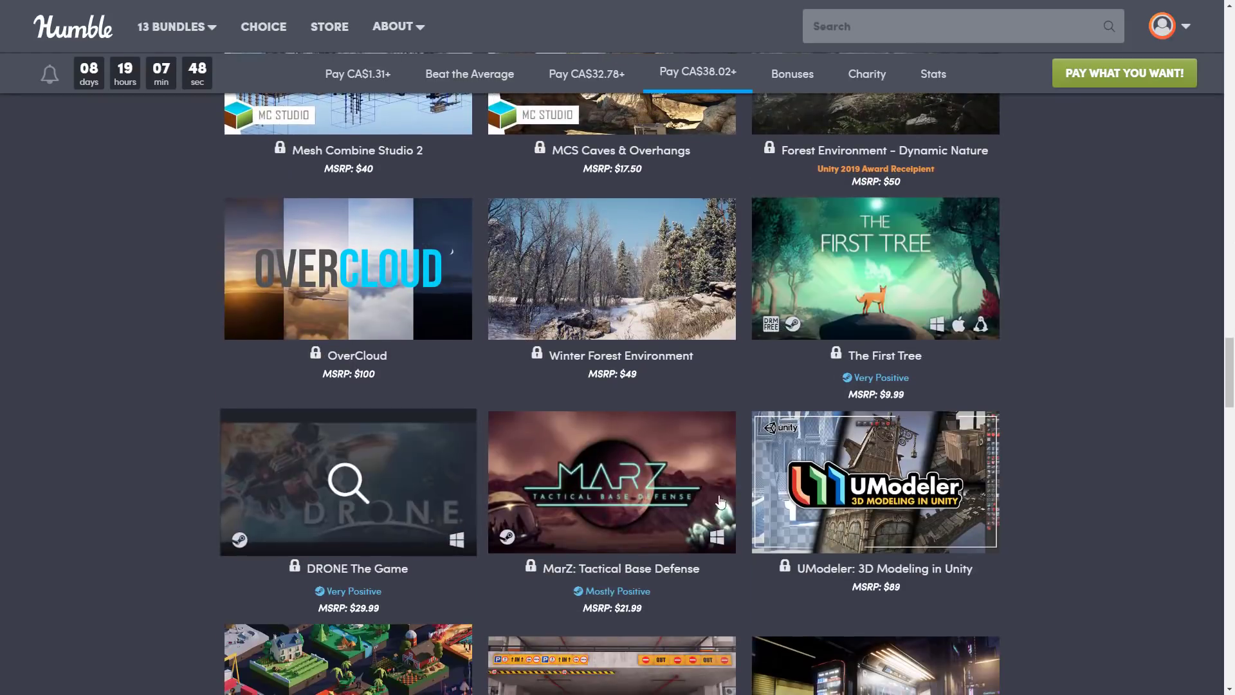
{"action": "scroll", "scroll_direction": "down", "scroll_amount": 3}
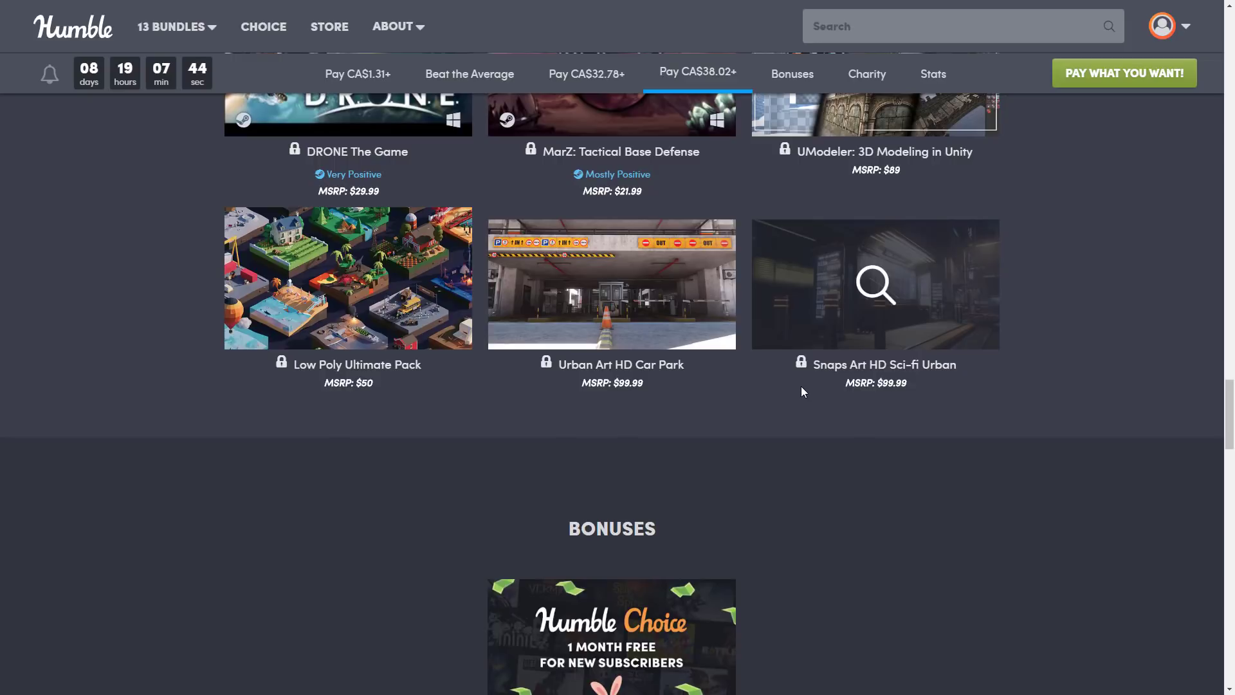
- Expand the Snaps Art HD Sci-fi Urban details panel, then switch to Unity Editor
{"action": "left_click", "coordinate": [875, 283]}
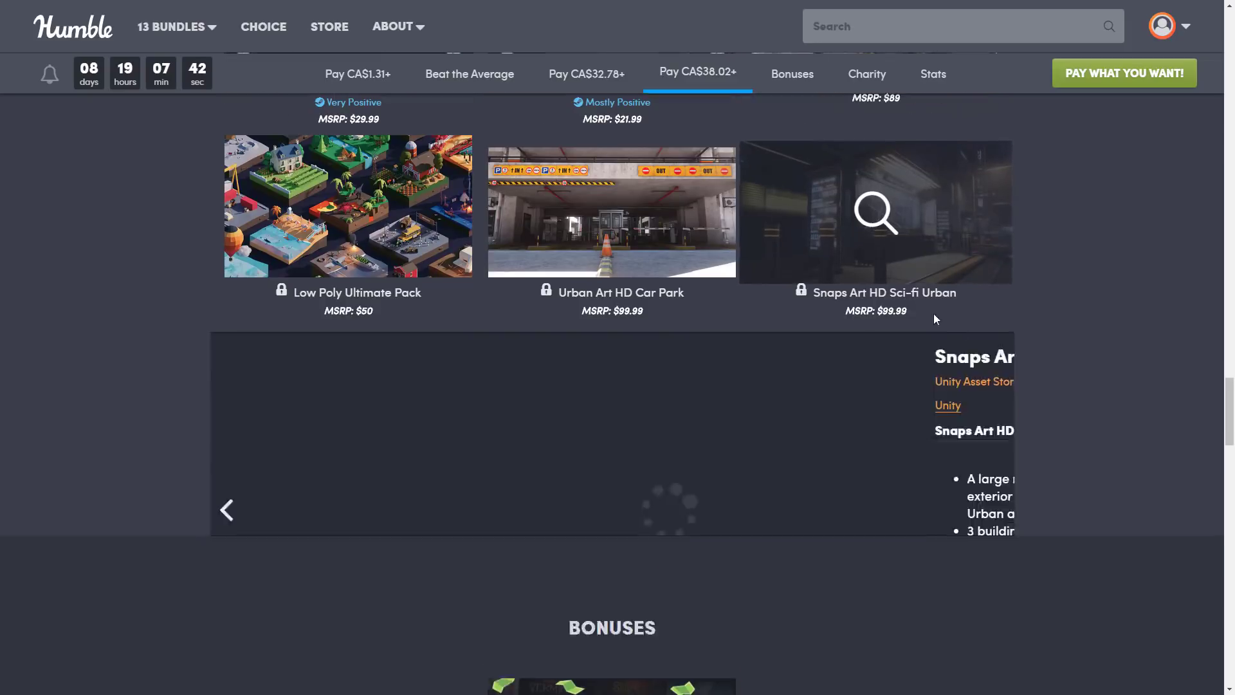
{"action": "left_click", "coordinate": [875, 211]}
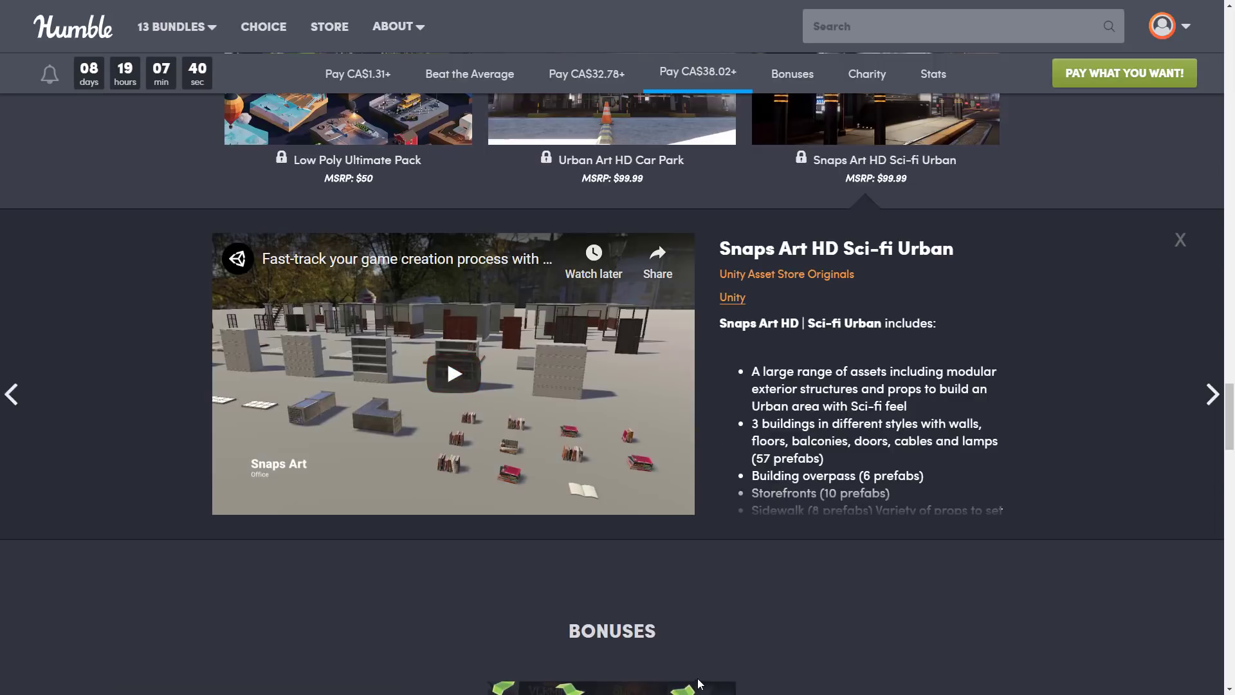
{"action": "key", "text": "alt+tab"}
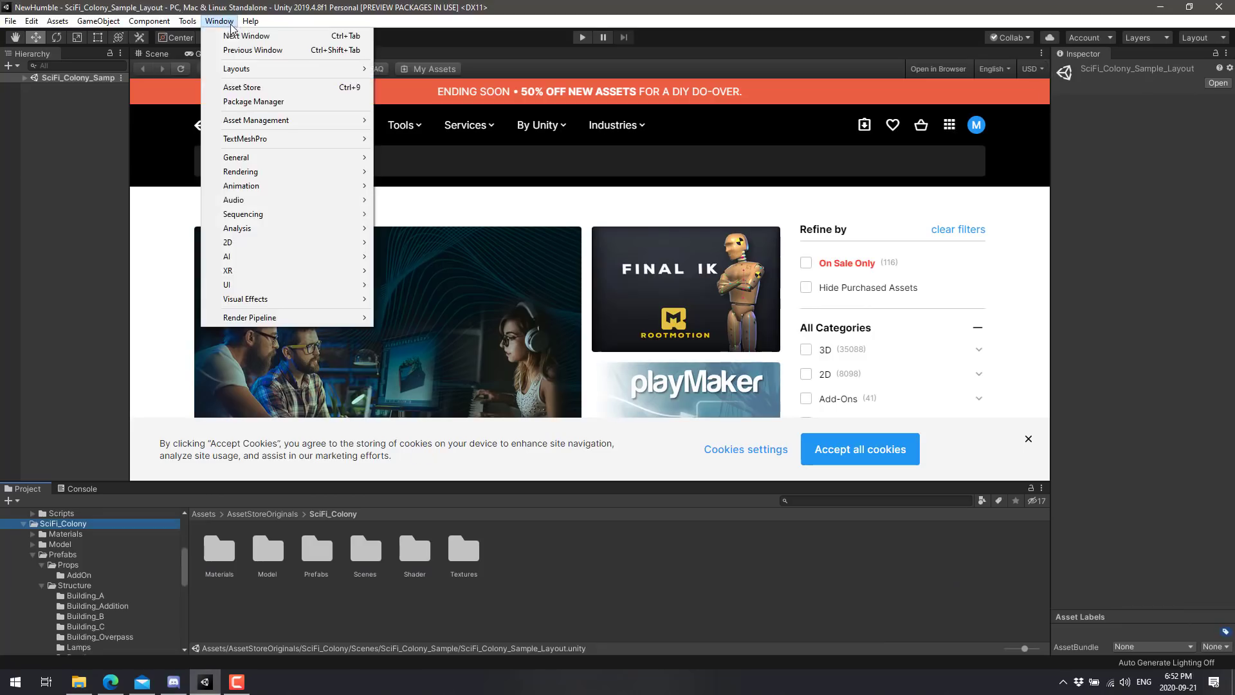
{"action": "mouse_move", "coordinate": [270, 104]}
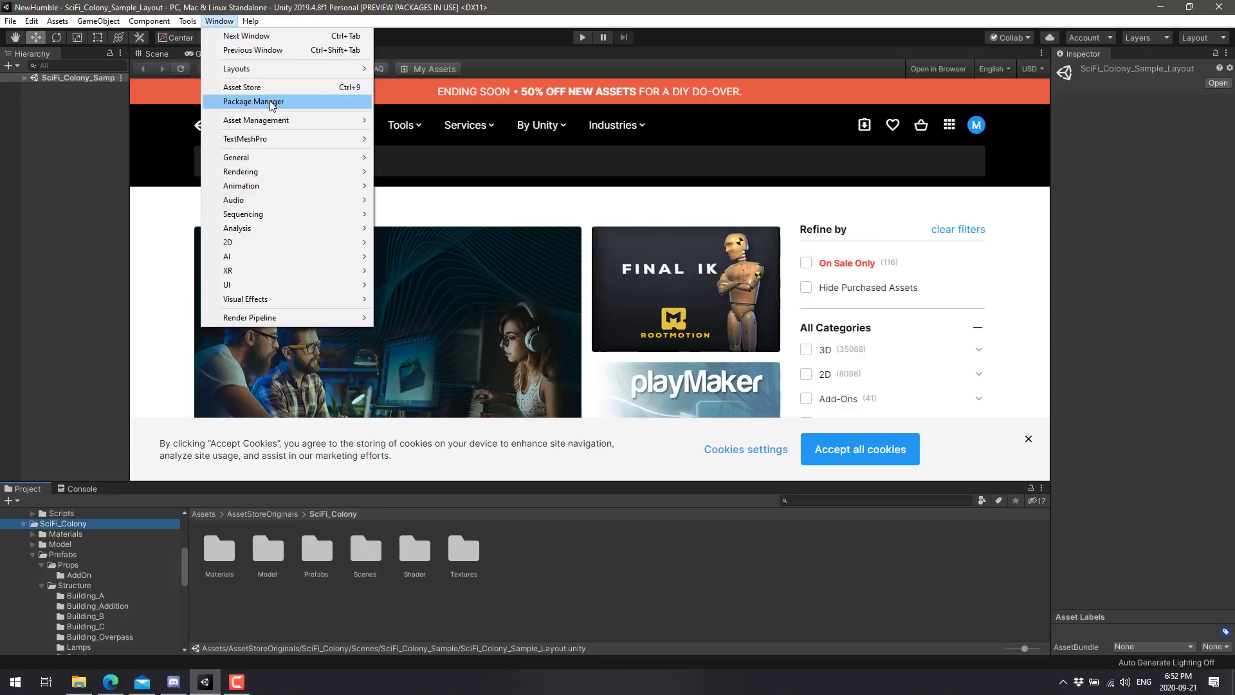
- Reopen Package Manager and read Package Size for Snaps Art HD Asian Garden and the 1.16 GB Car park
{"action": "left_click", "coordinate": [253, 101]}
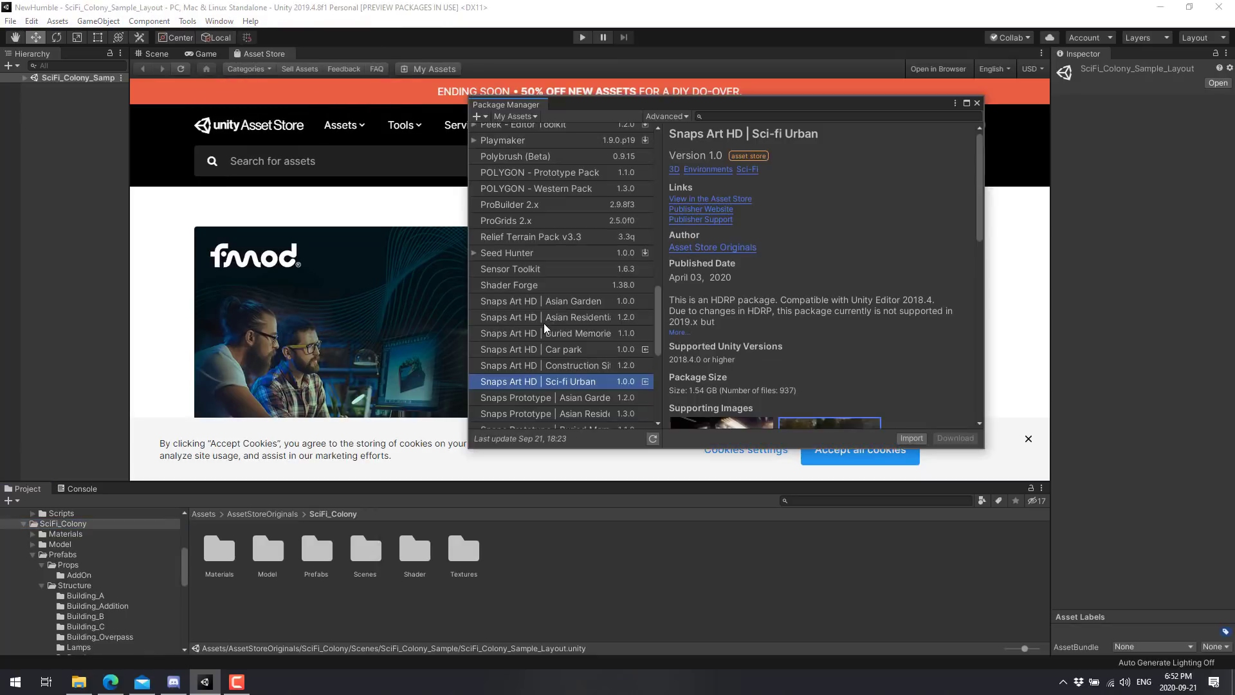
{"action": "mouse_move", "coordinate": [695, 391]}
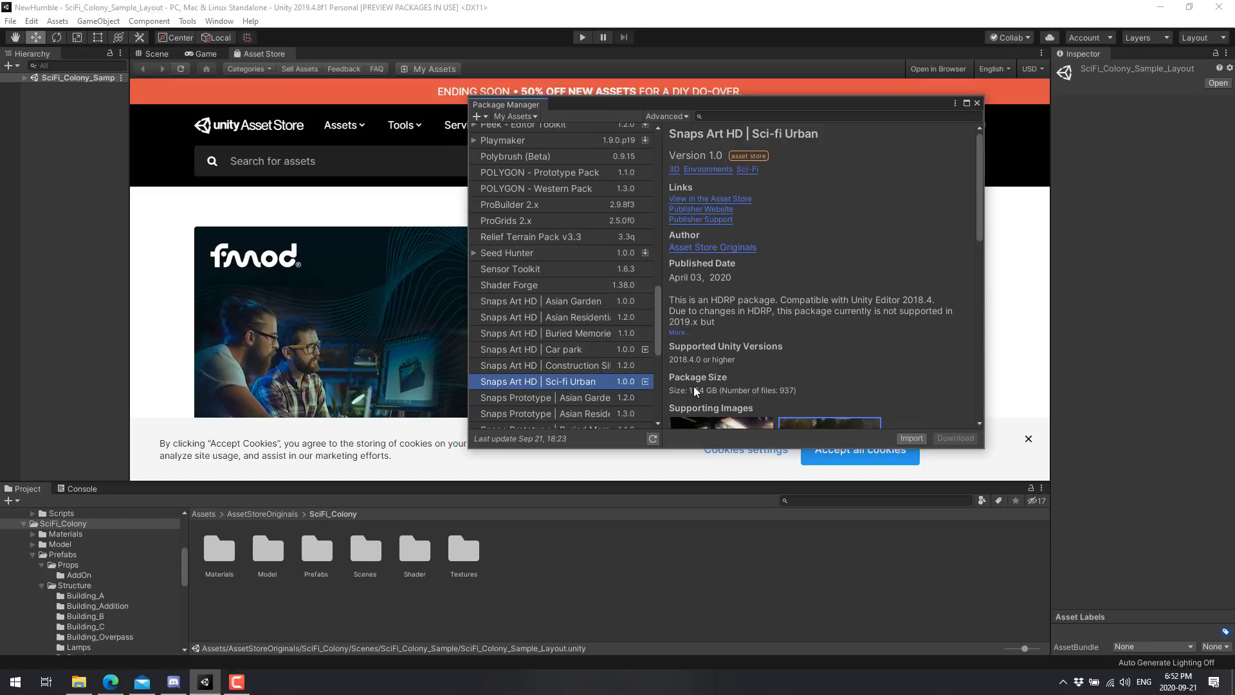
{"action": "mouse_move", "coordinate": [561, 312]}
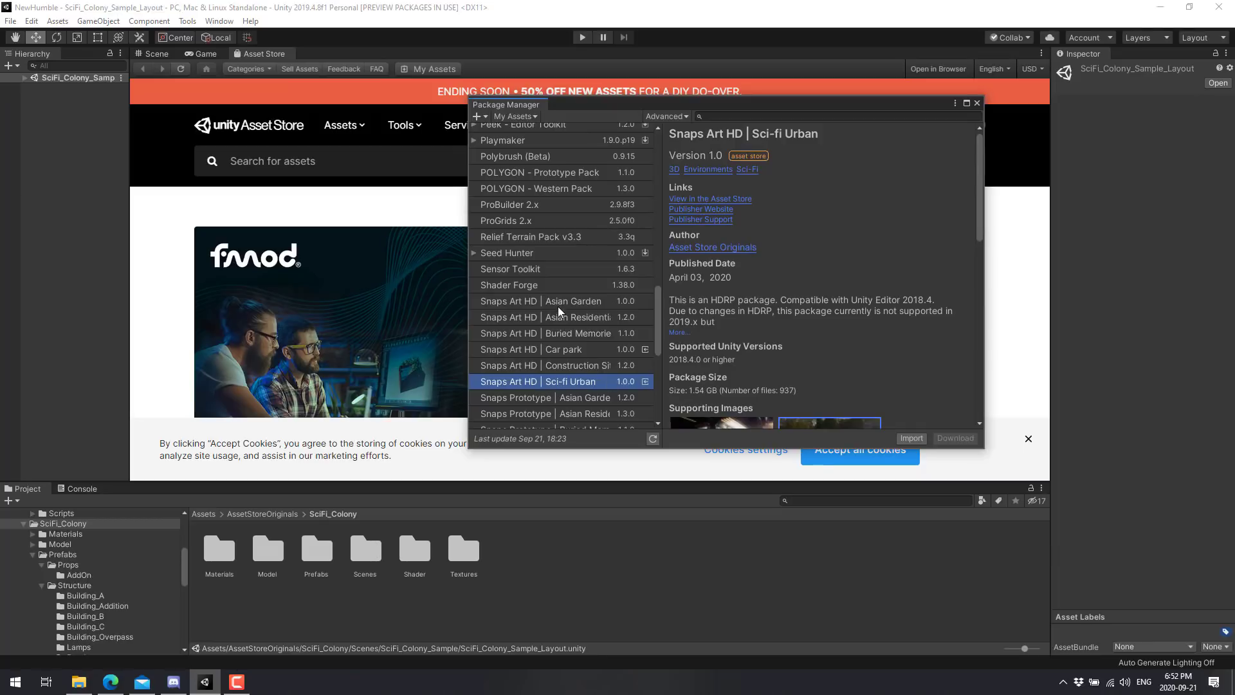
{"action": "left_click", "coordinate": [574, 301]}
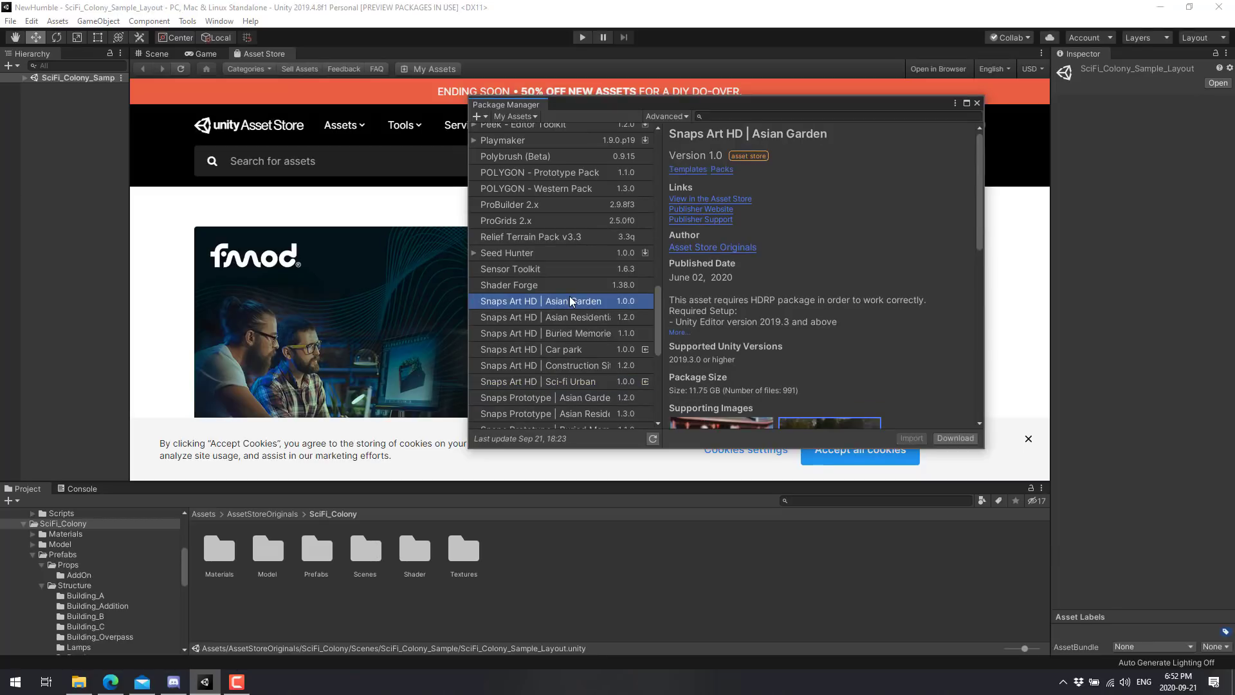
{"action": "mouse_move", "coordinate": [703, 395]}
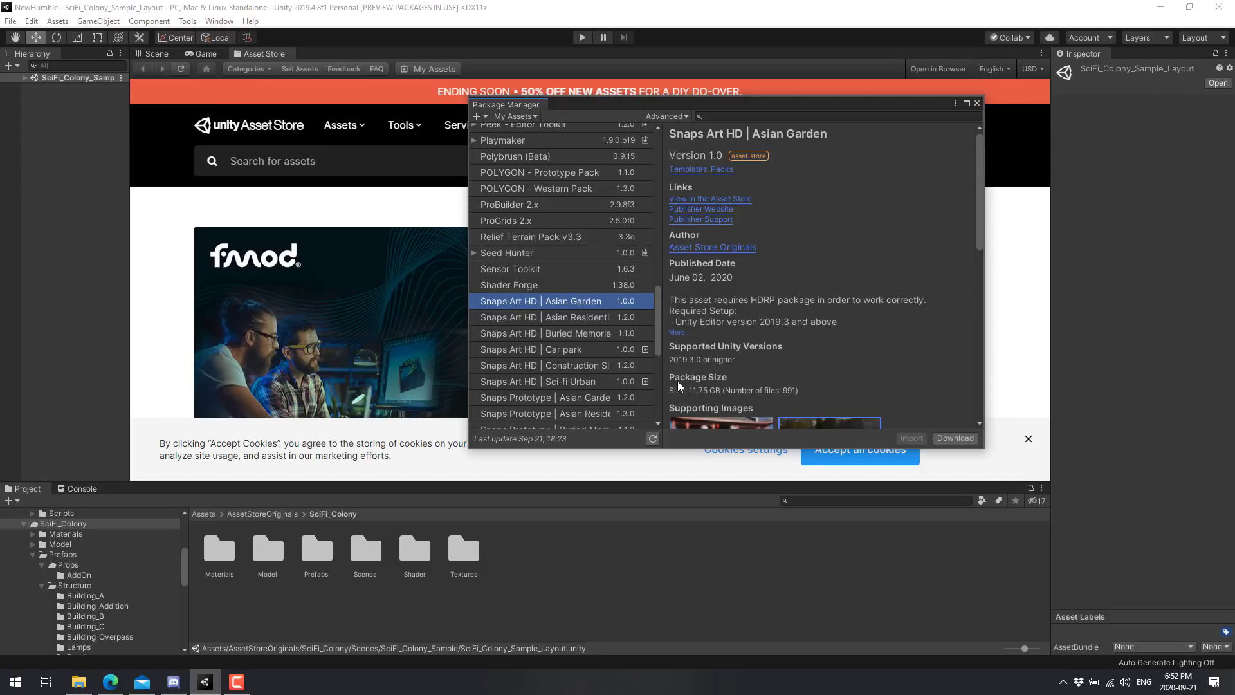
{"action": "left_click", "coordinate": [564, 349]}
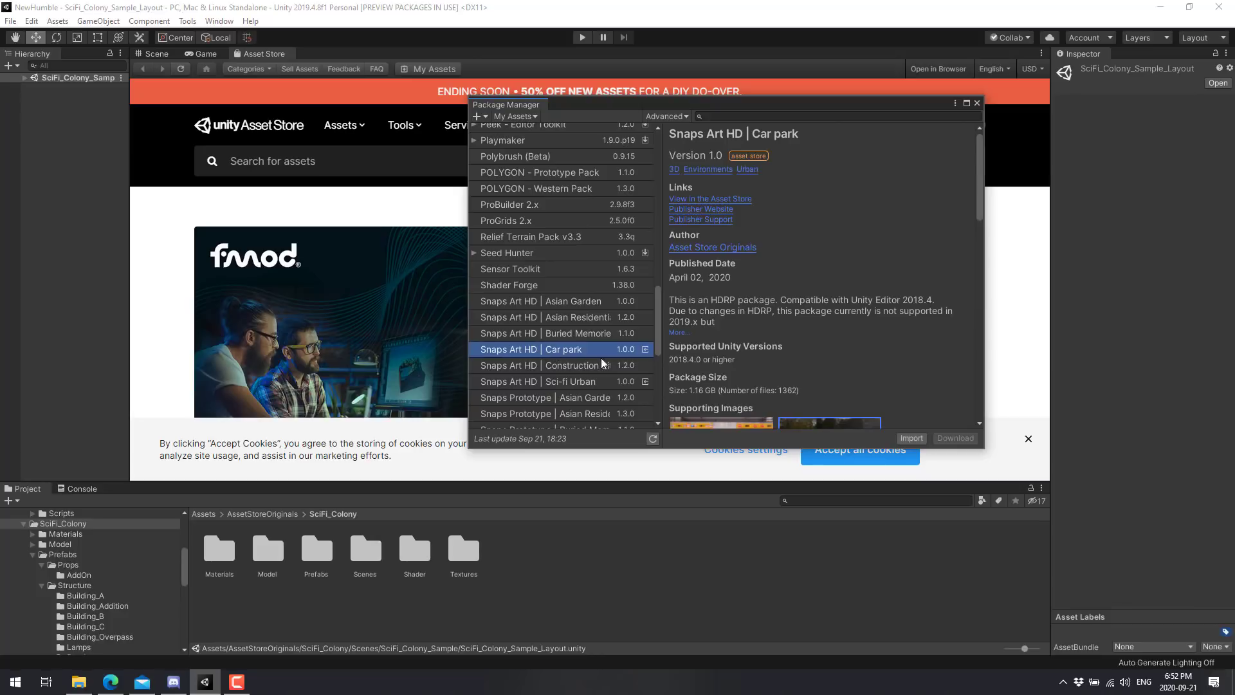
{"action": "mouse_move", "coordinate": [828, 361]}
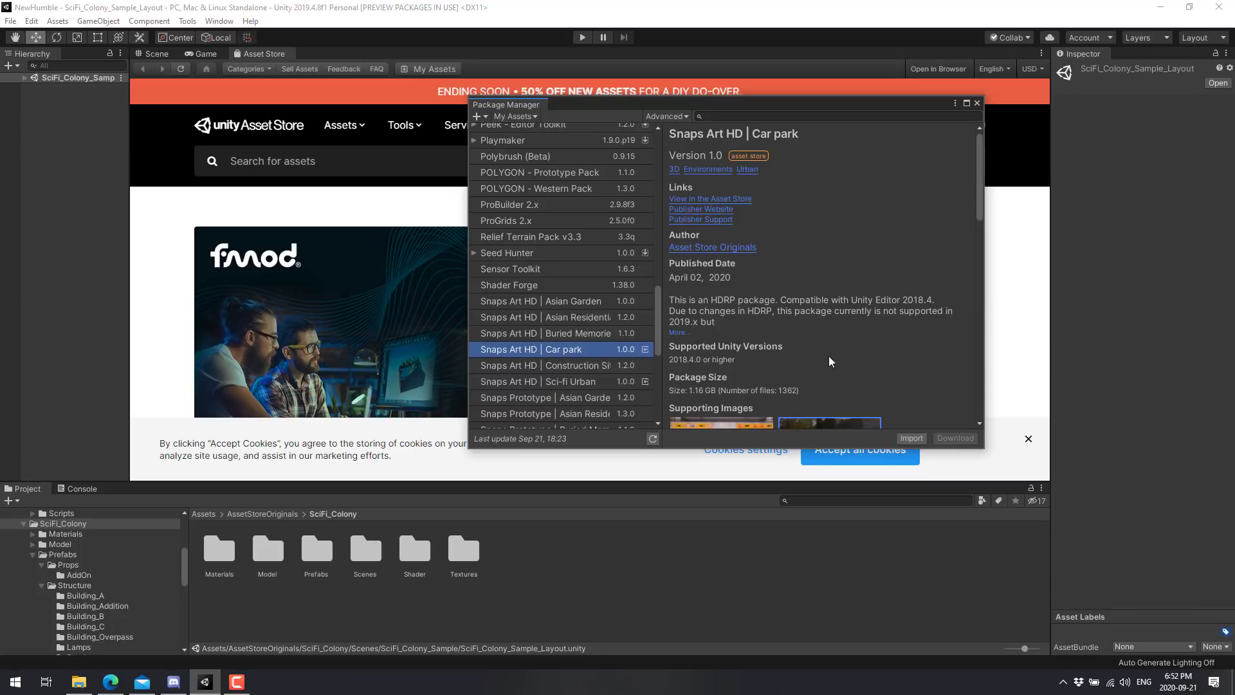
{"action": "mouse_move", "coordinate": [569, 340]}
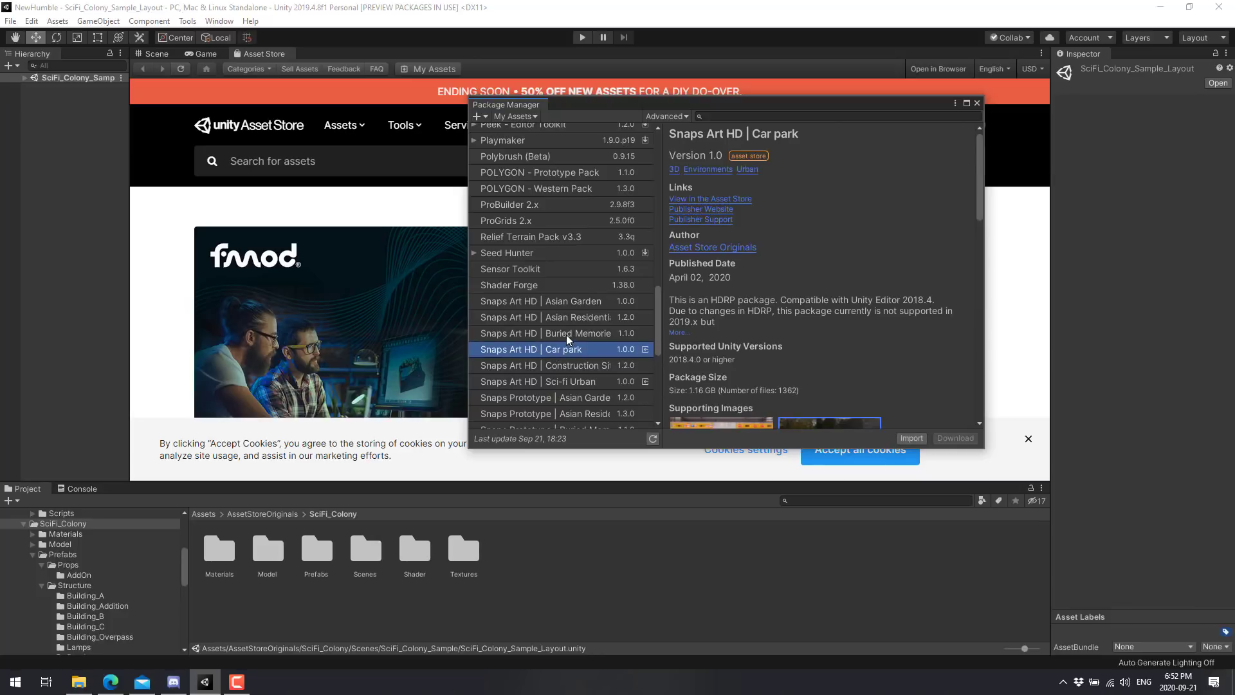
{"action": "mouse_move", "coordinate": [575, 314]}
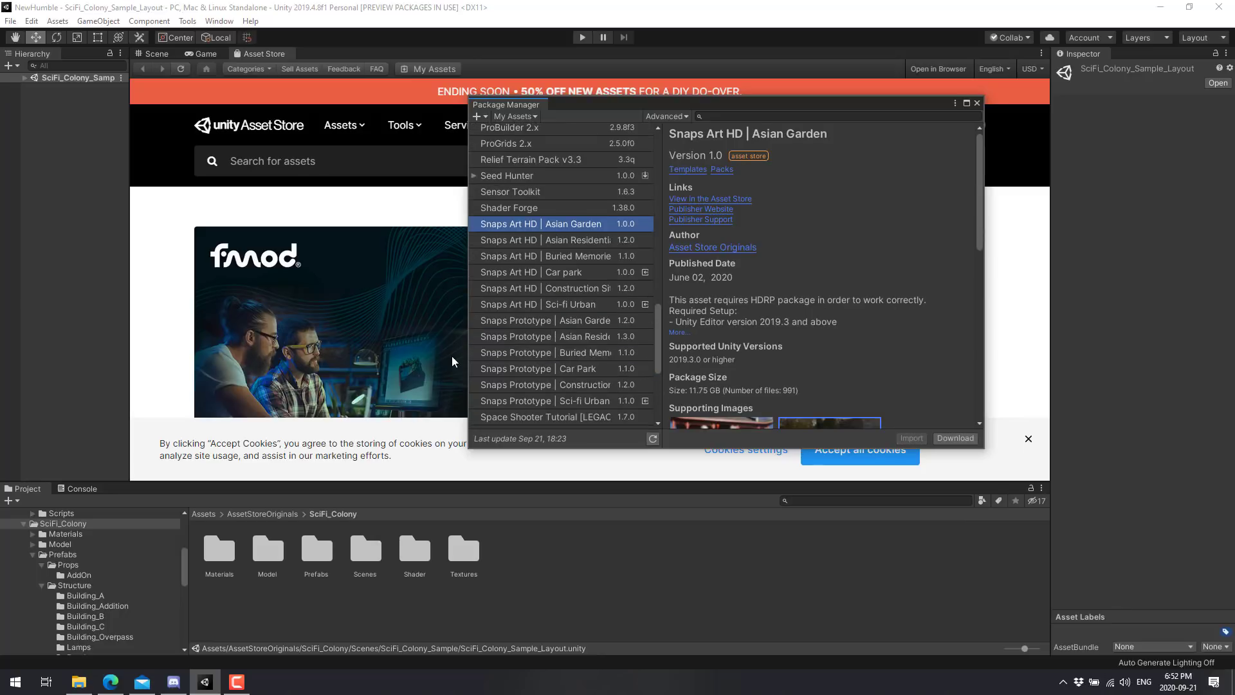
- Read the 8.64 MB Snaps Prototype Asian Garden and 3.99 MB Car Park details, then return to Humble Bundle
{"action": "left_click", "coordinate": [553, 321]}
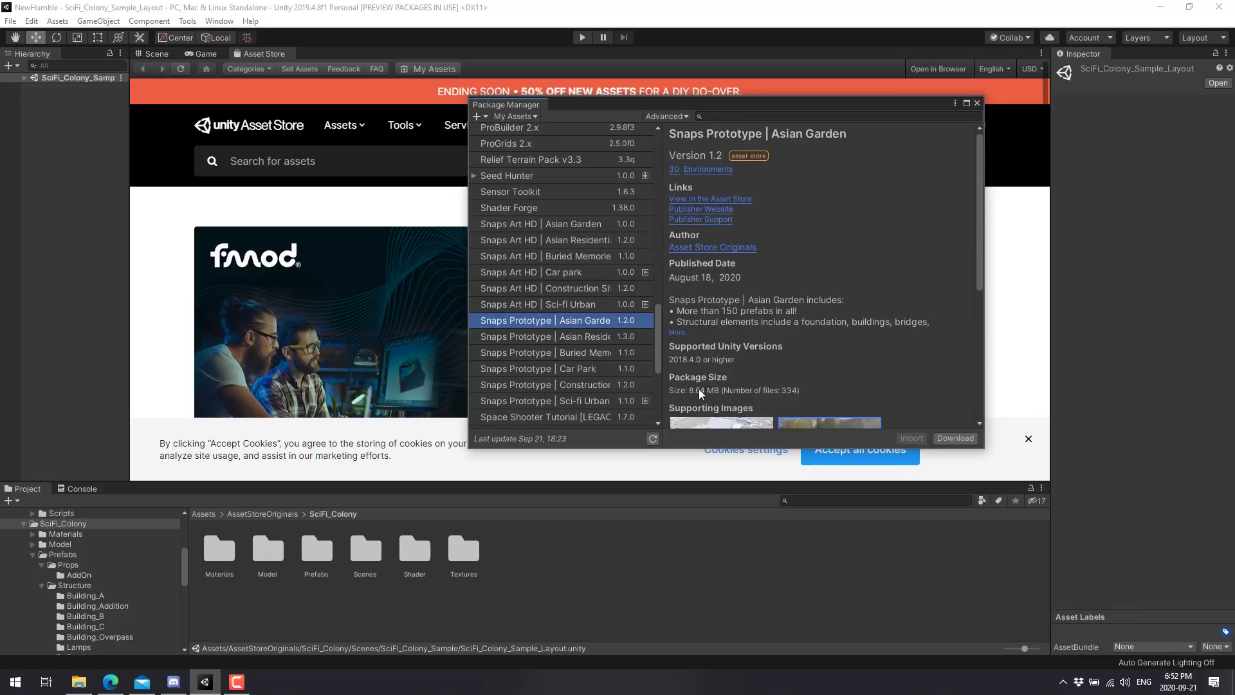
{"action": "mouse_move", "coordinate": [578, 357]}
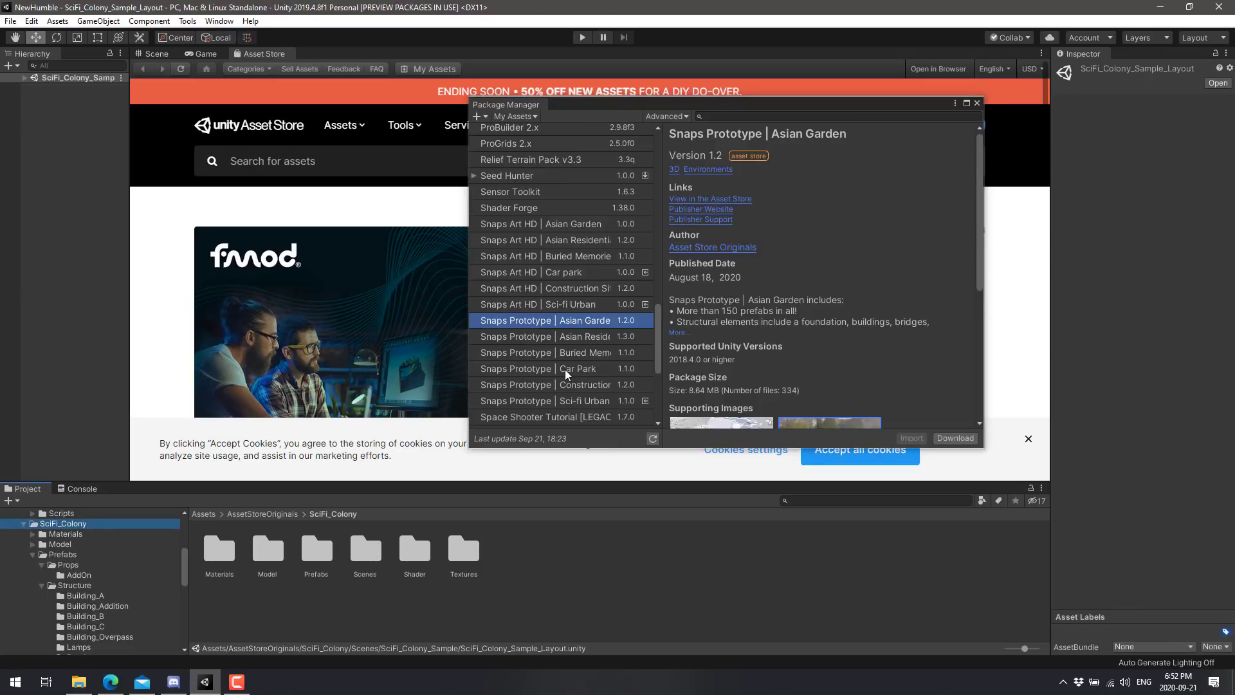
{"action": "left_click", "coordinate": [541, 370]}
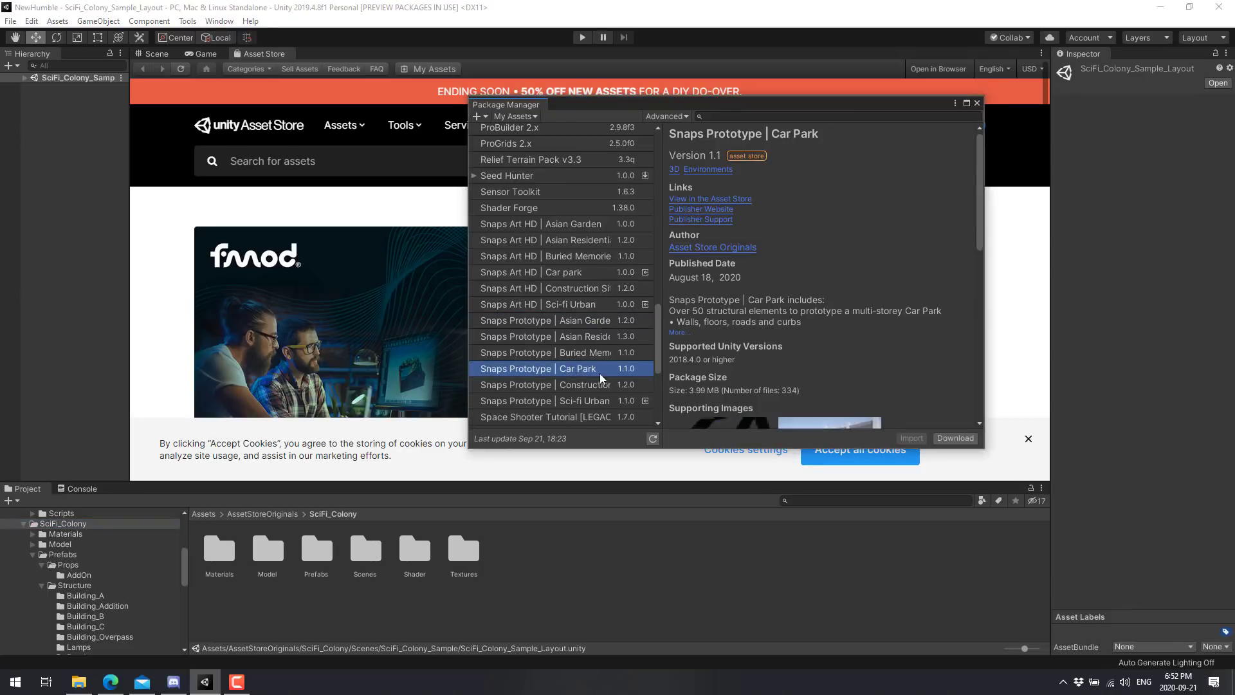
{"action": "scroll", "scroll_direction": "down", "scroll_amount": 3}
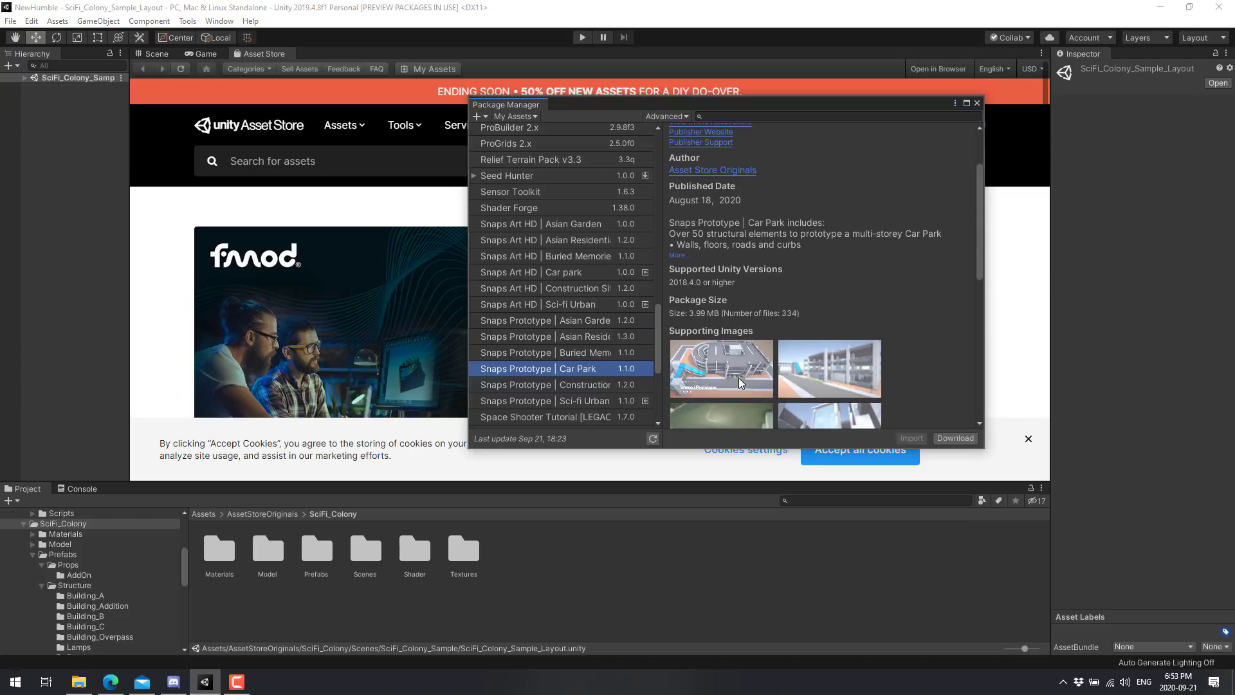
{"action": "scroll", "scroll_direction": "down", "scroll_amount": 3}
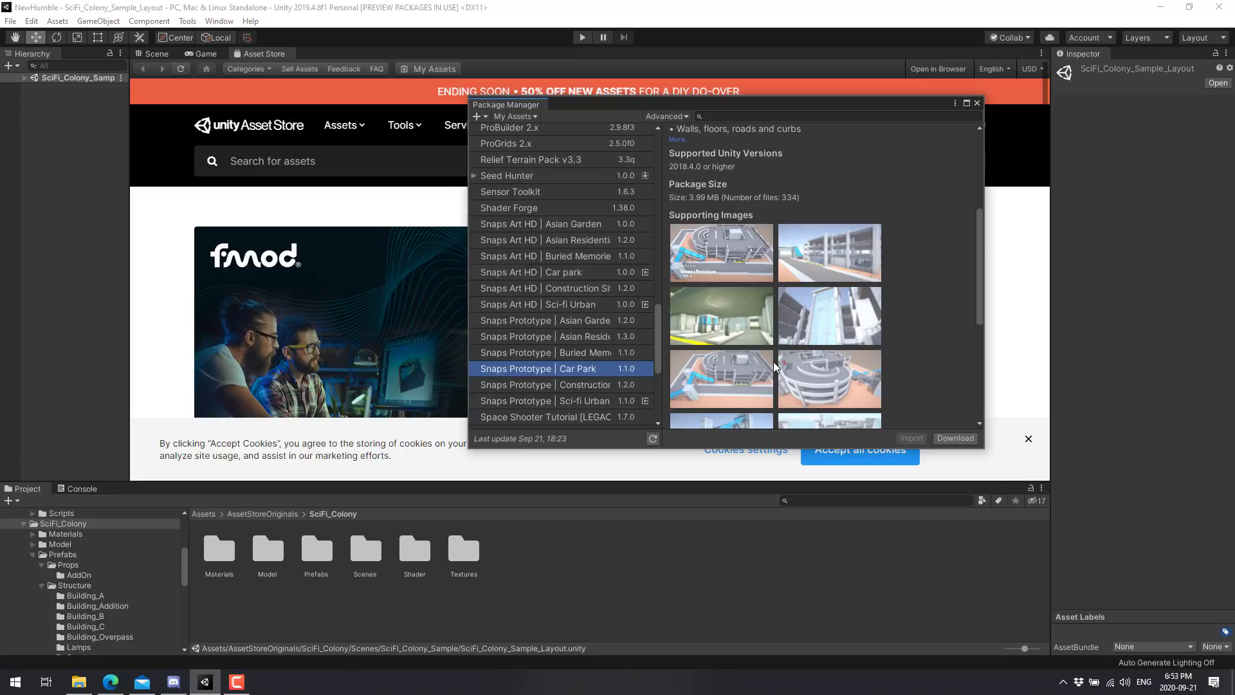
{"action": "key", "text": "alt+tab"}
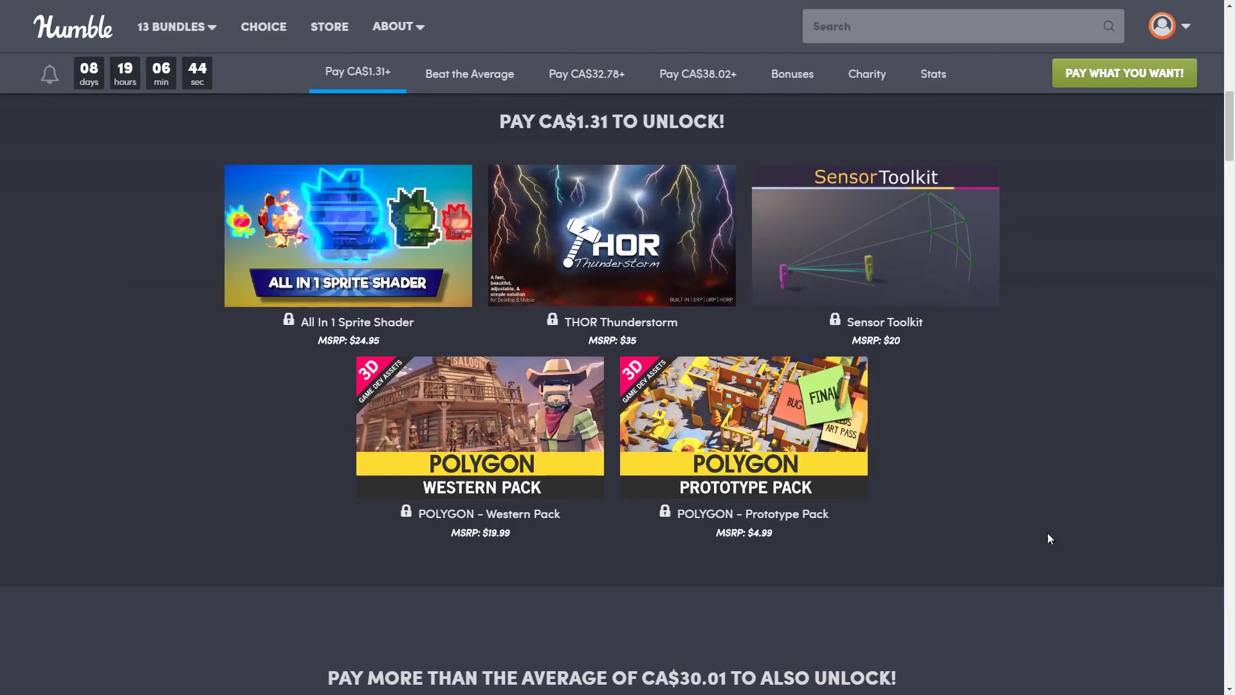
{"action": "mouse_move", "coordinate": [1053, 499]}
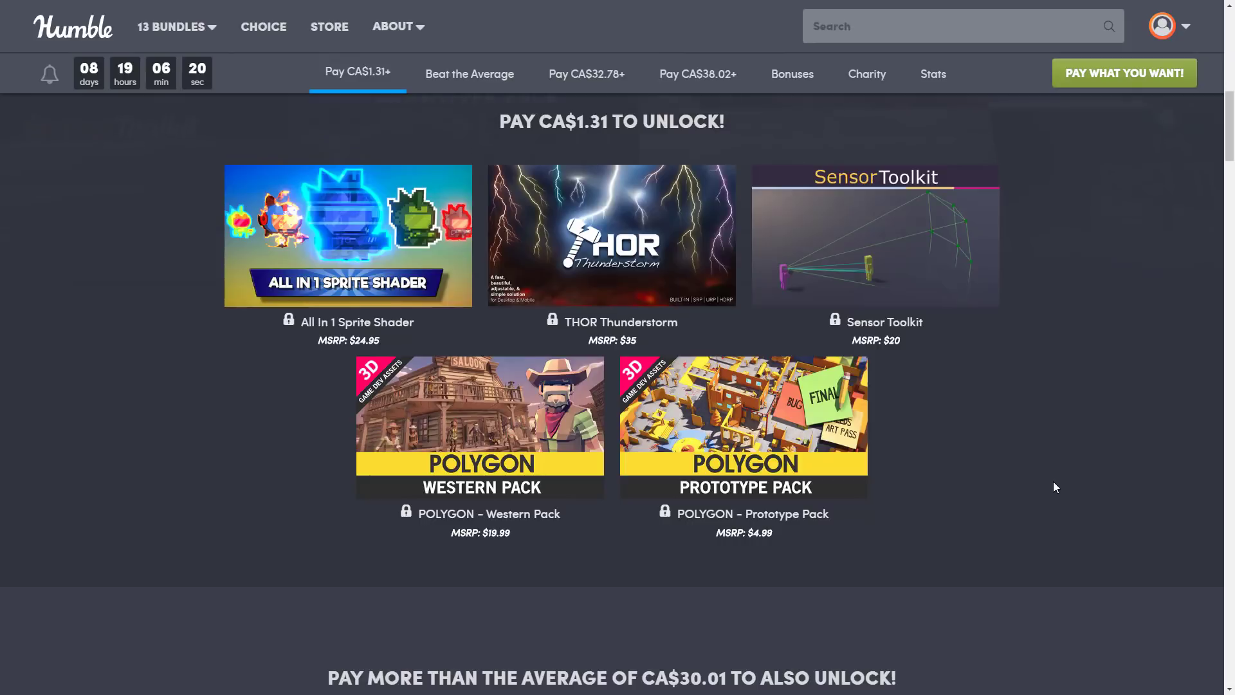
{"action": "scroll", "scroll_direction": "down", "scroll_amount": 3}
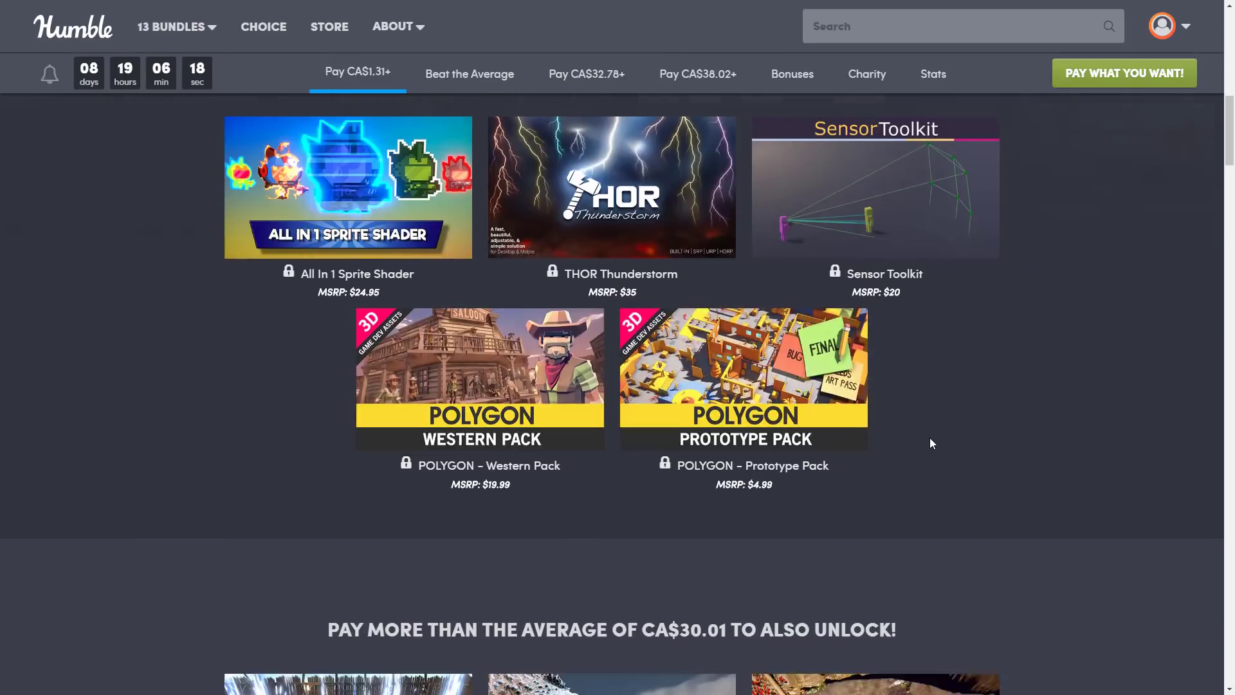
{"action": "scroll", "scroll_direction": "down", "scroll_amount": 3}
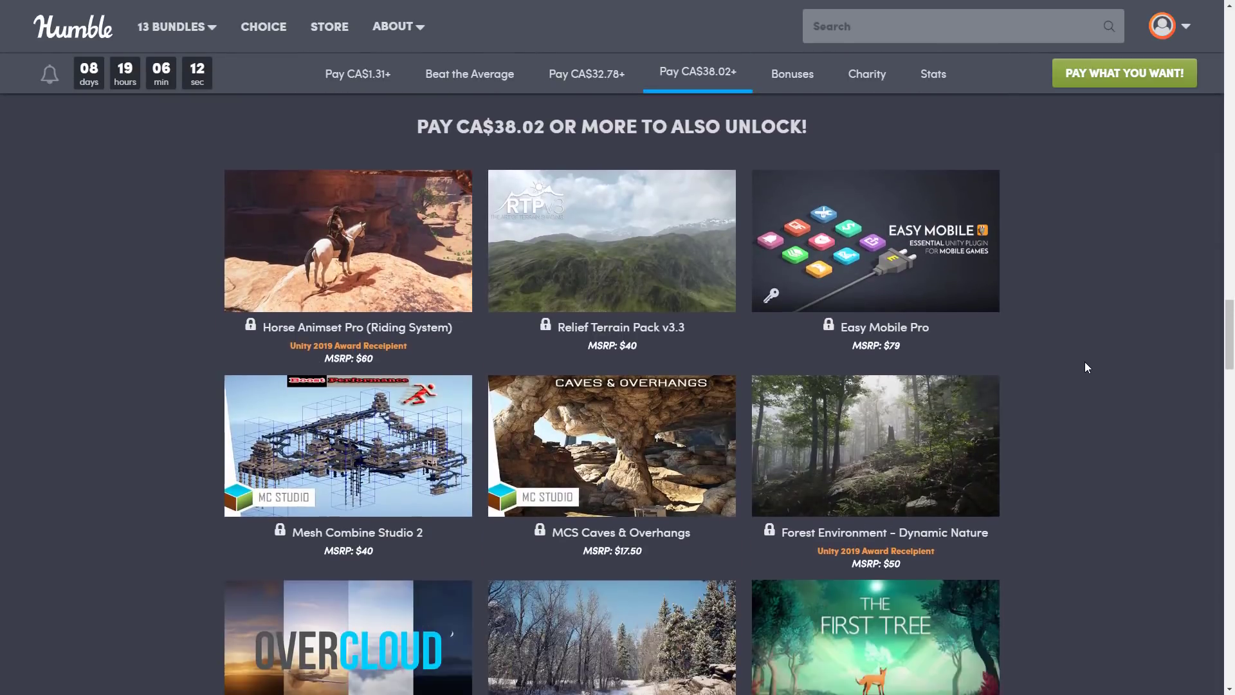
{"action": "scroll", "scroll_direction": "down", "scroll_amount": 3}
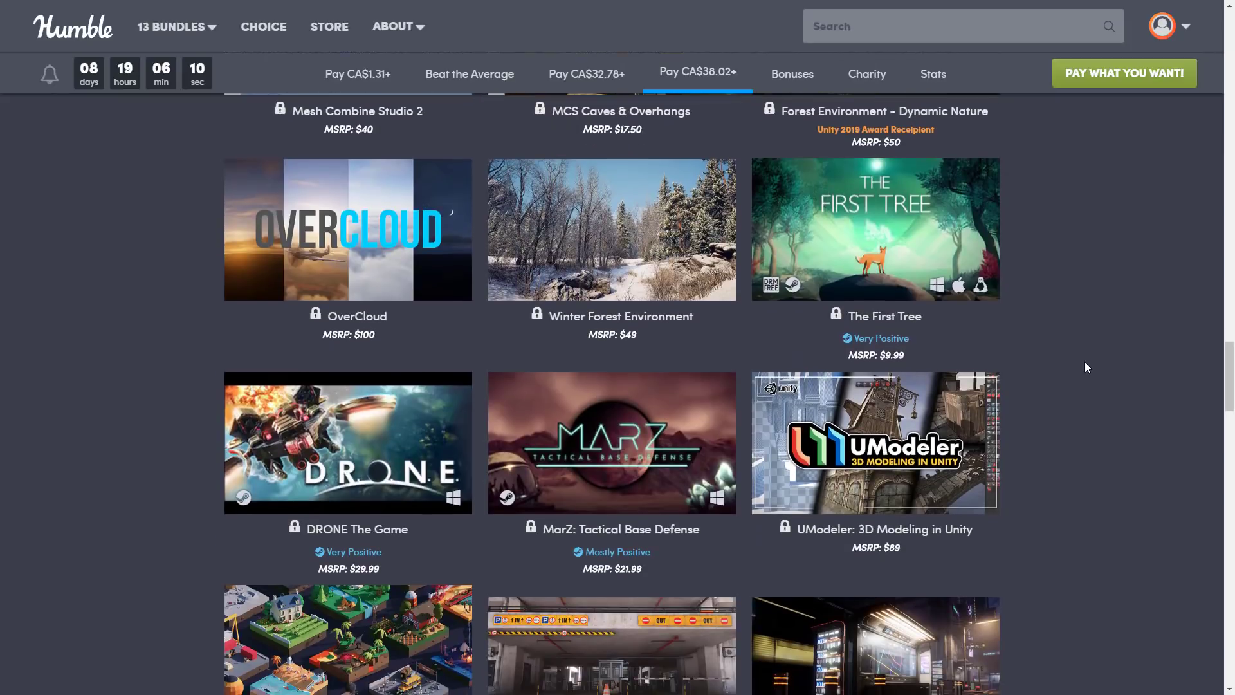
{"action": "scroll", "scroll_direction": "down", "scroll_amount": 3}
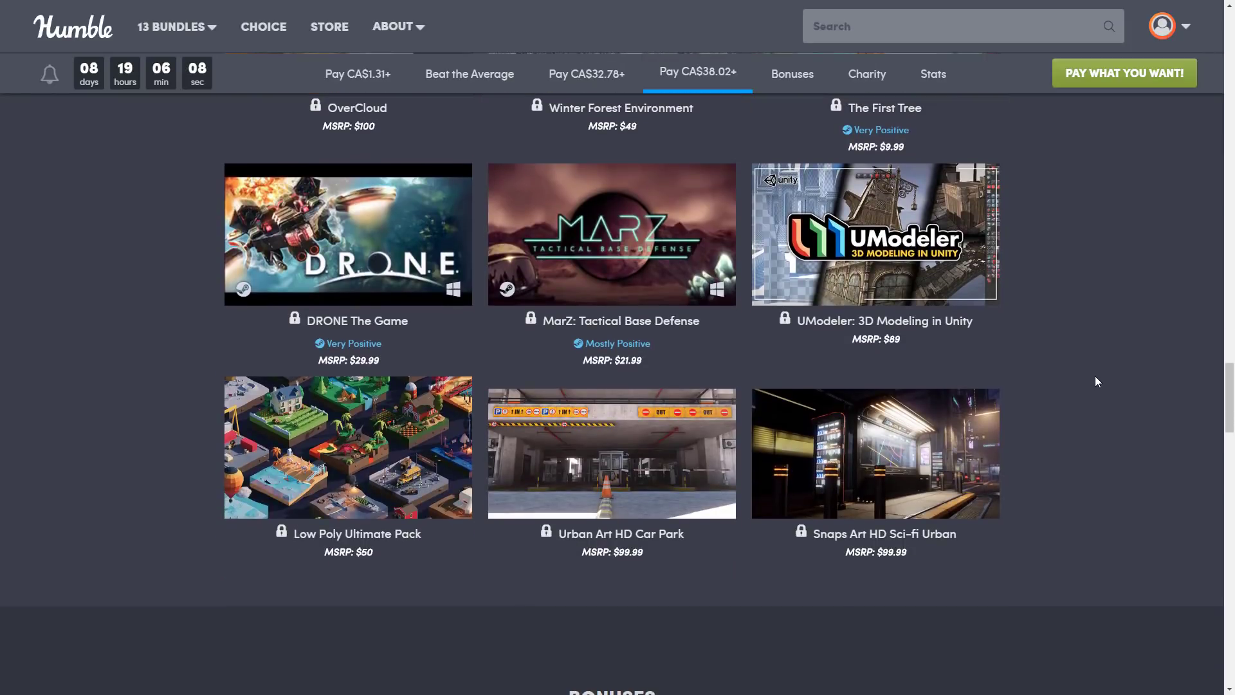
{"action": "scroll", "scroll_direction": "down", "scroll_amount": 3}
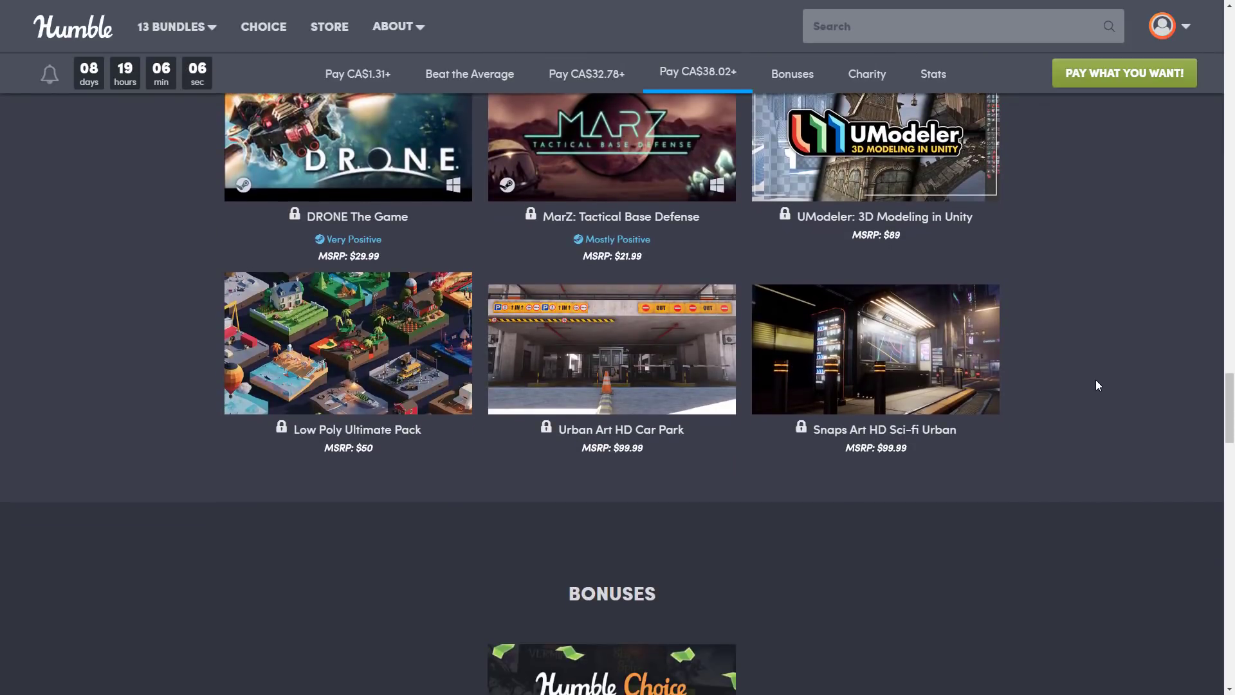
{"action": "scroll", "scroll_direction": "down", "scroll_amount": 3}
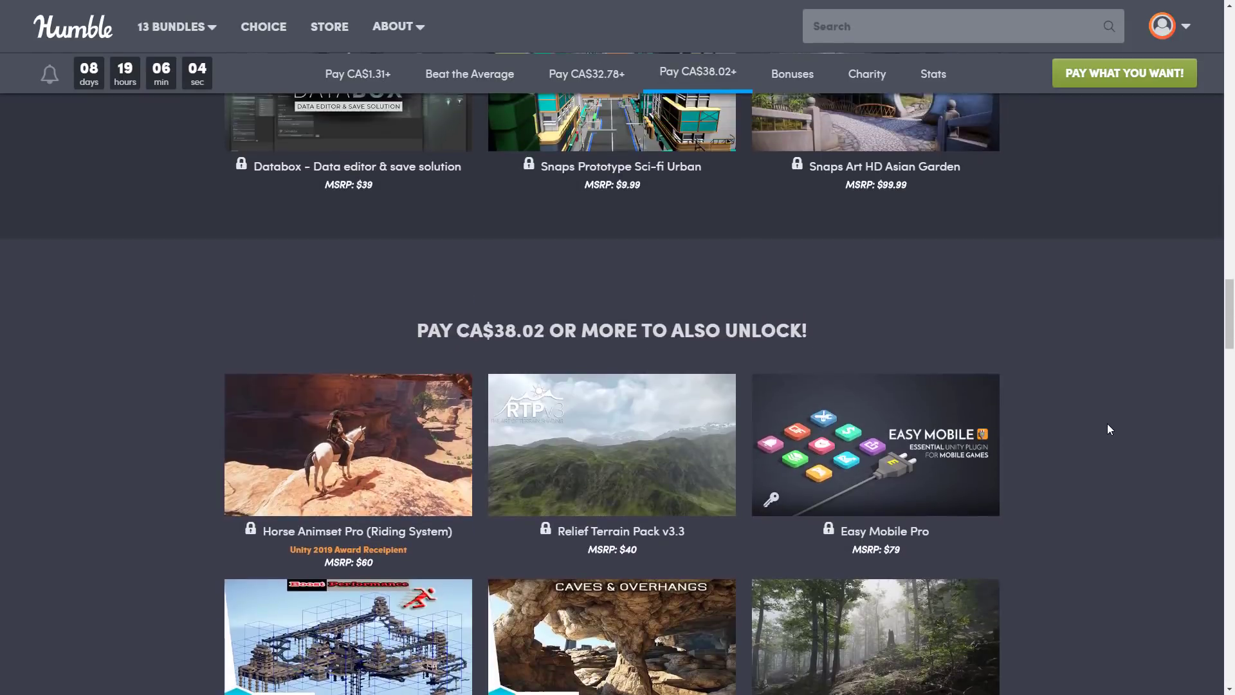
{"action": "scroll", "scroll_direction": "up", "scroll_amount": 3}
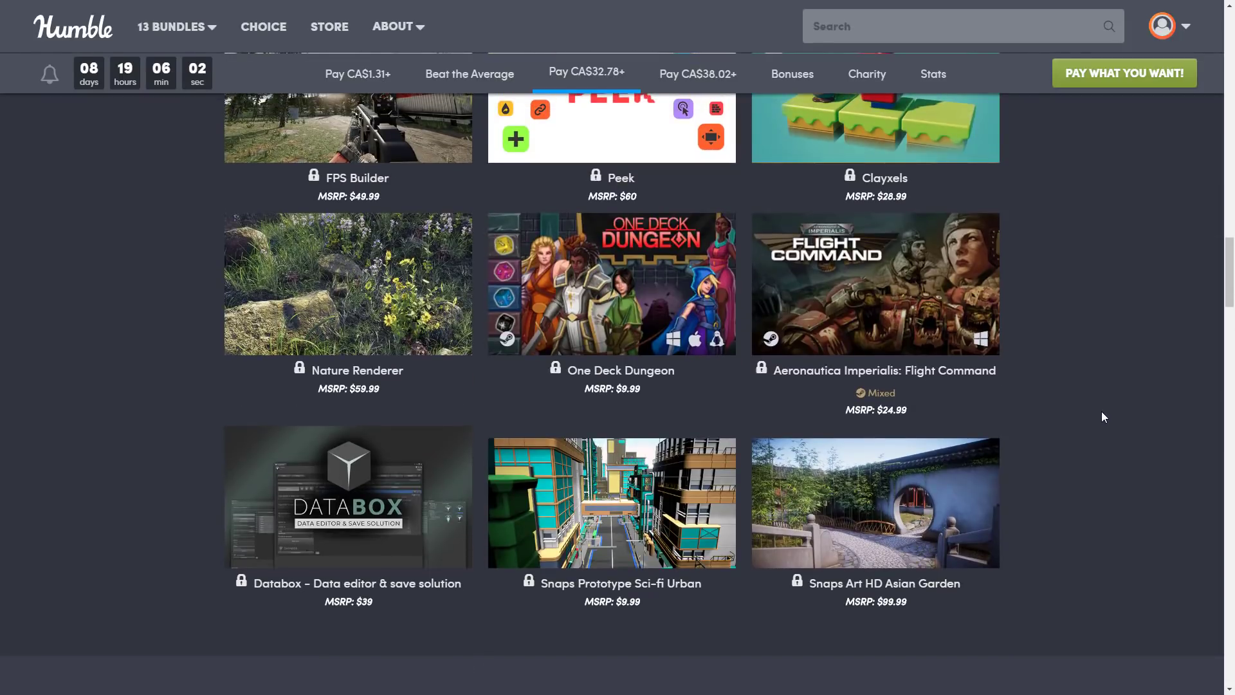